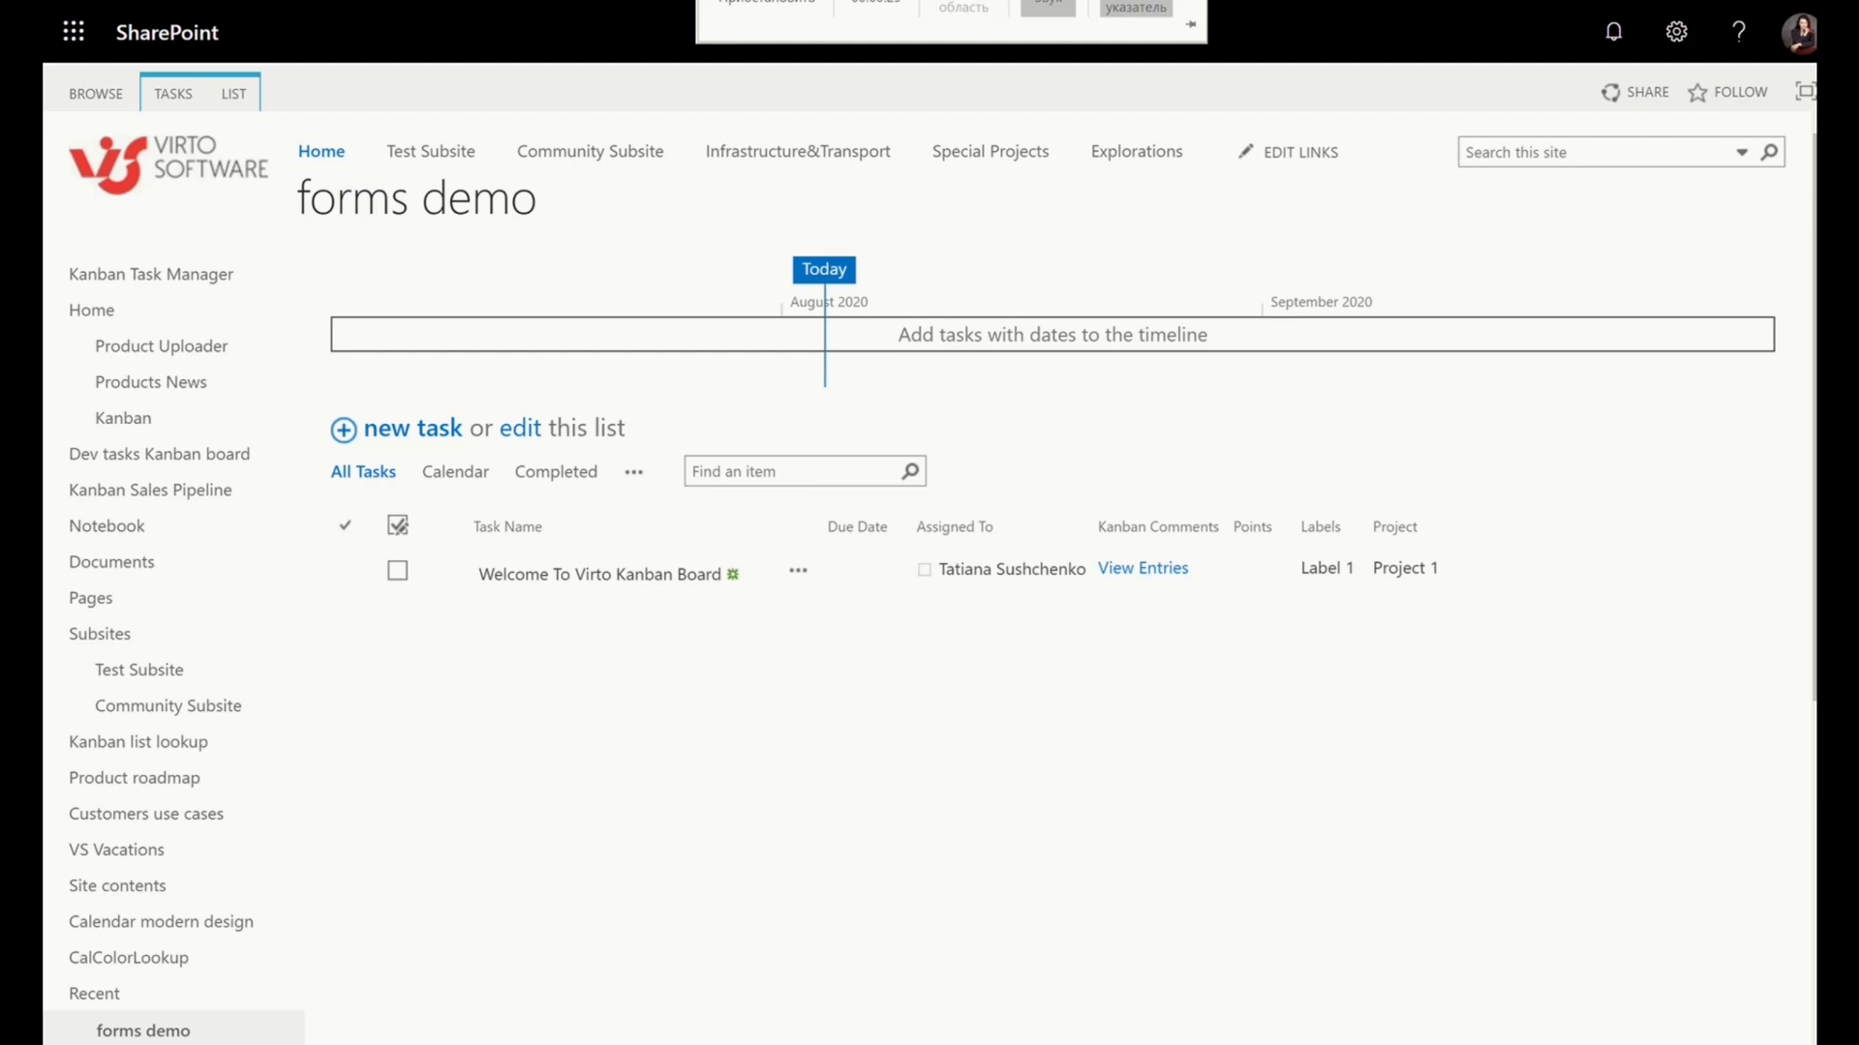
pyautogui.moveTo(508, 229)
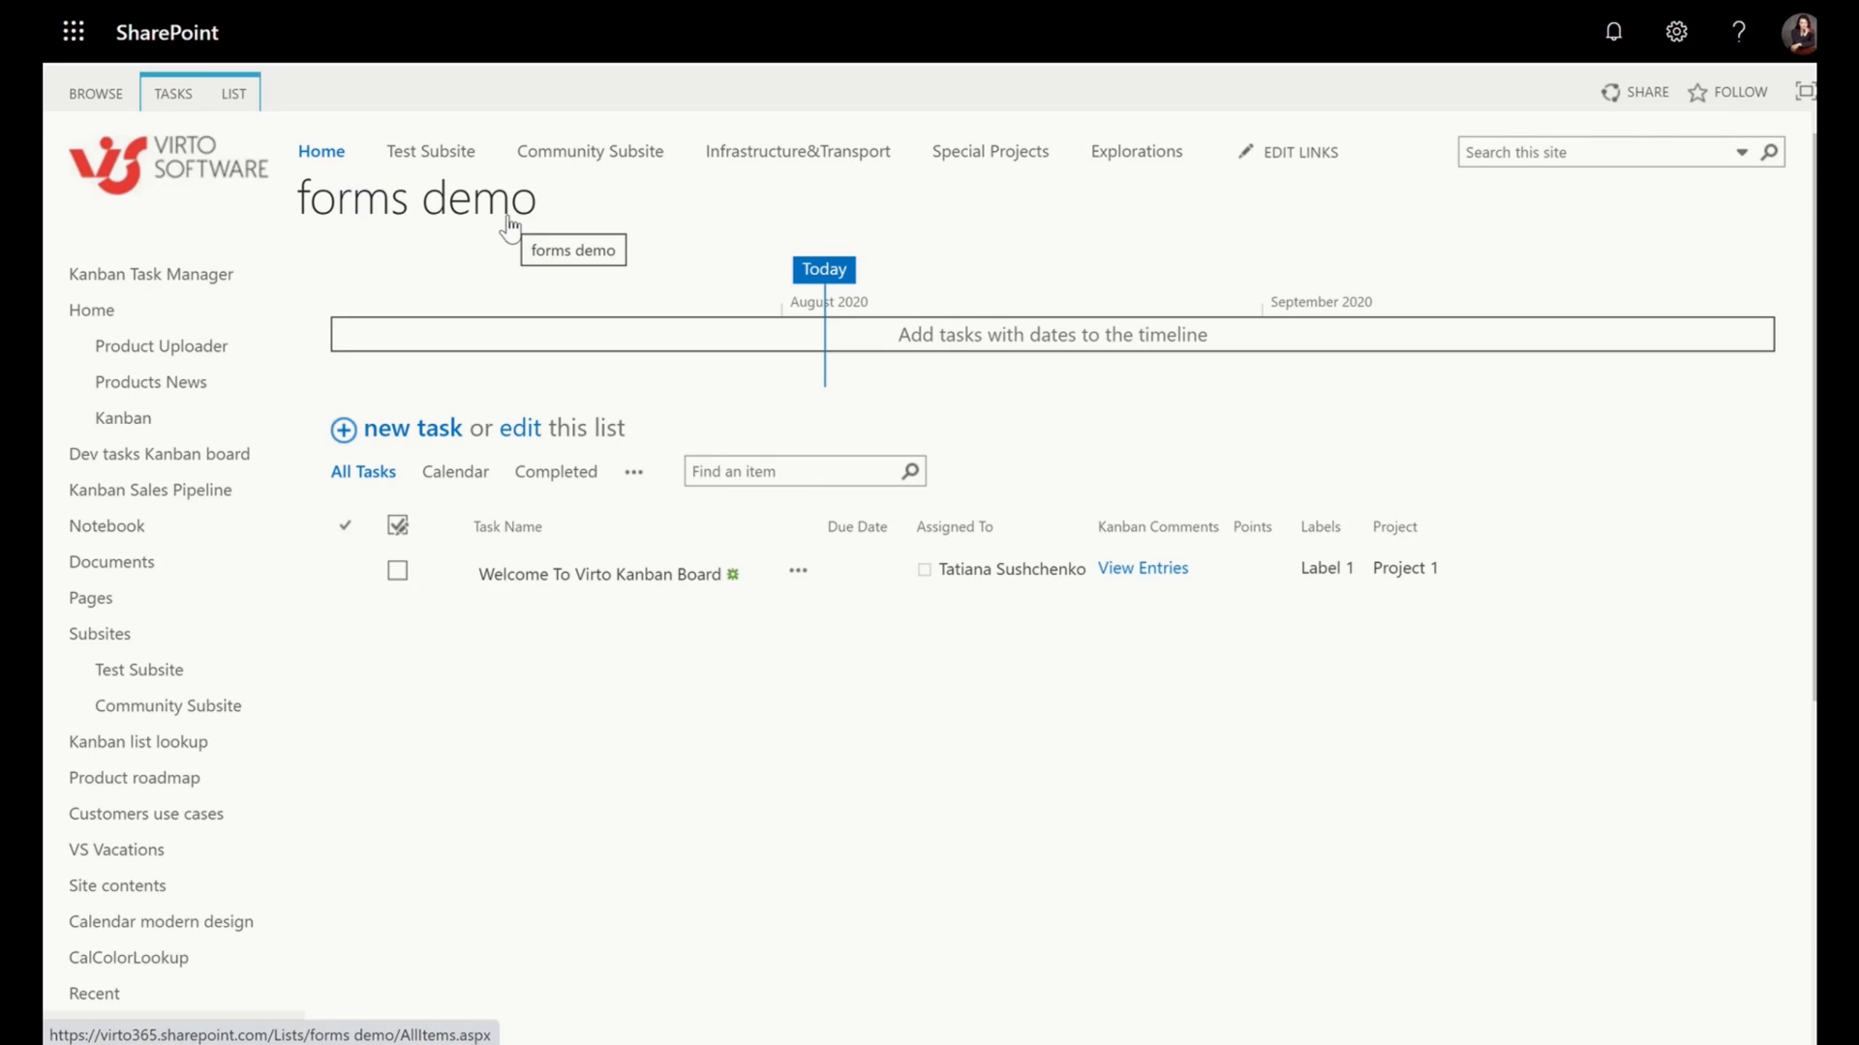
# Launch Virto Forms from the LIST ribbon of the forms demo list.
pyautogui.click(234, 93)
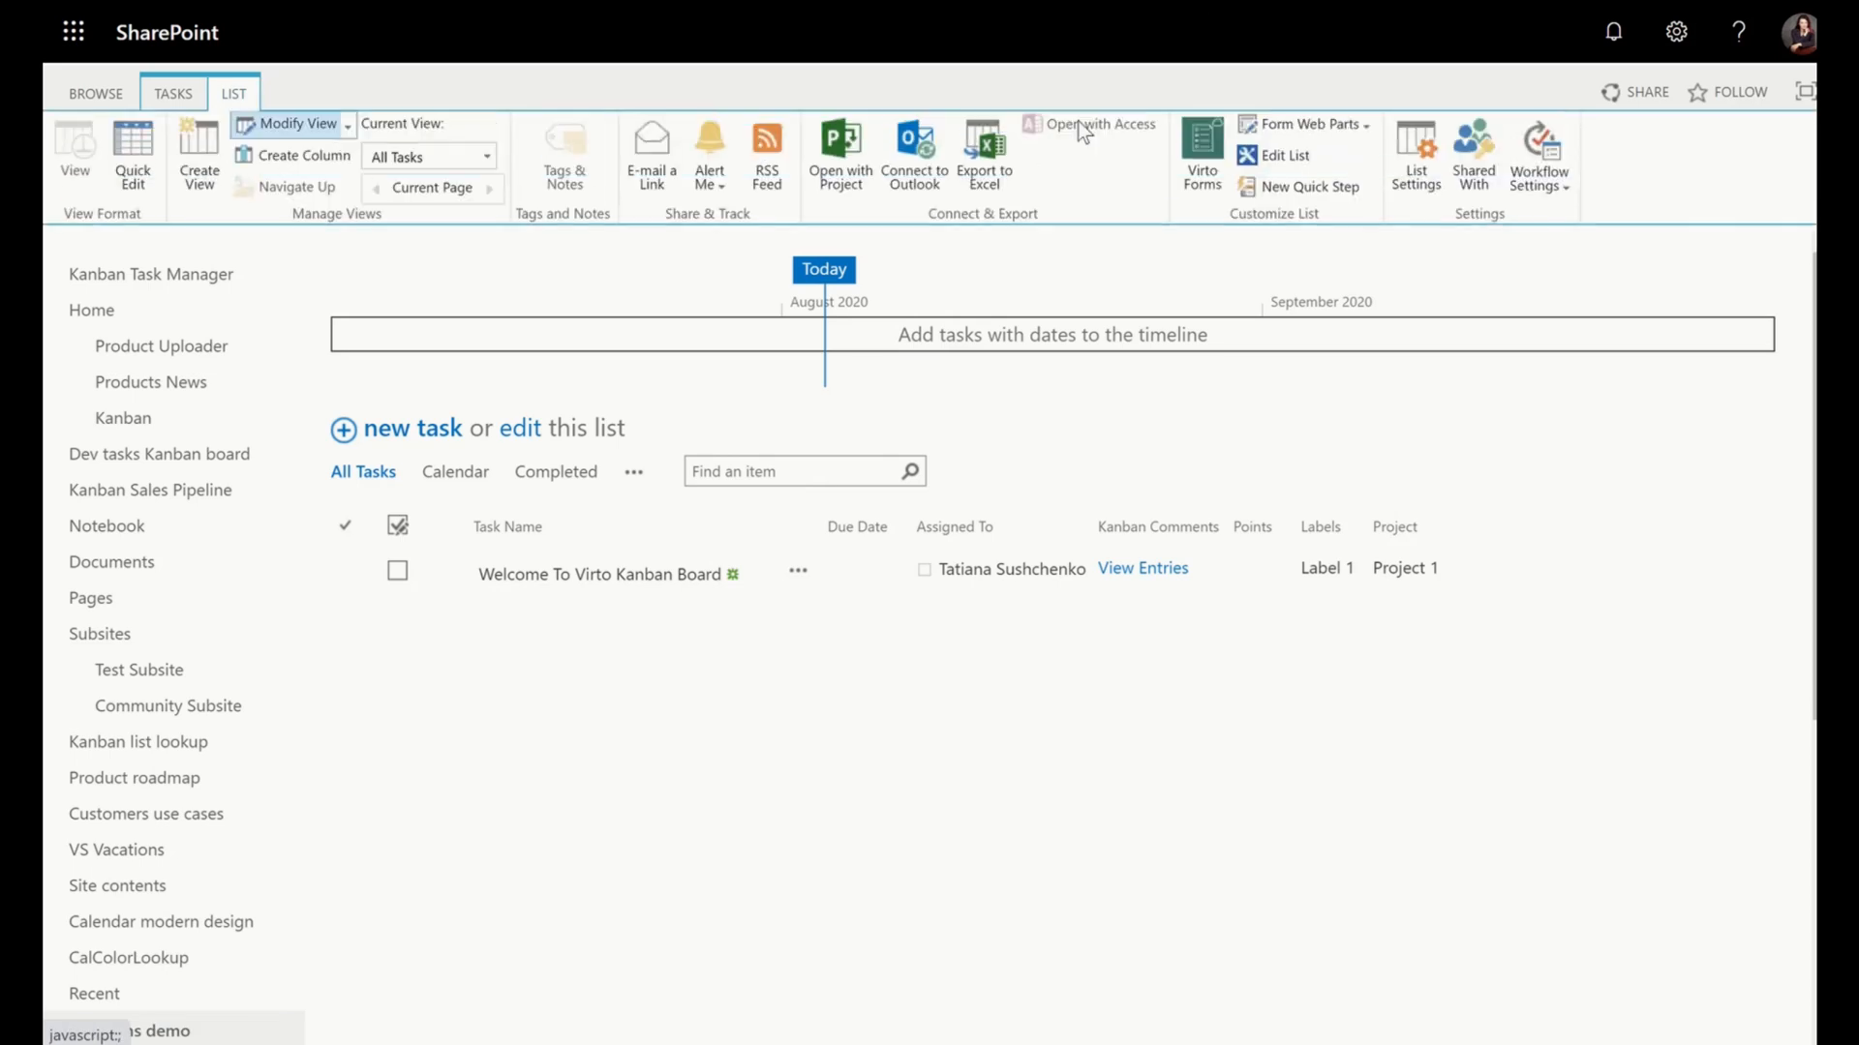
pyautogui.moveTo(1200, 155)
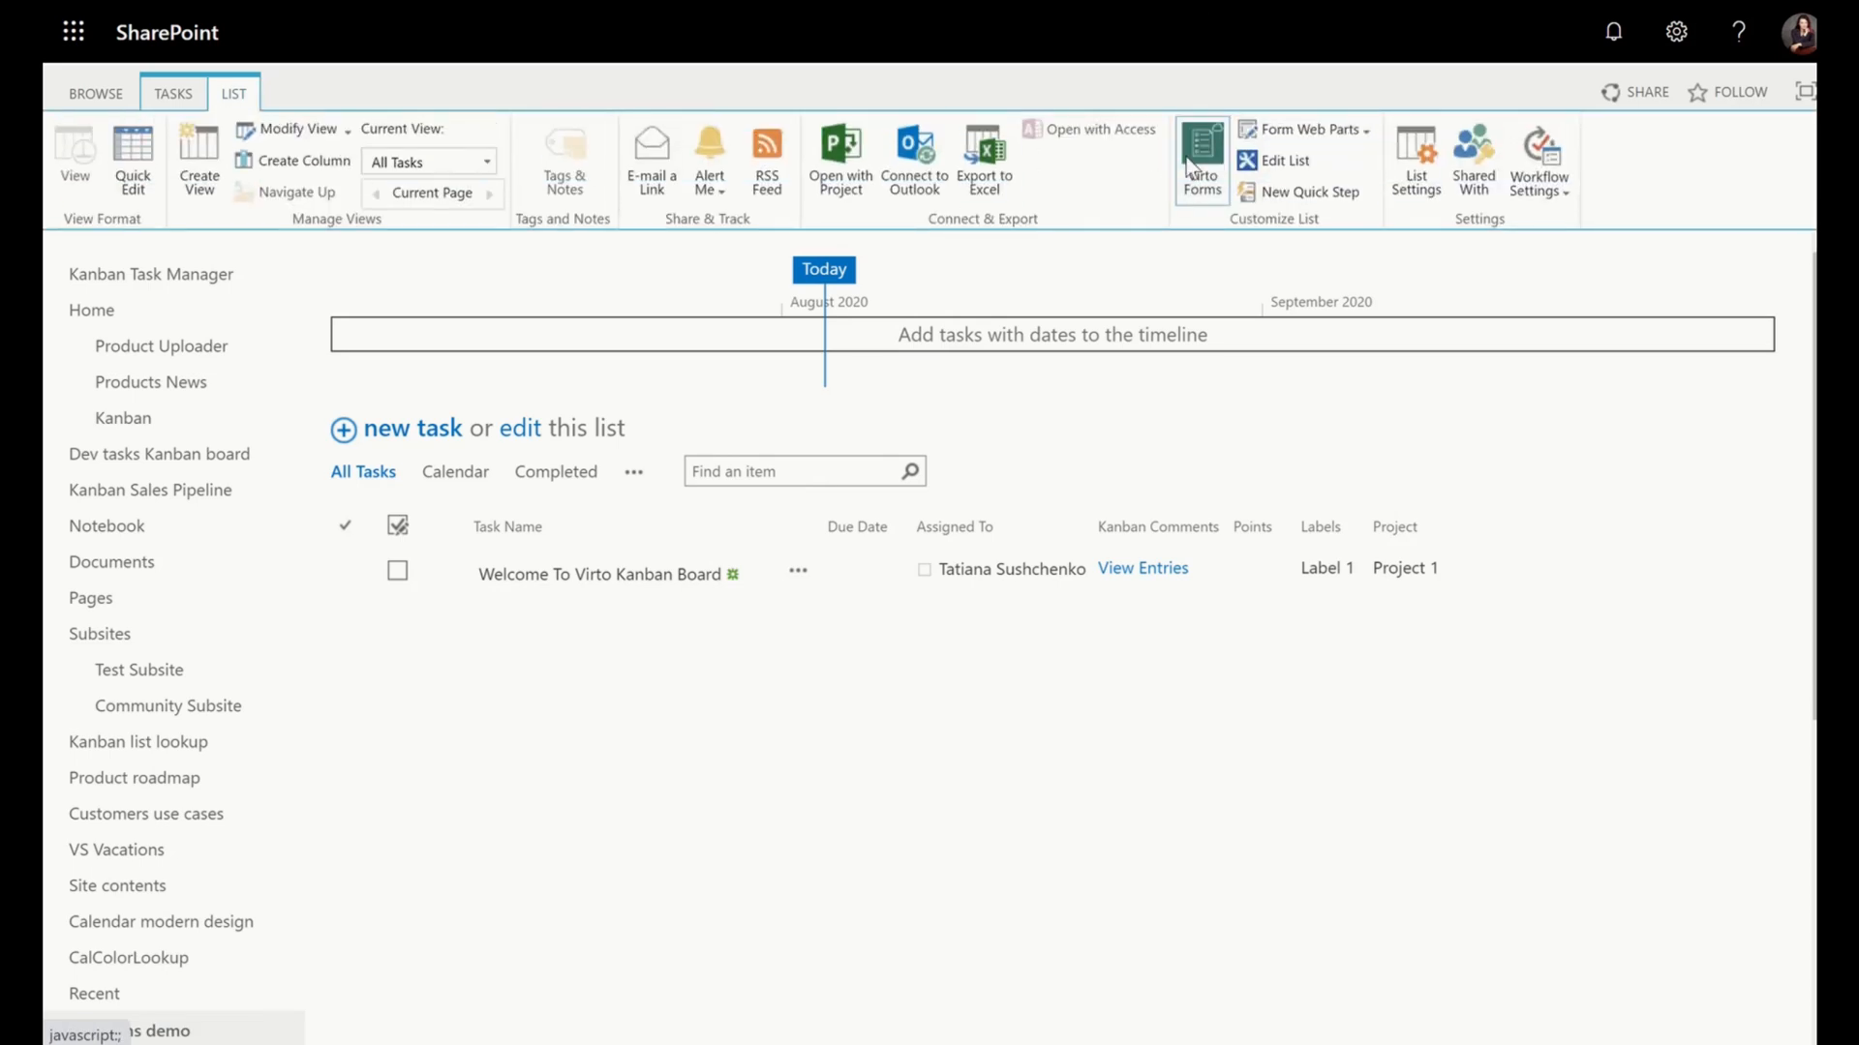
pyautogui.click(1200, 161)
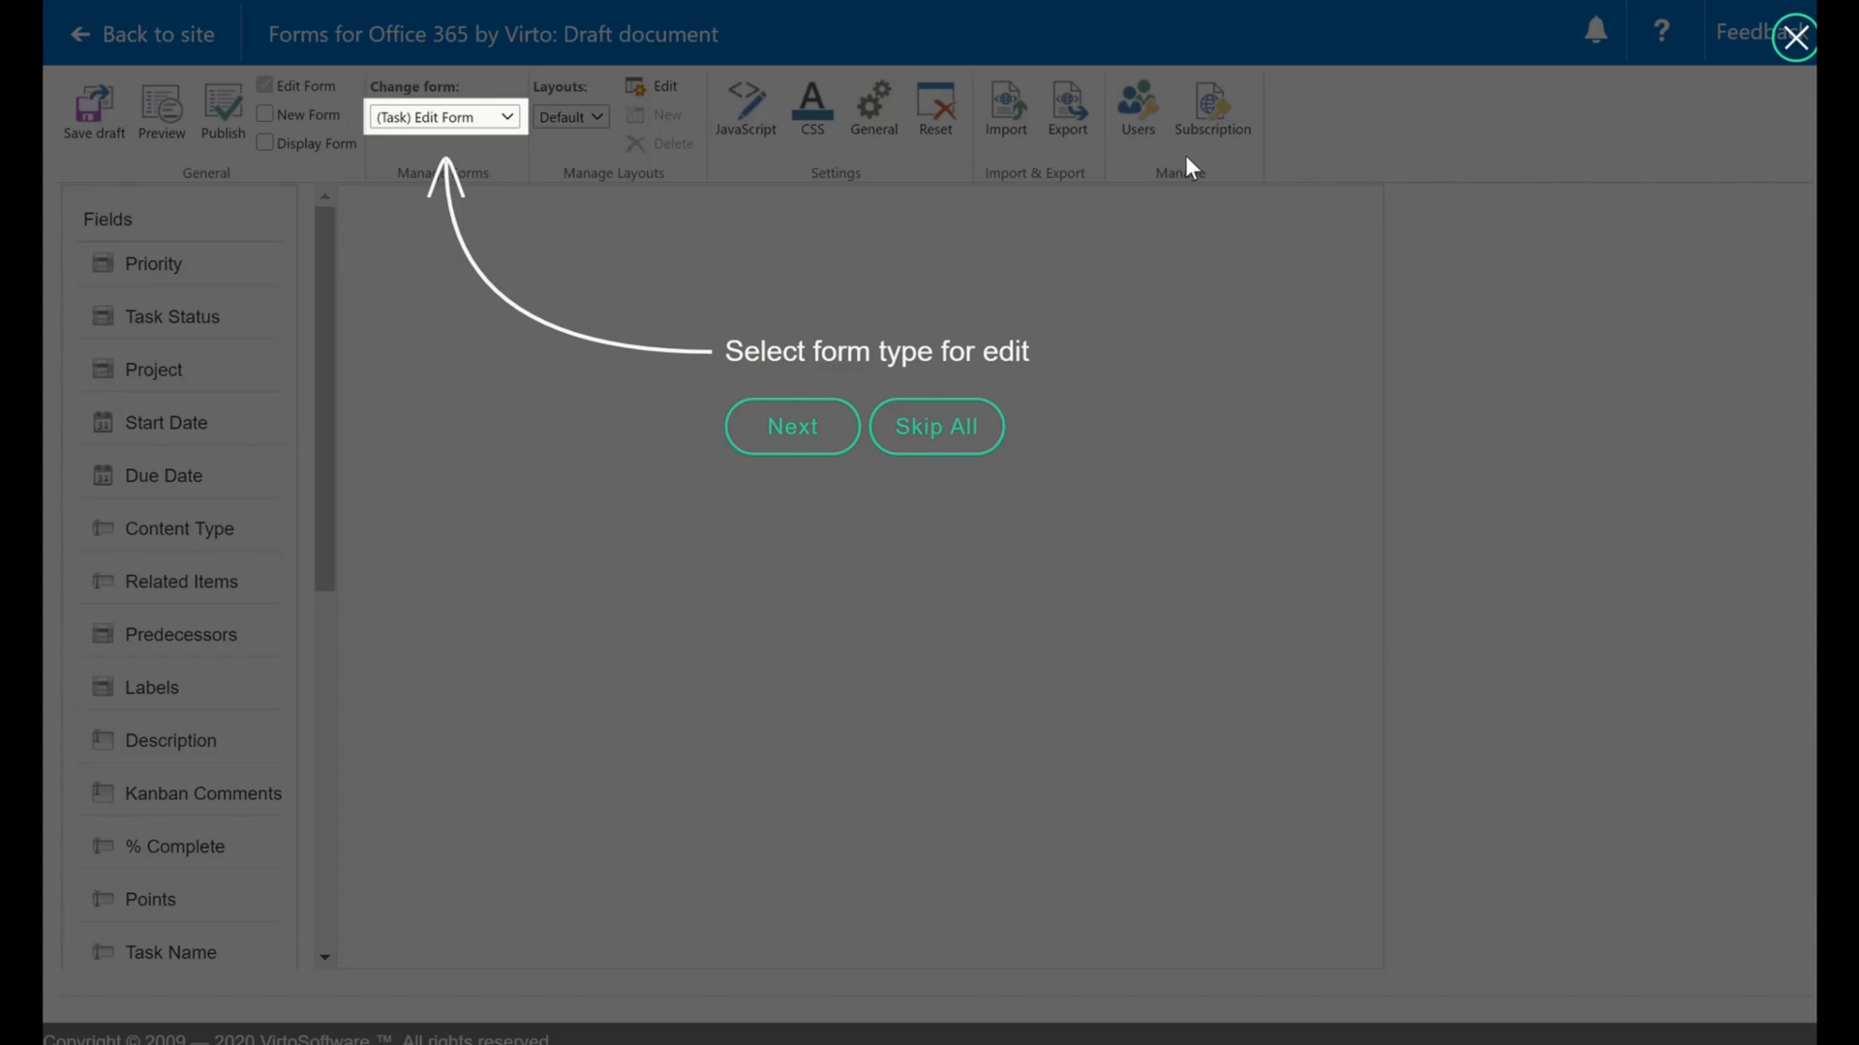
pyautogui.moveTo(941, 382)
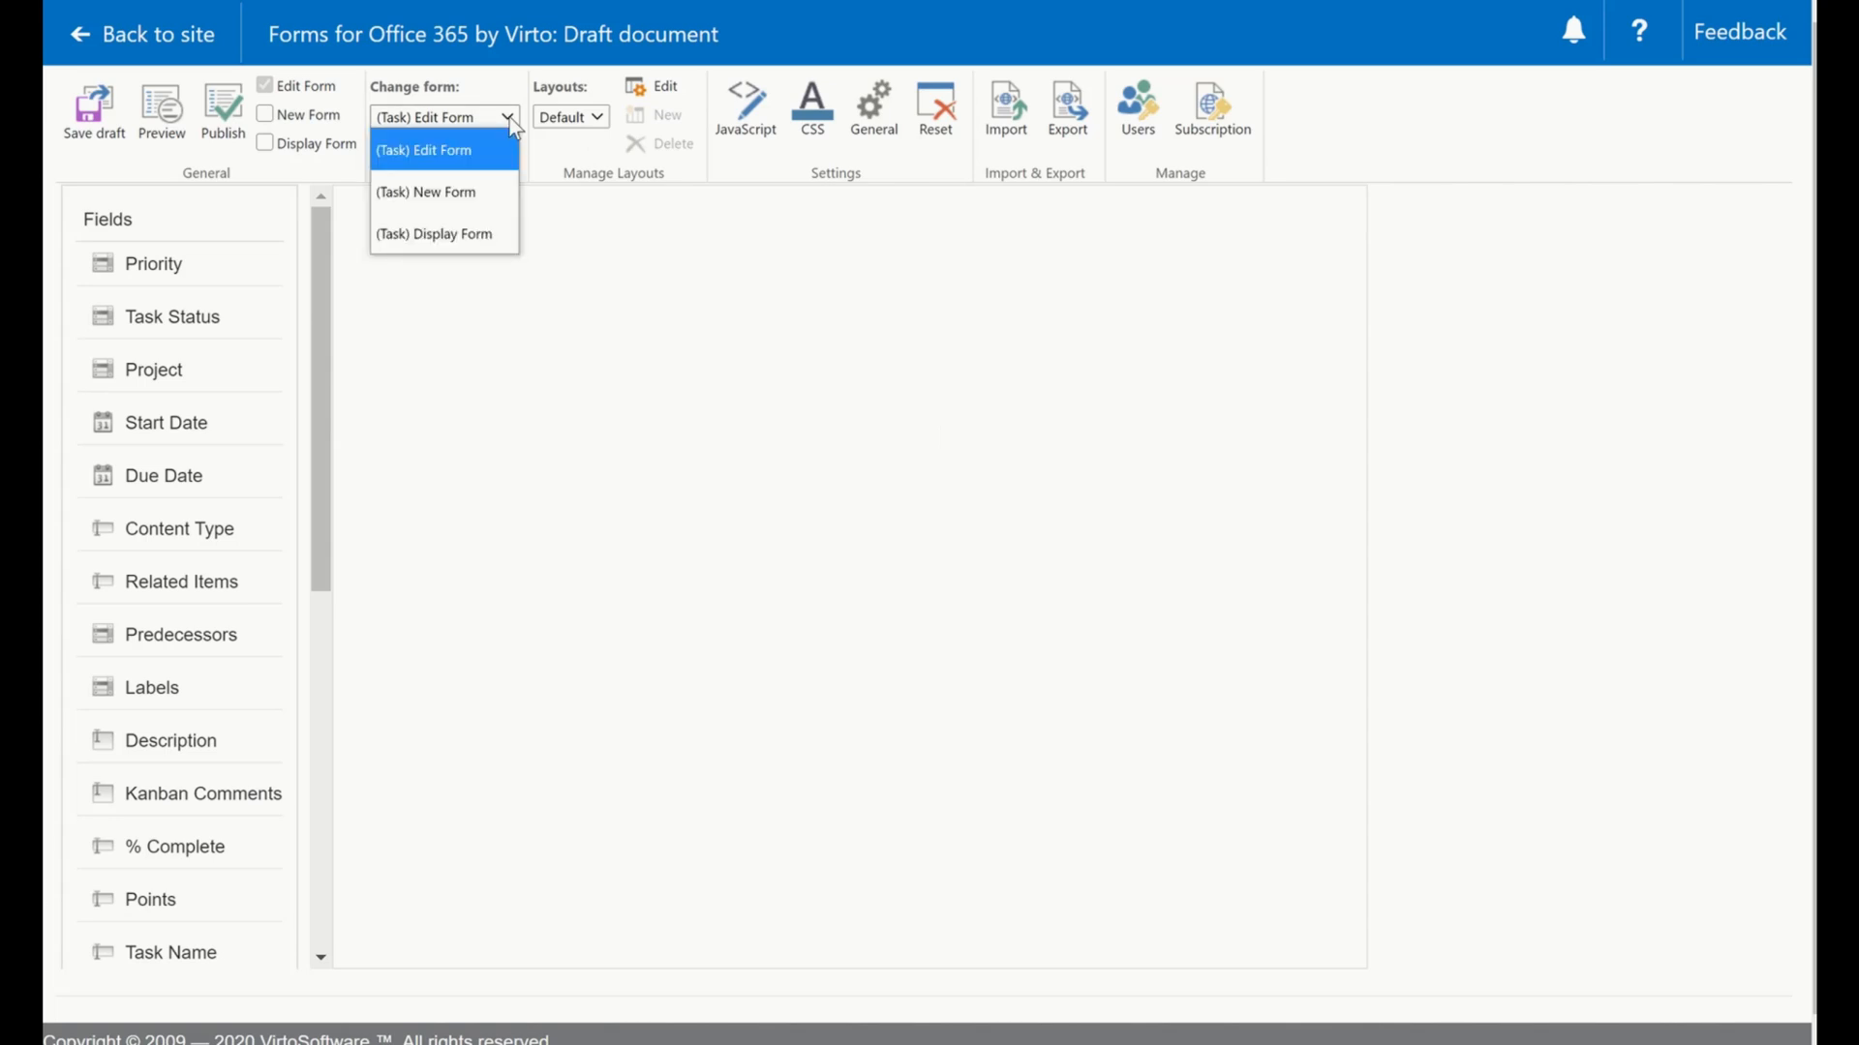
pyautogui.moveTo(473, 163)
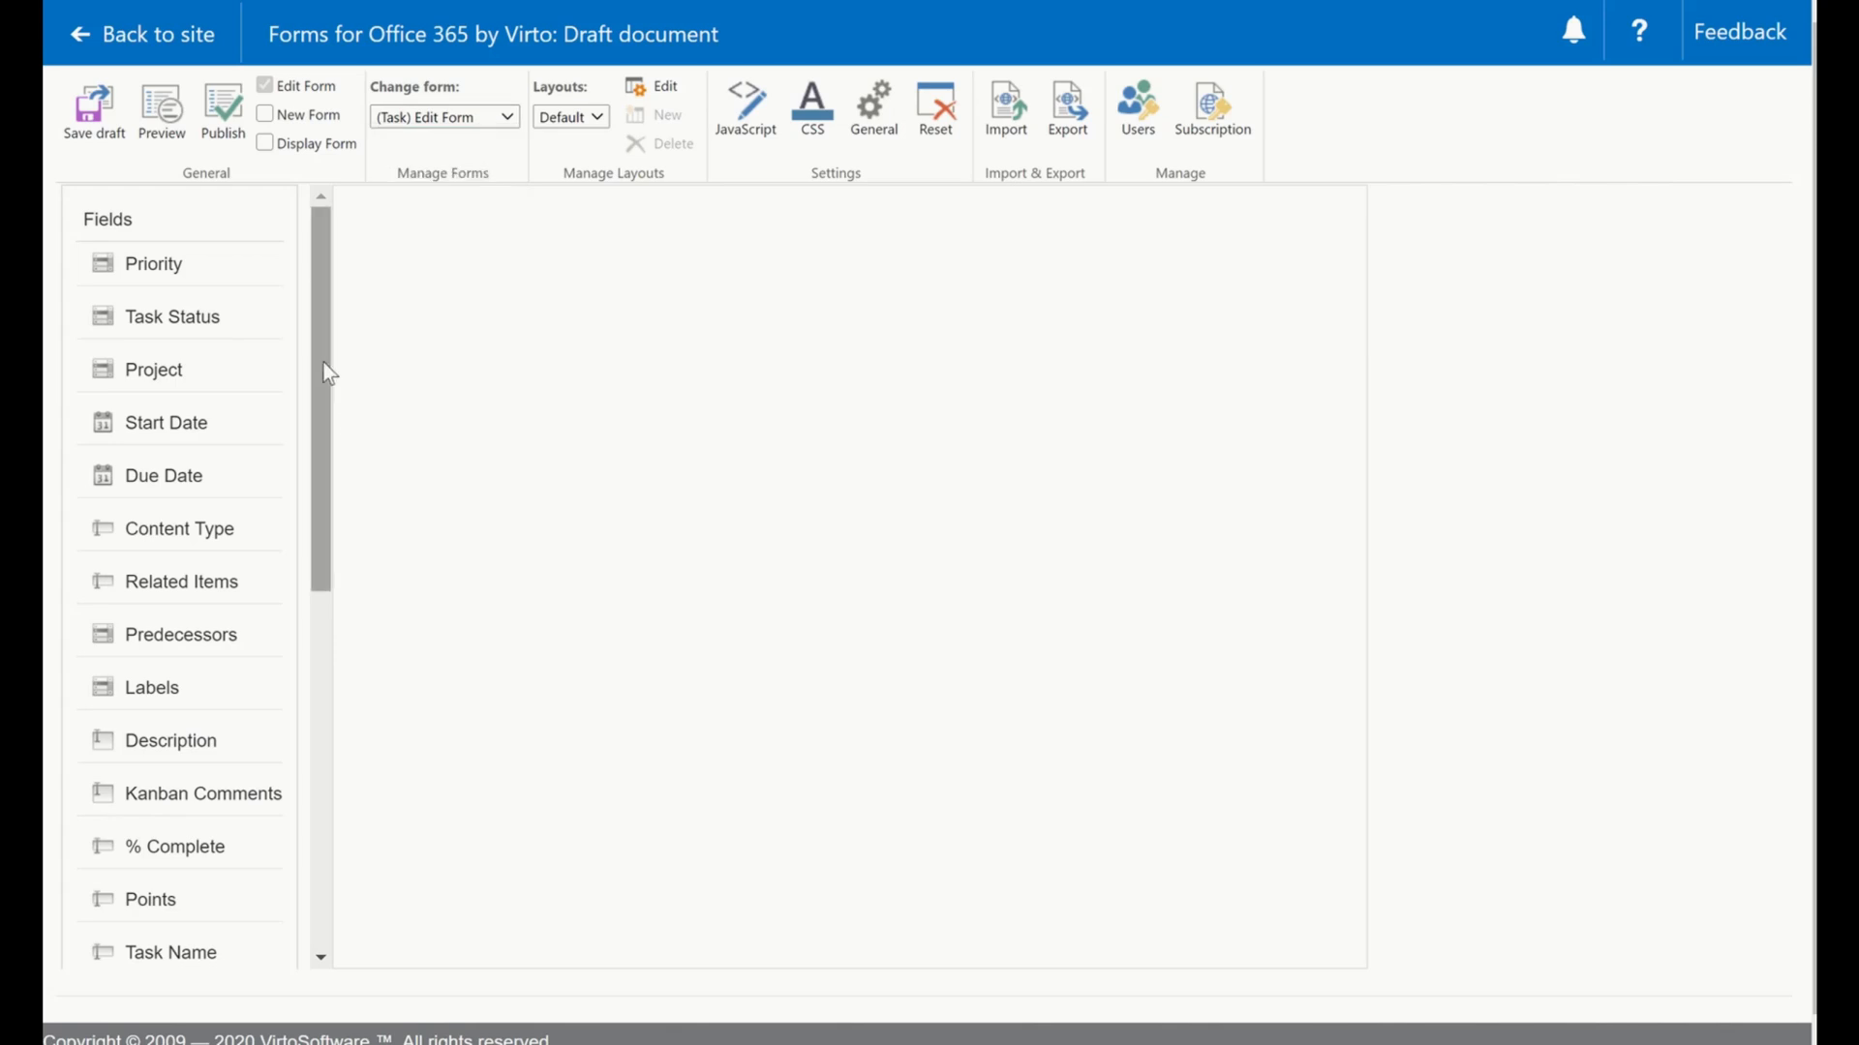
pyautogui.moveTo(178, 263)
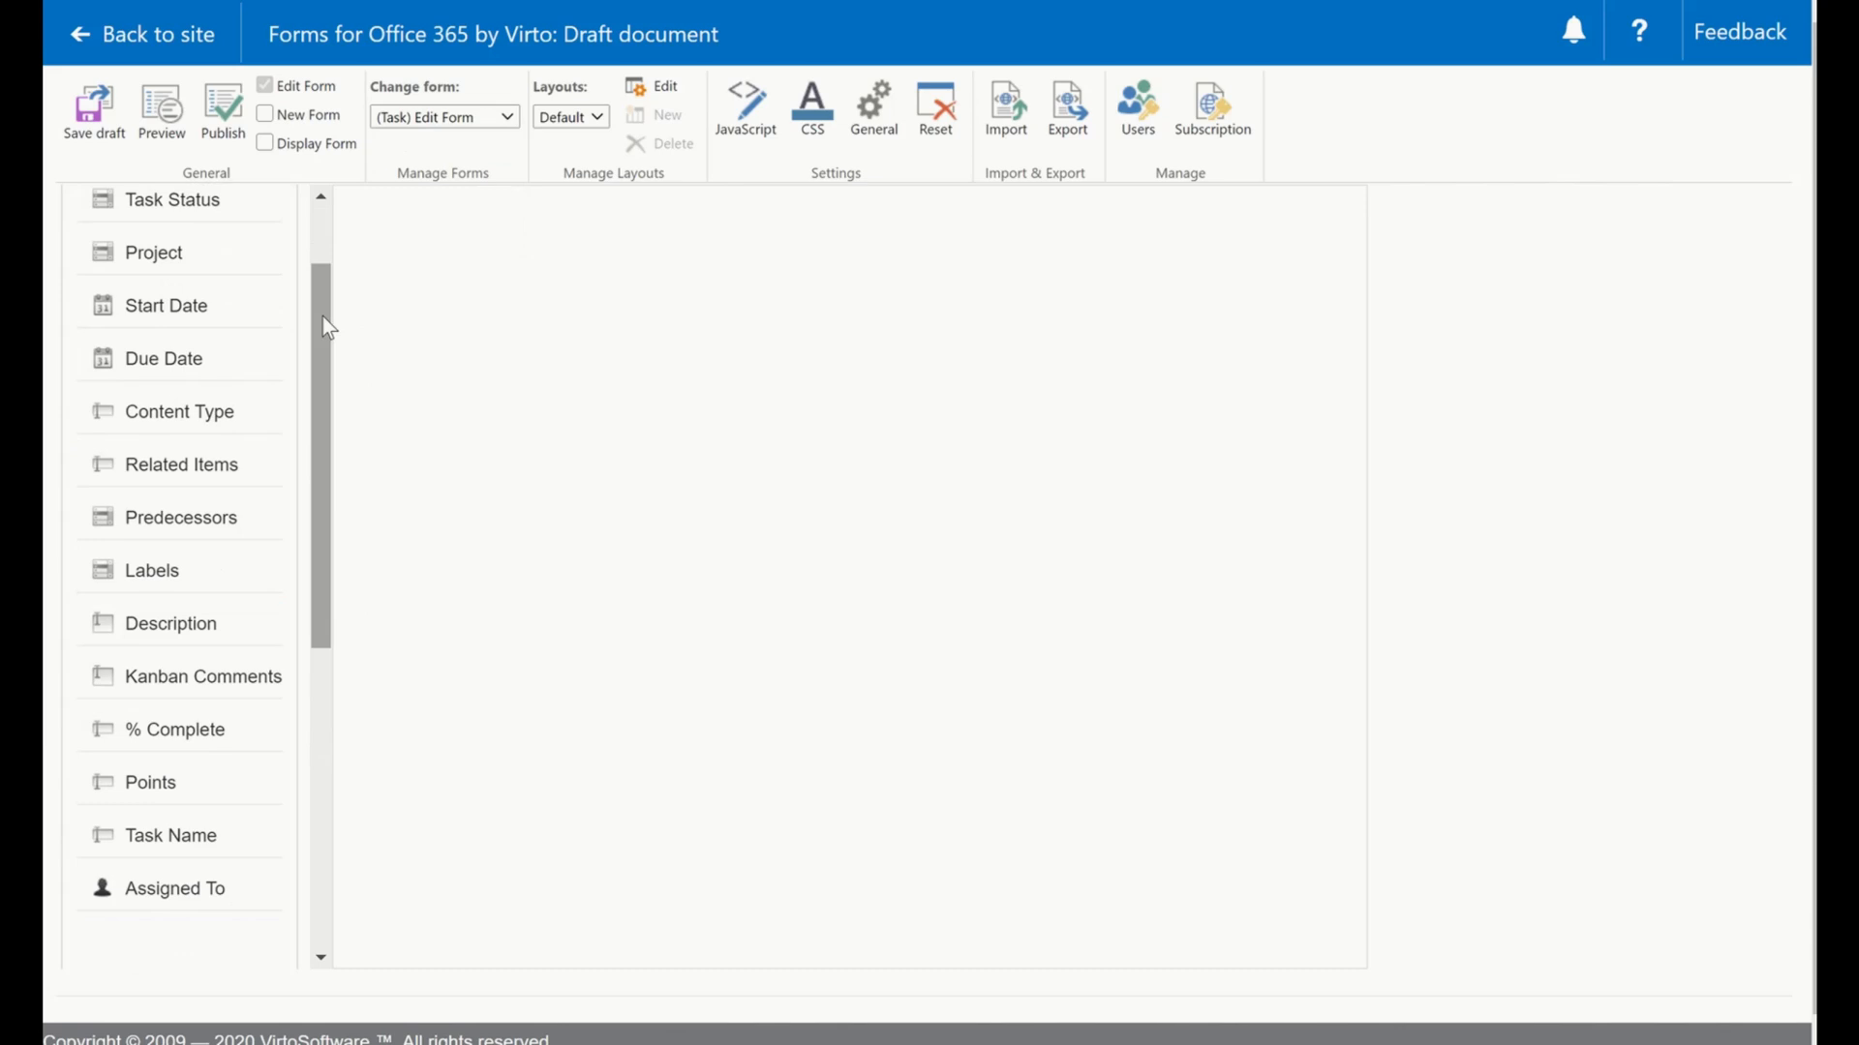
# Add a Tabs control from Basic Controls onto the empty form canvas.
pyautogui.scroll(-3)
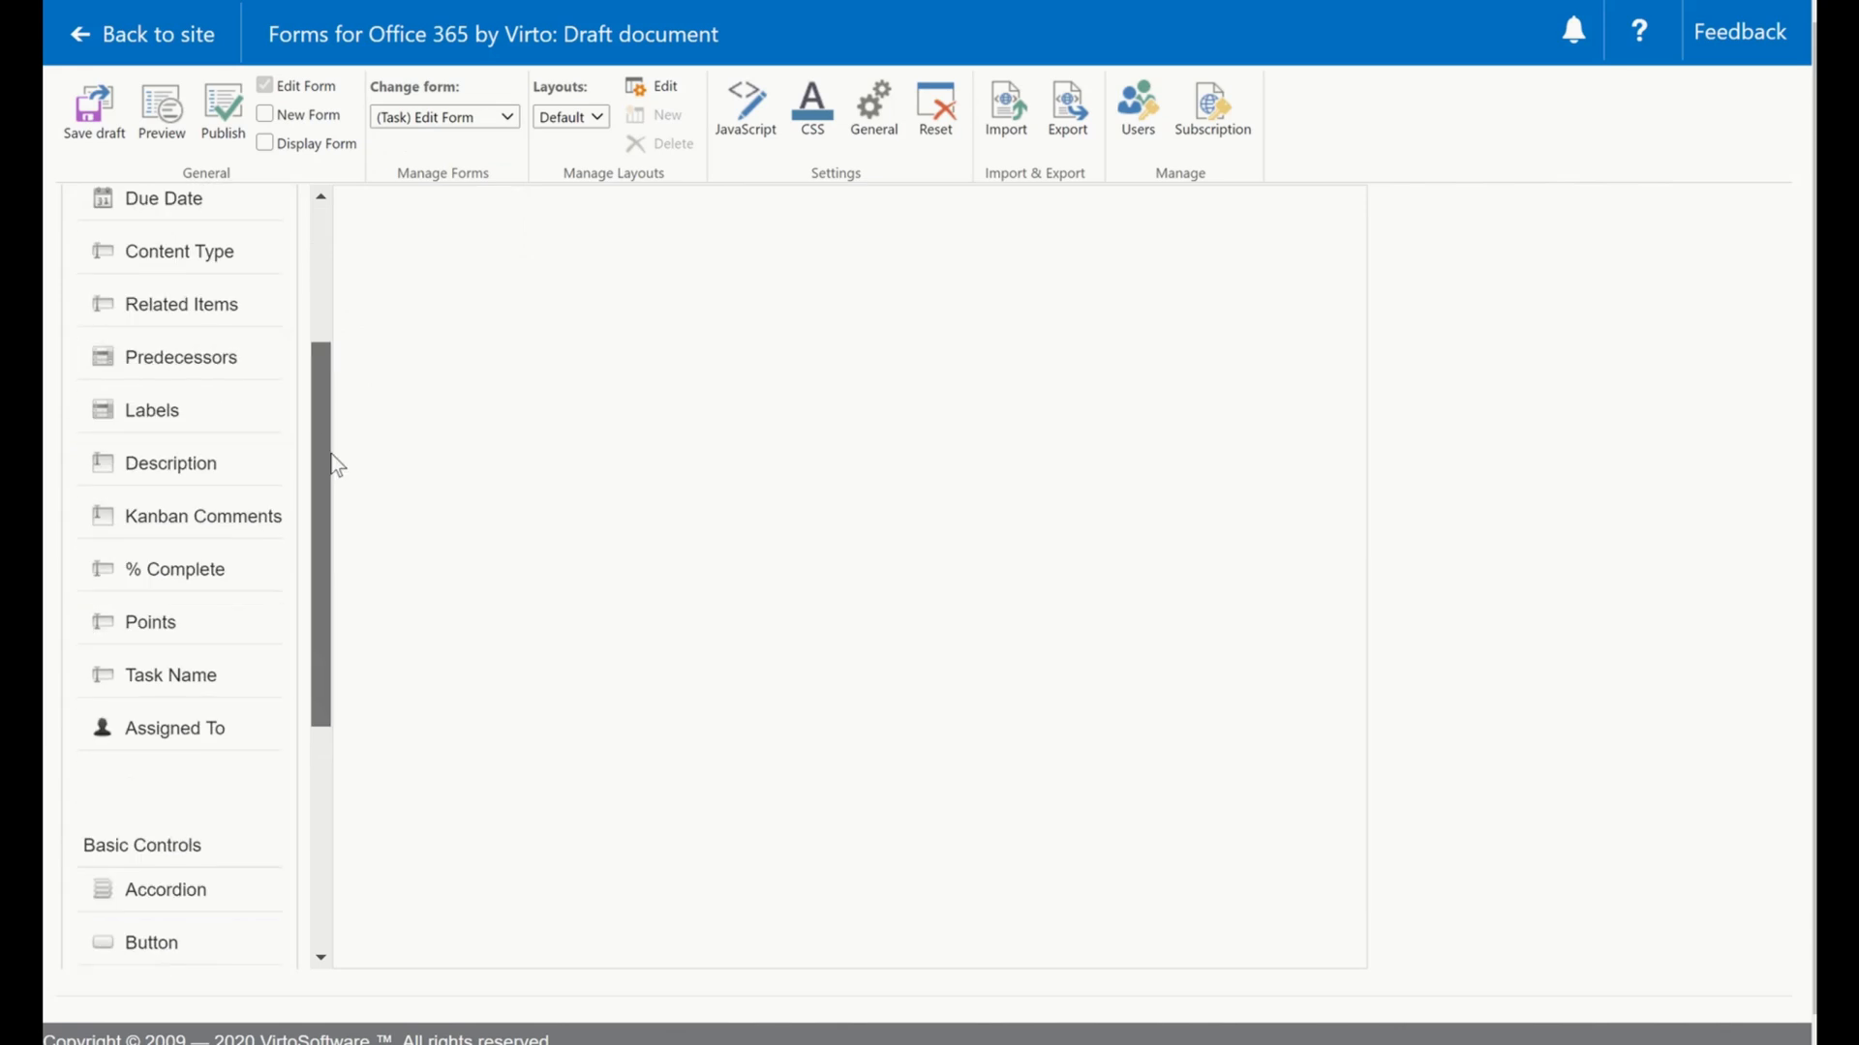
pyautogui.scroll(-3)
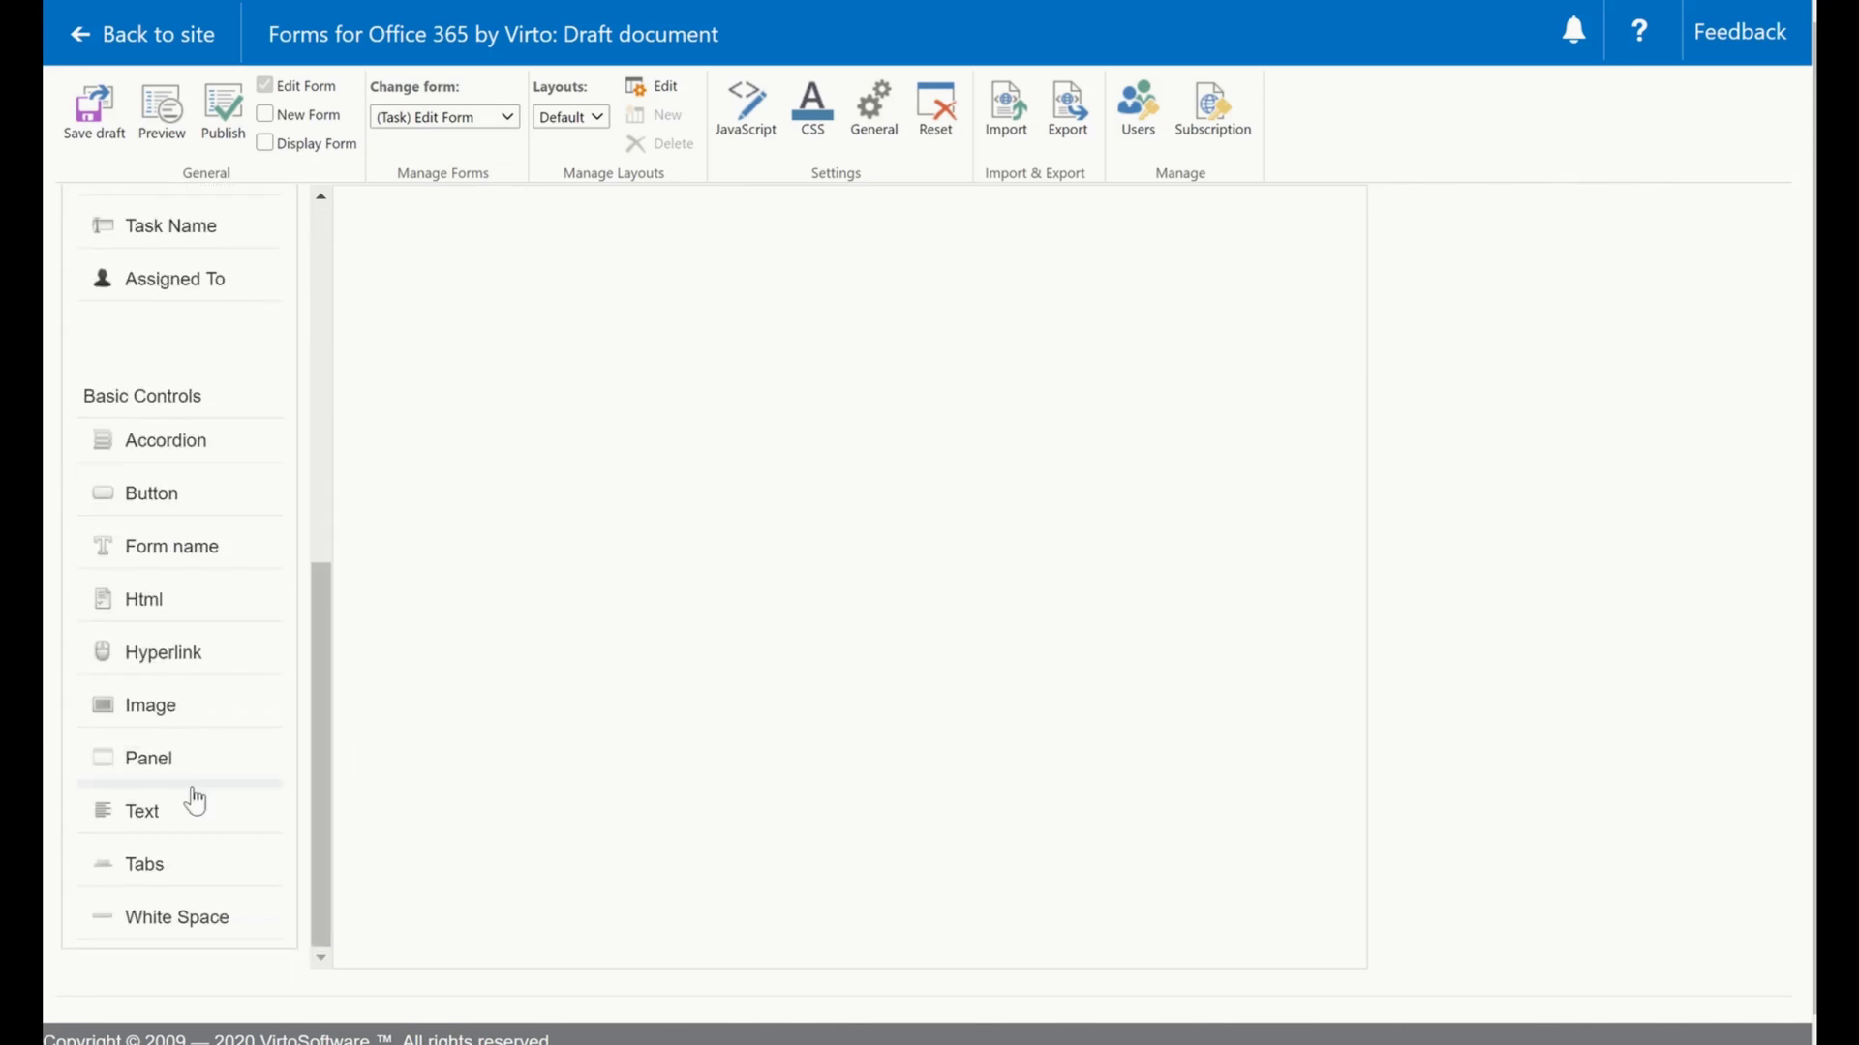
pyautogui.click(176, 918)
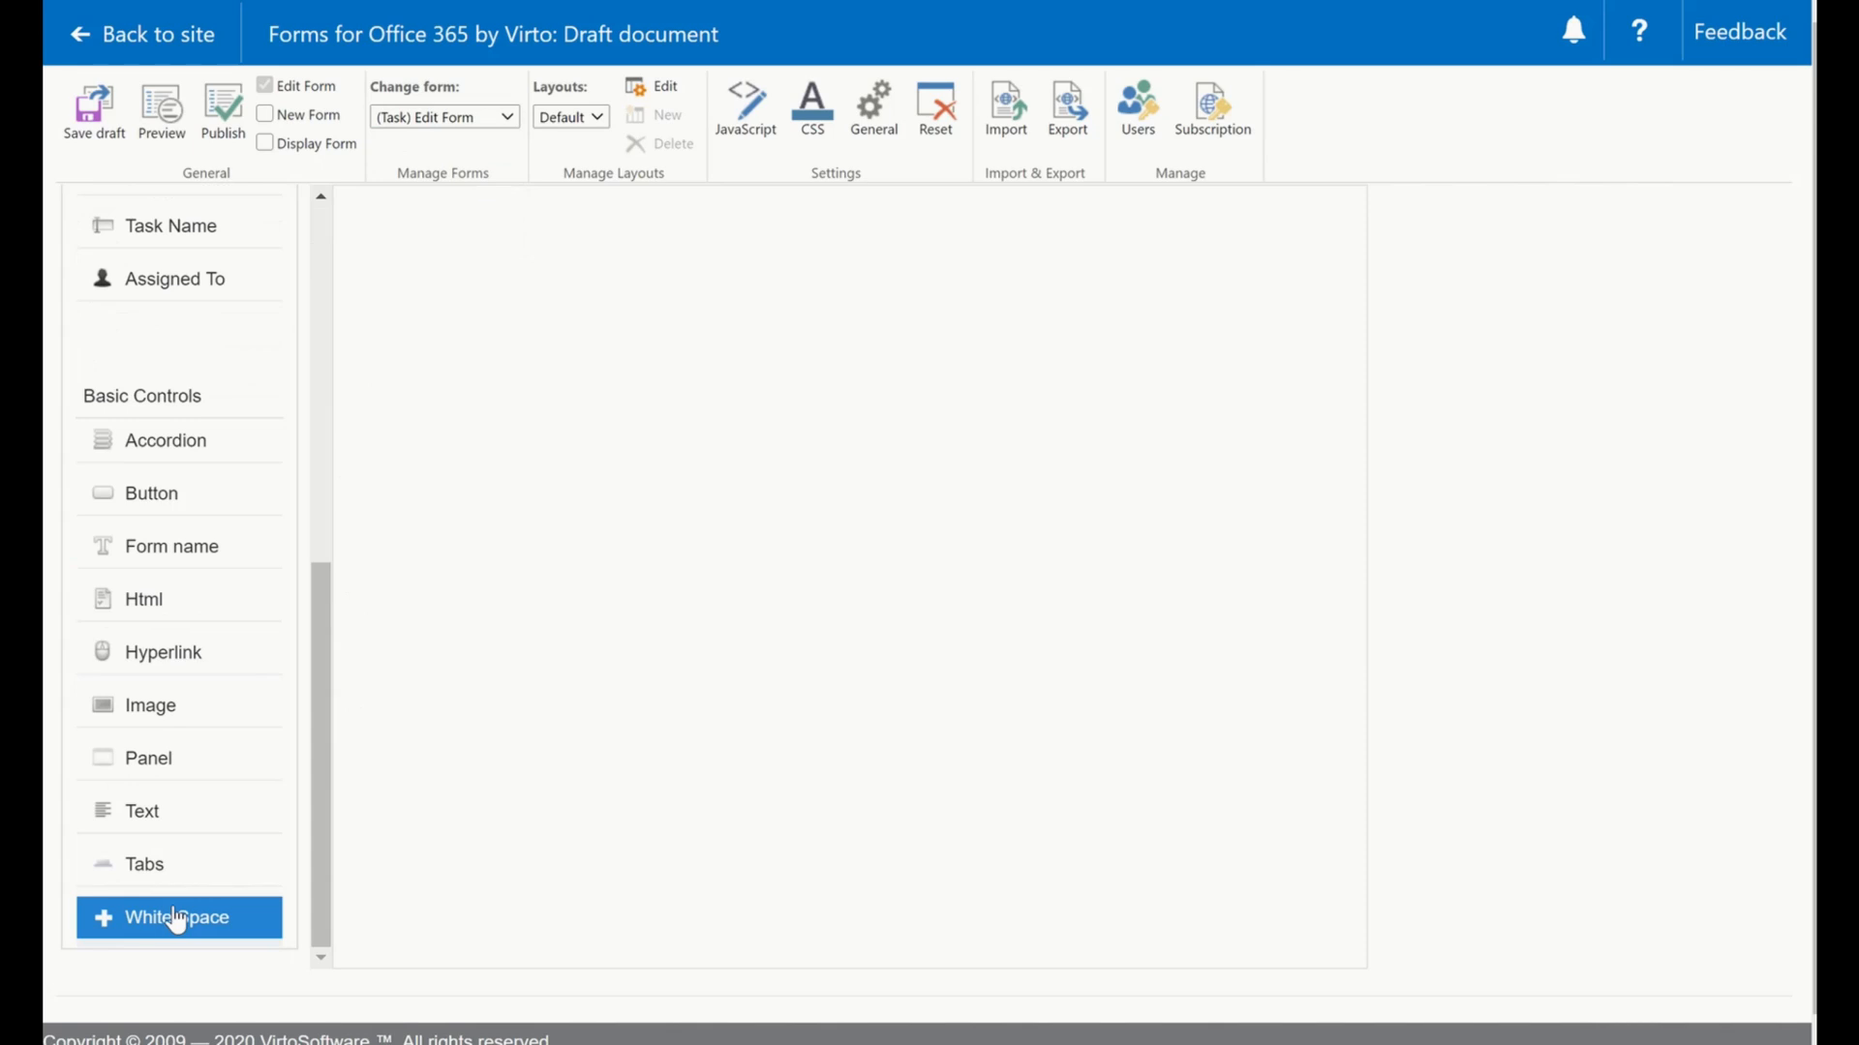
pyautogui.moveTo(223, 810)
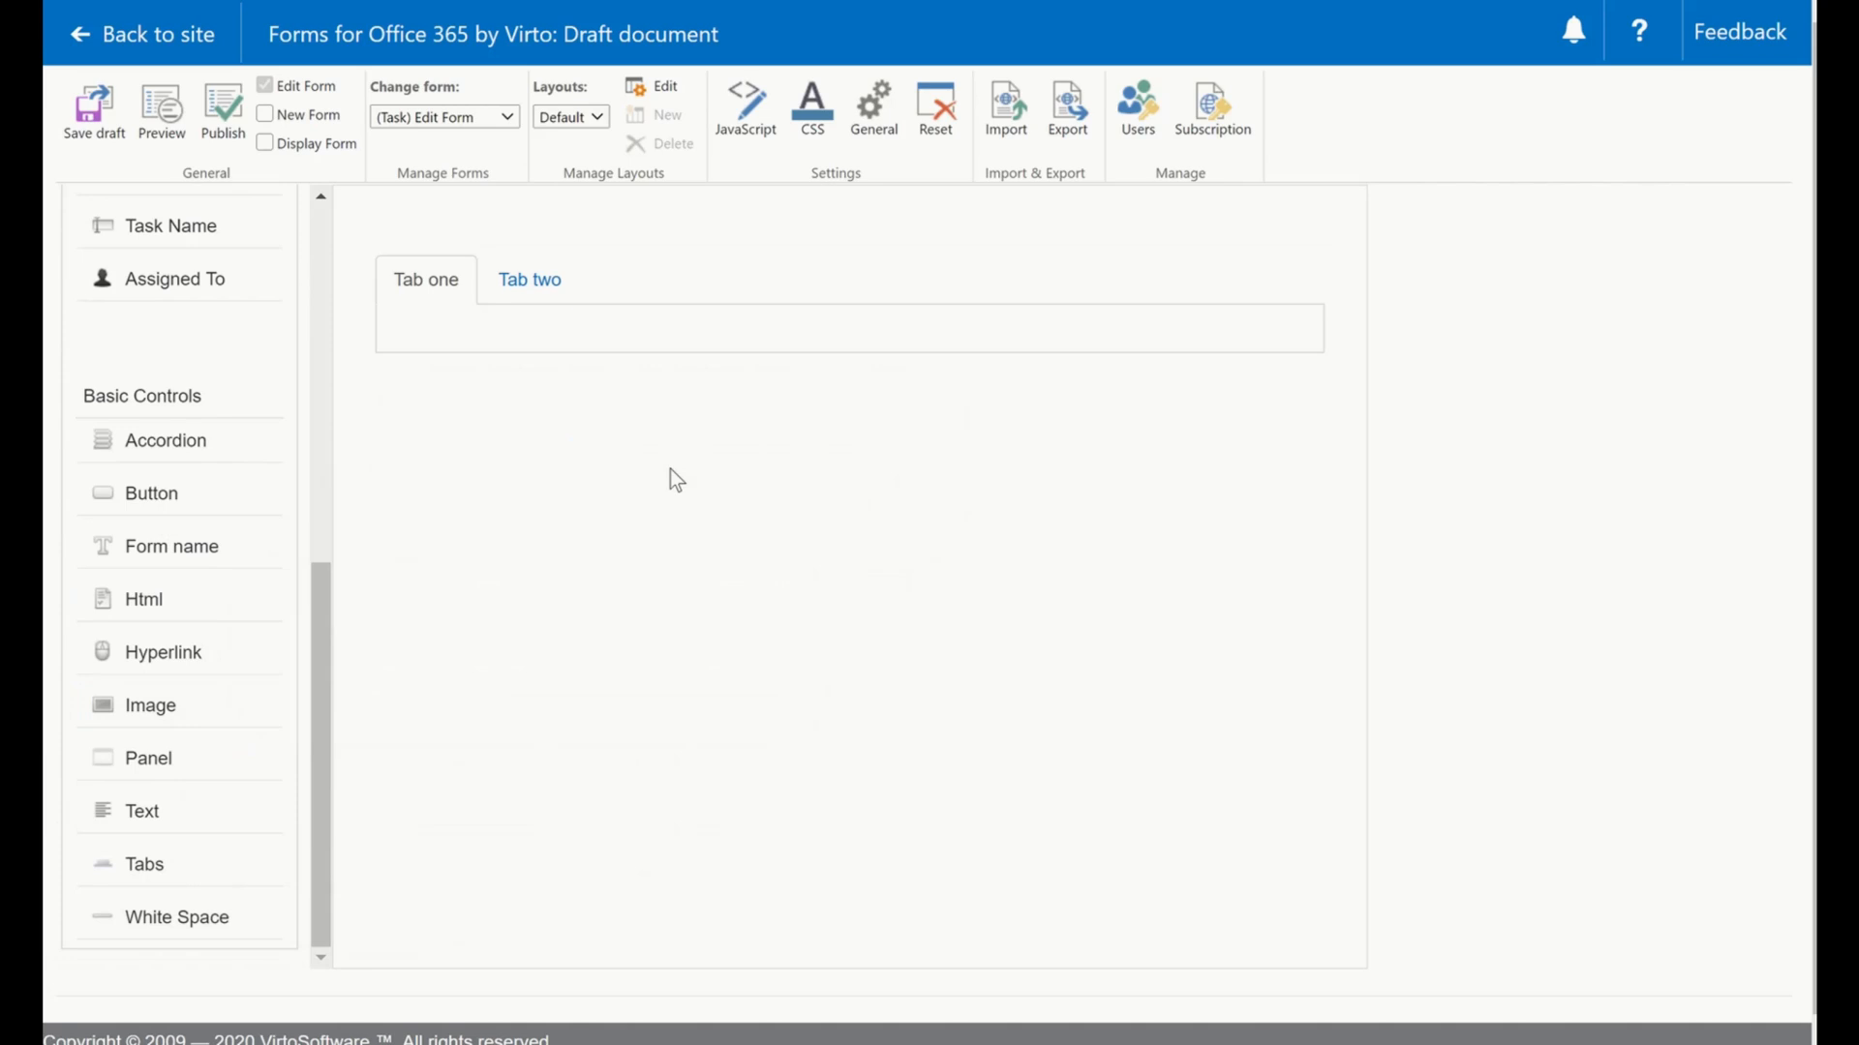
# Show Tab one only to selected groups and users with the read-only security type.
pyautogui.click(424, 279)
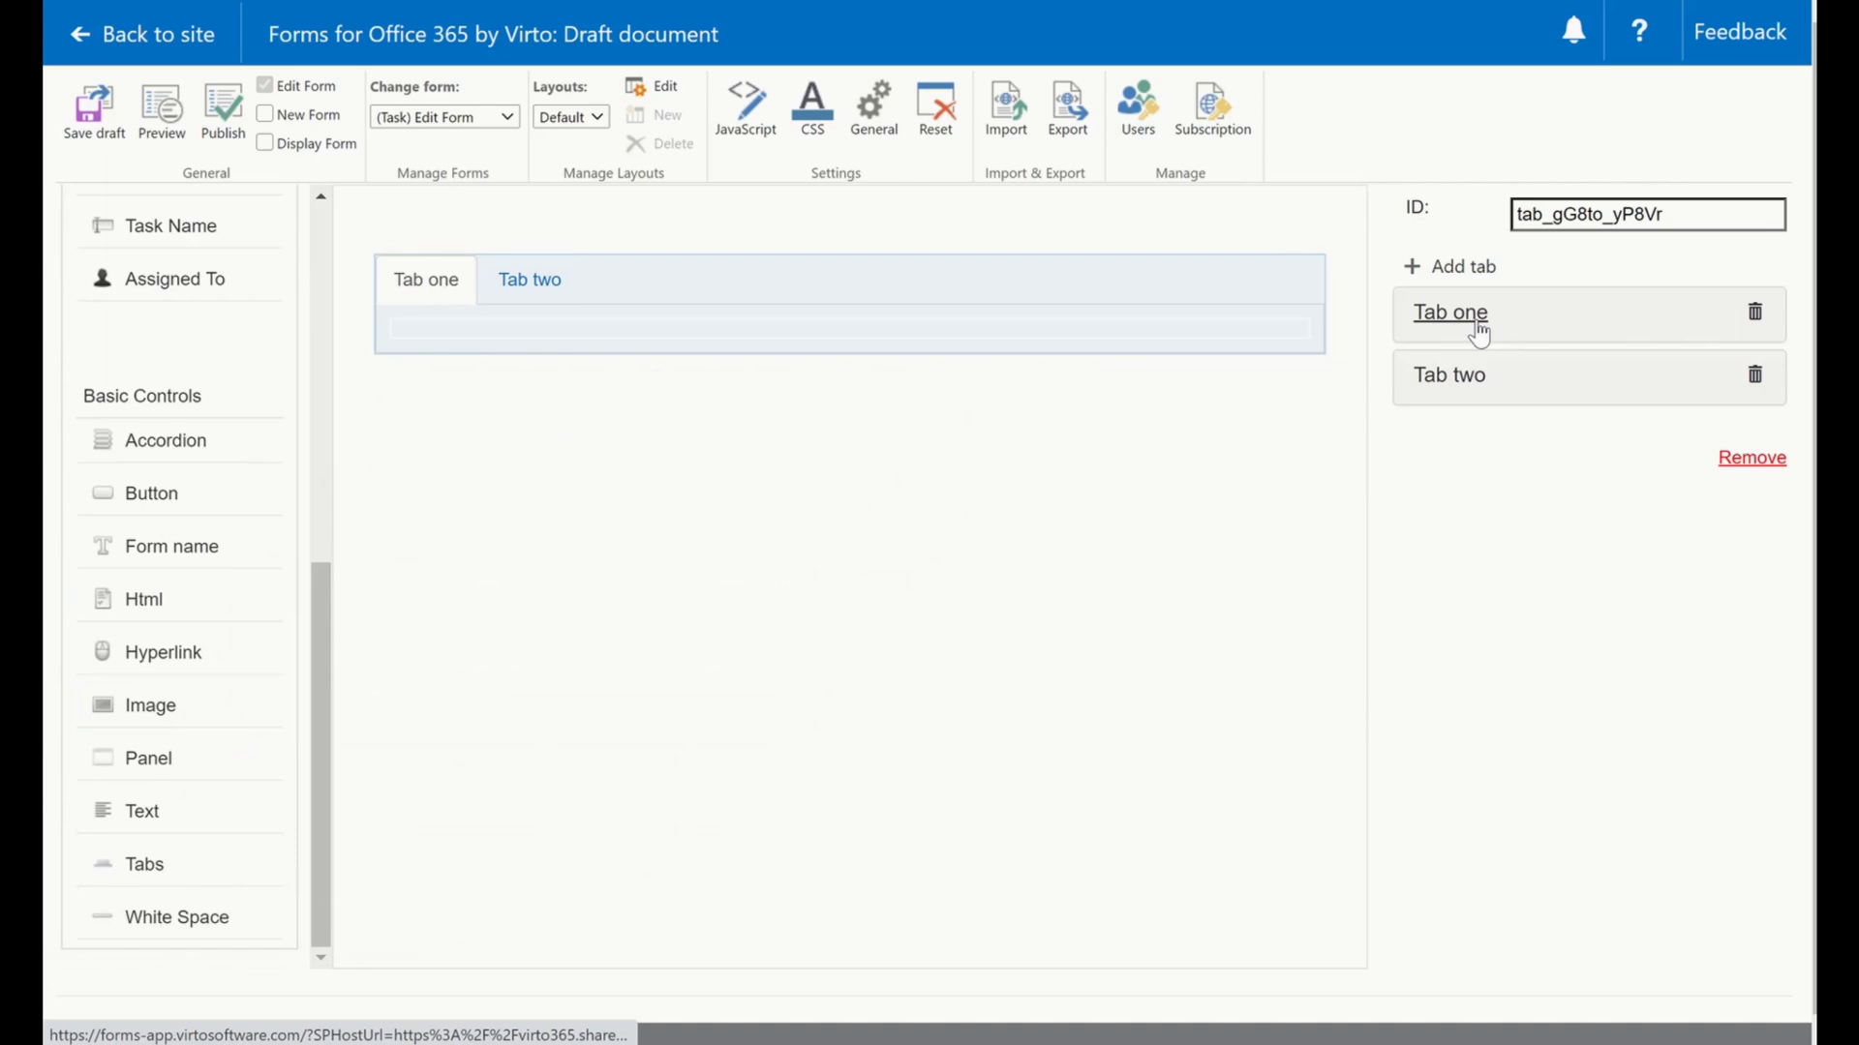
pyautogui.click(1450, 312)
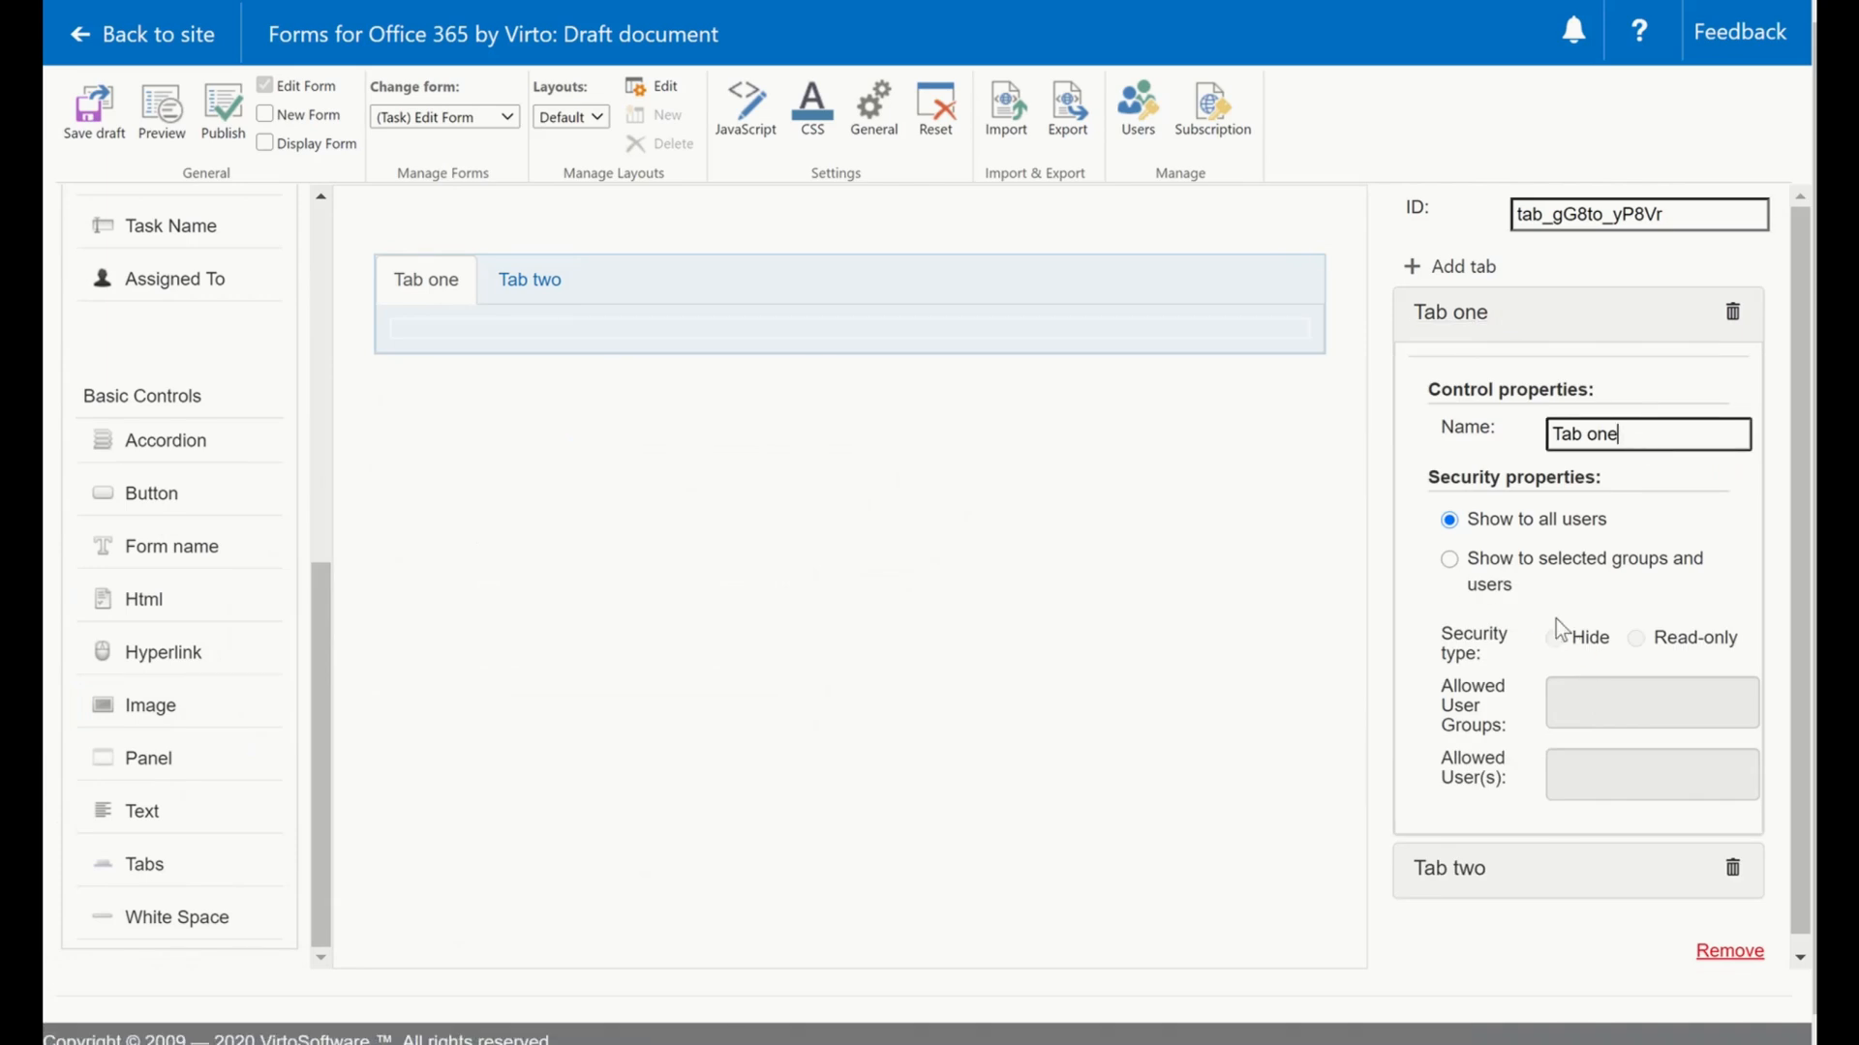
pyautogui.click(1448, 558)
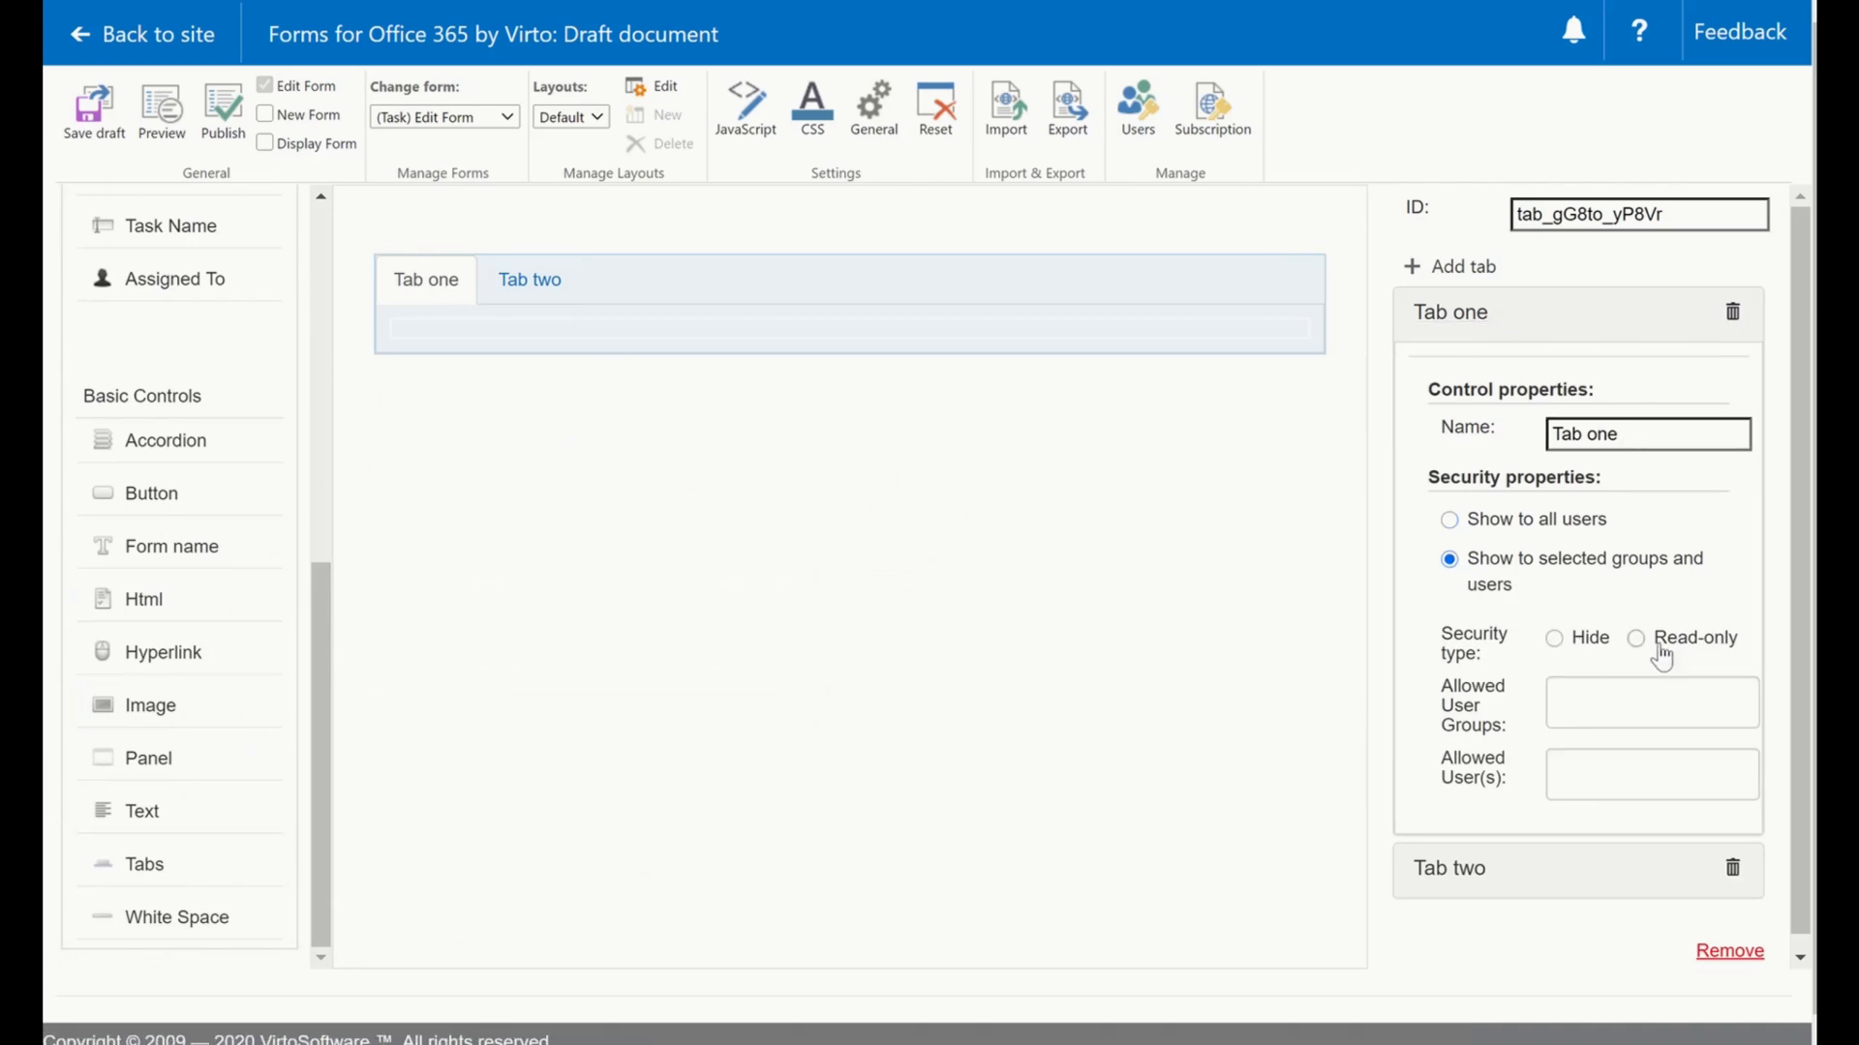
pyautogui.click(1638, 637)
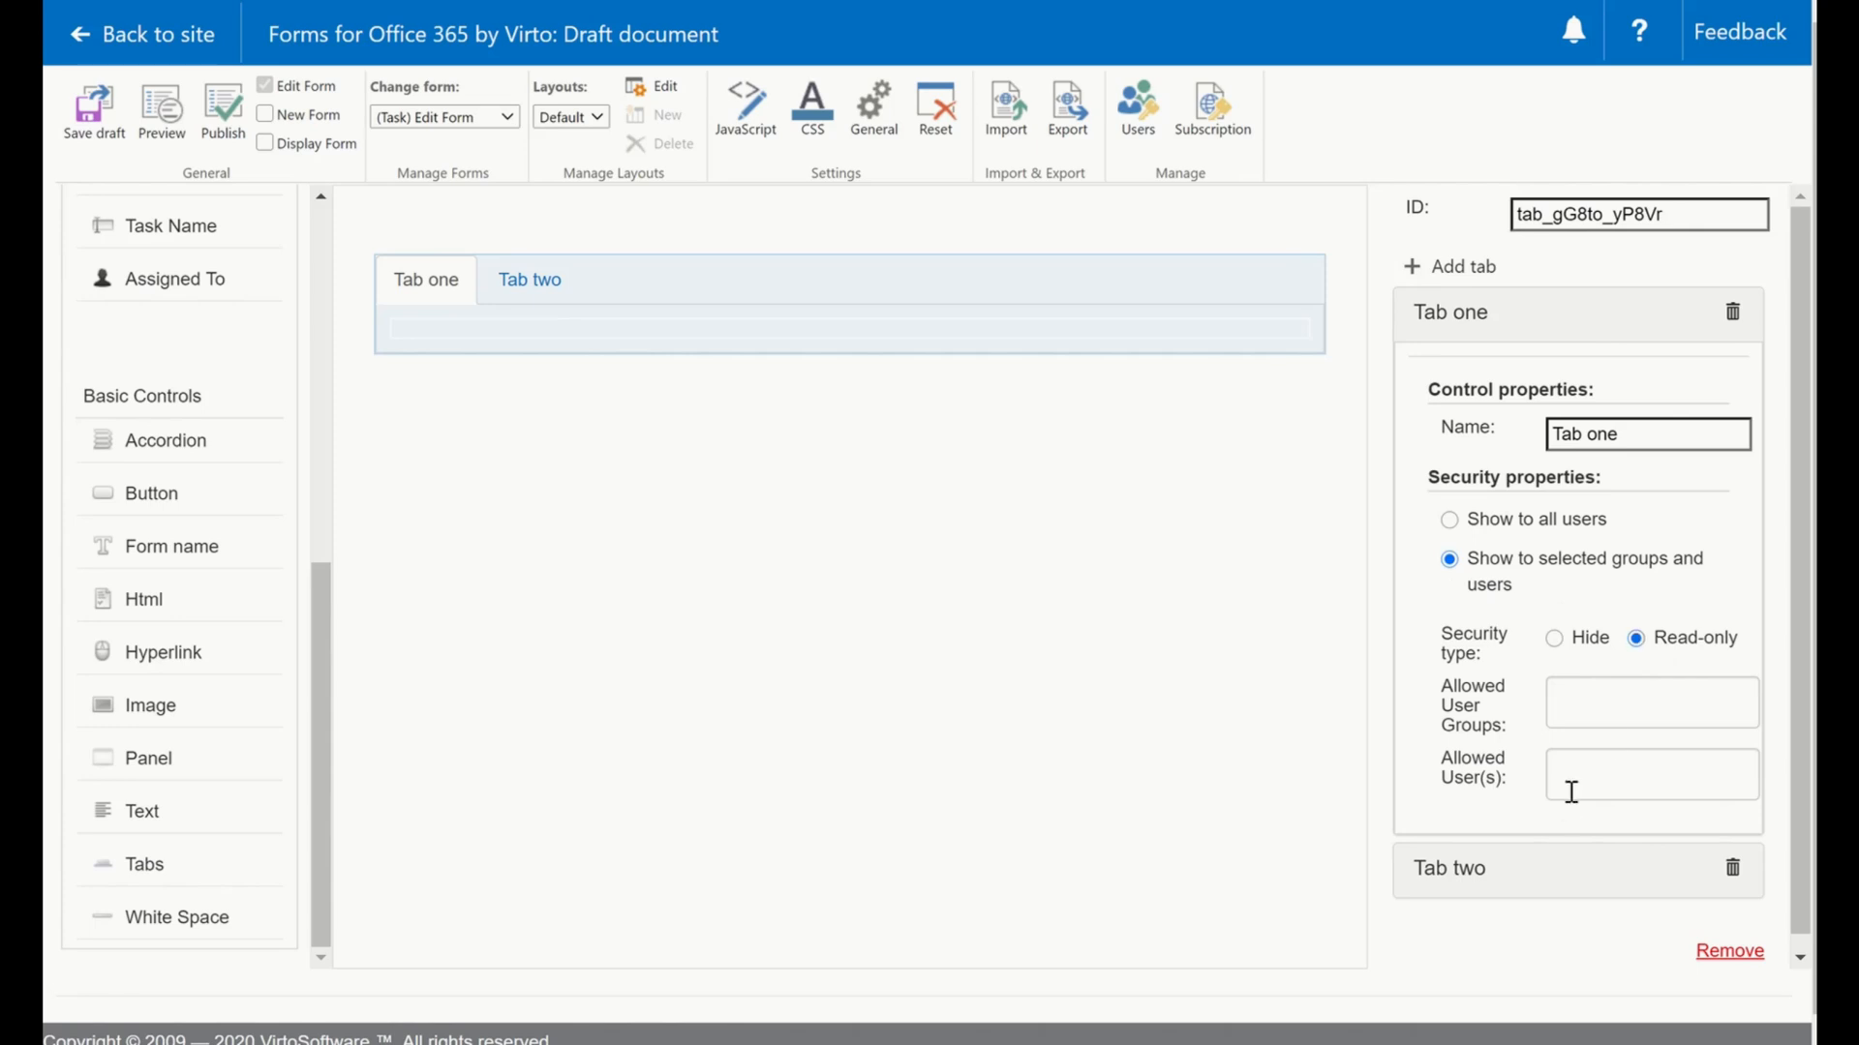
pyautogui.click(1652, 774)
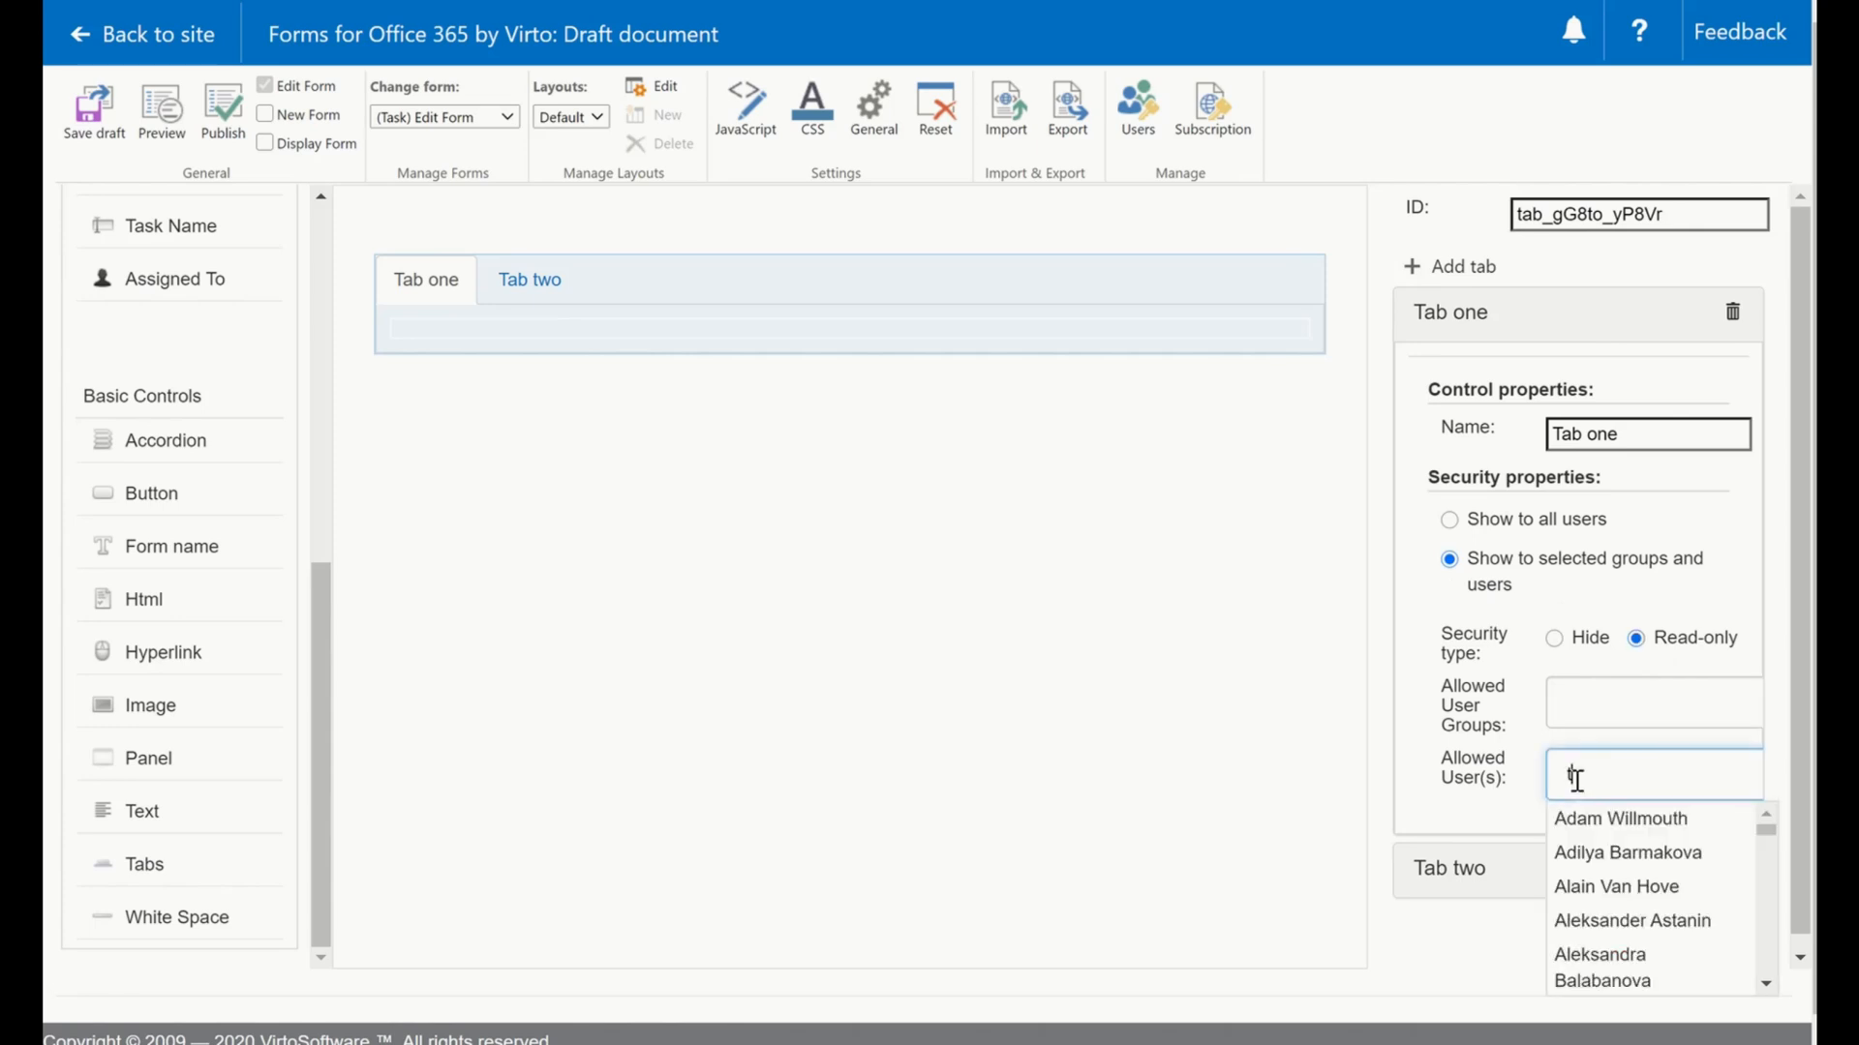
pyautogui.write('ts@')
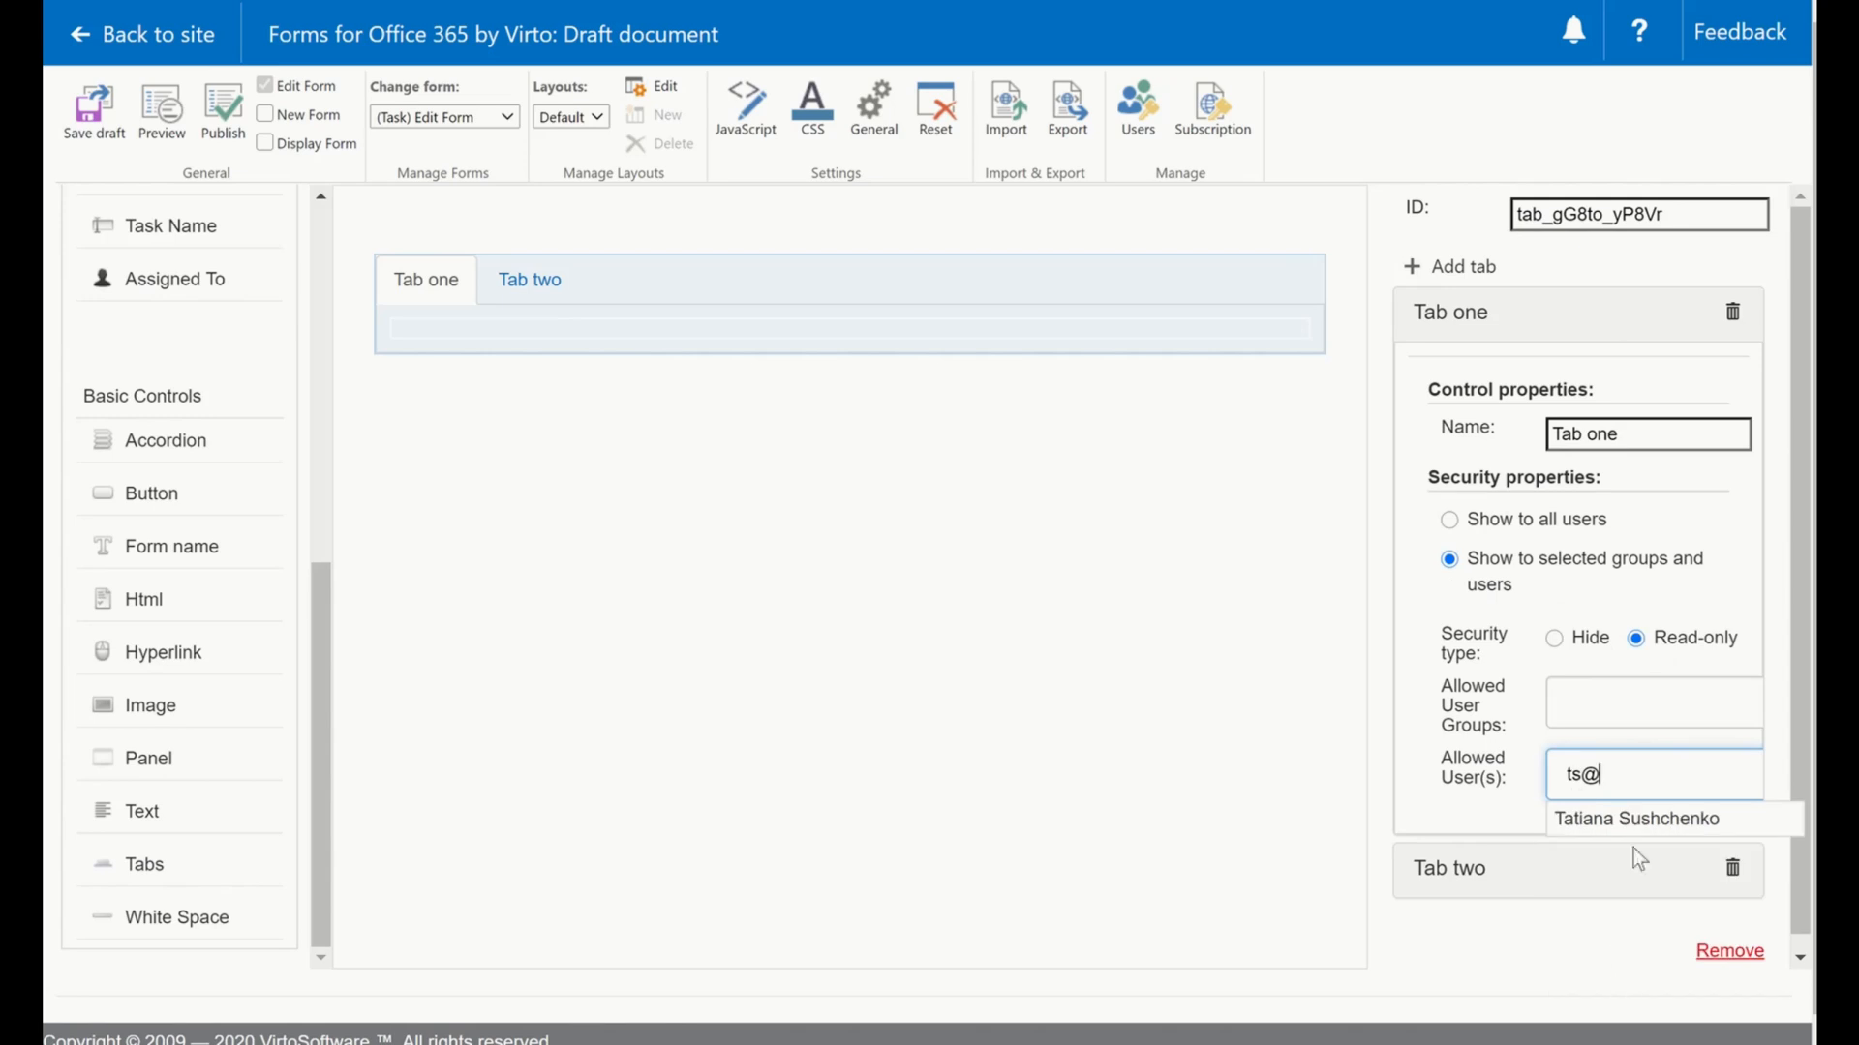
pyautogui.click(1636, 817)
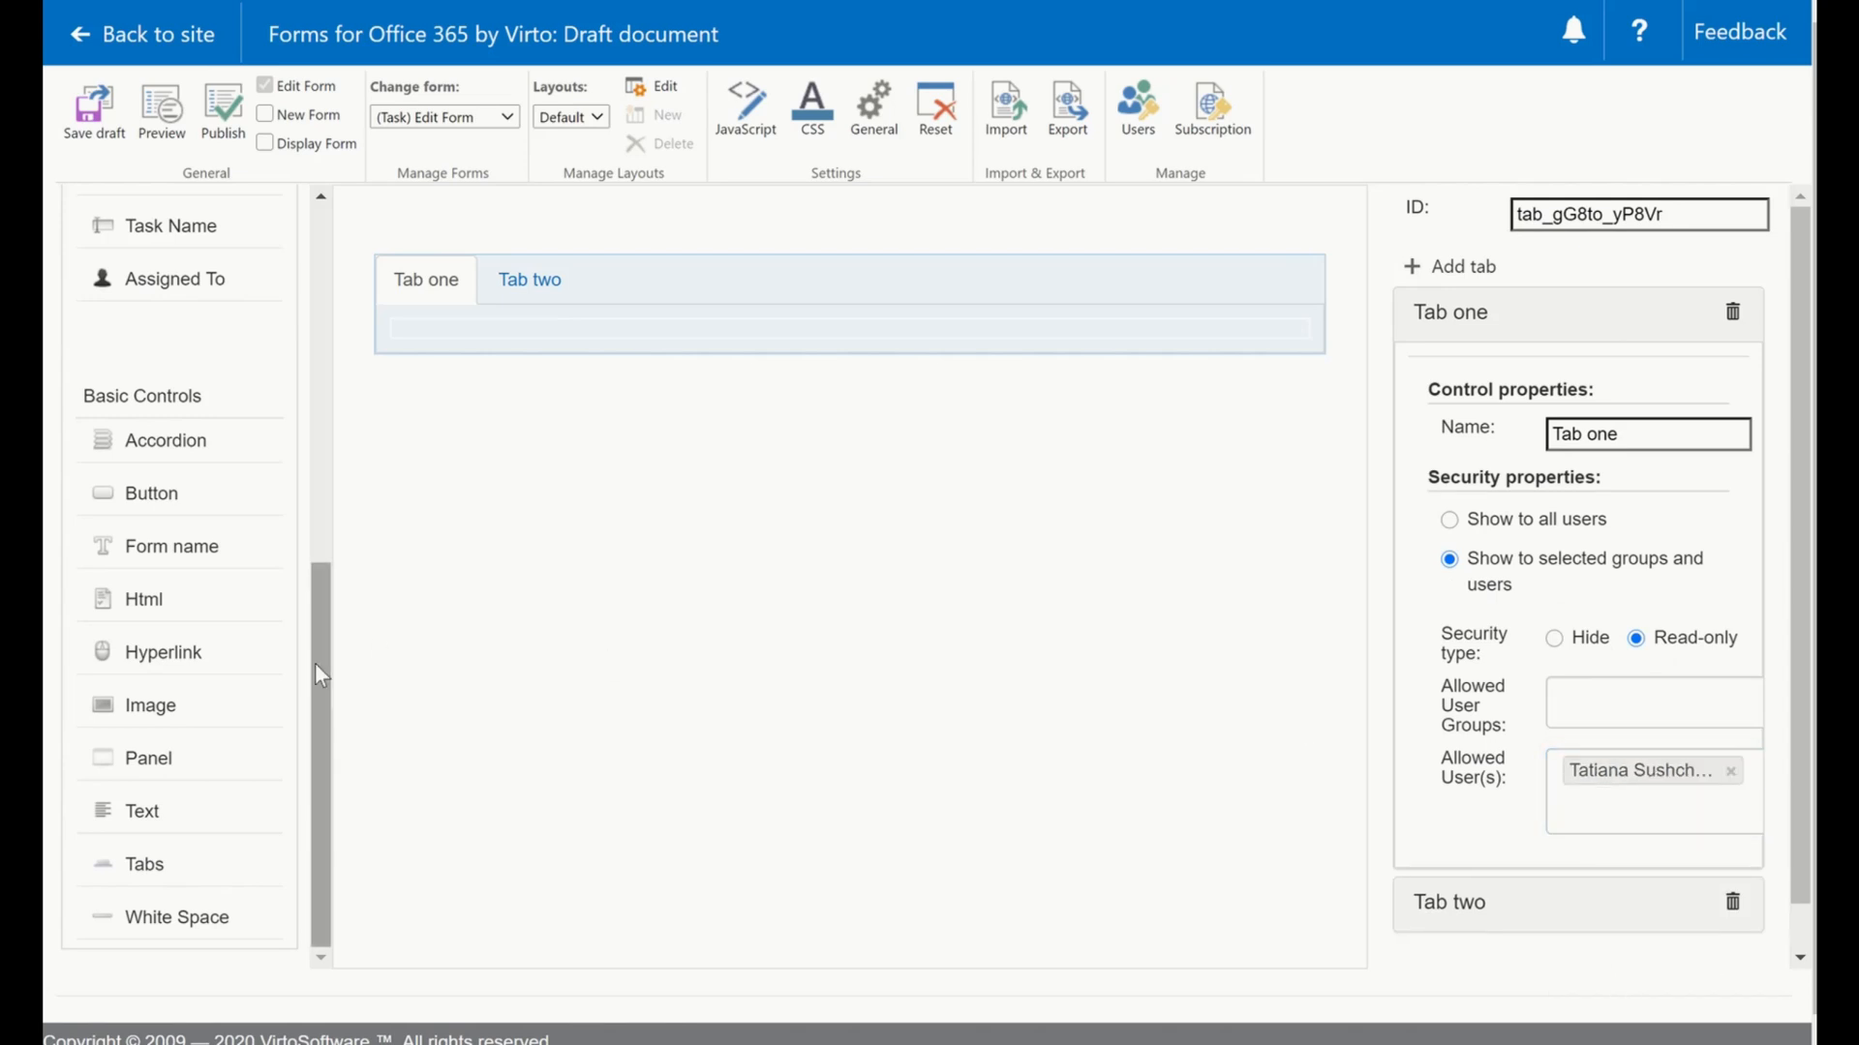
# Place Task Status, Priority and Description on Tab one, Task Name and Kanban Comments on Tab two.
pyautogui.scroll(3)
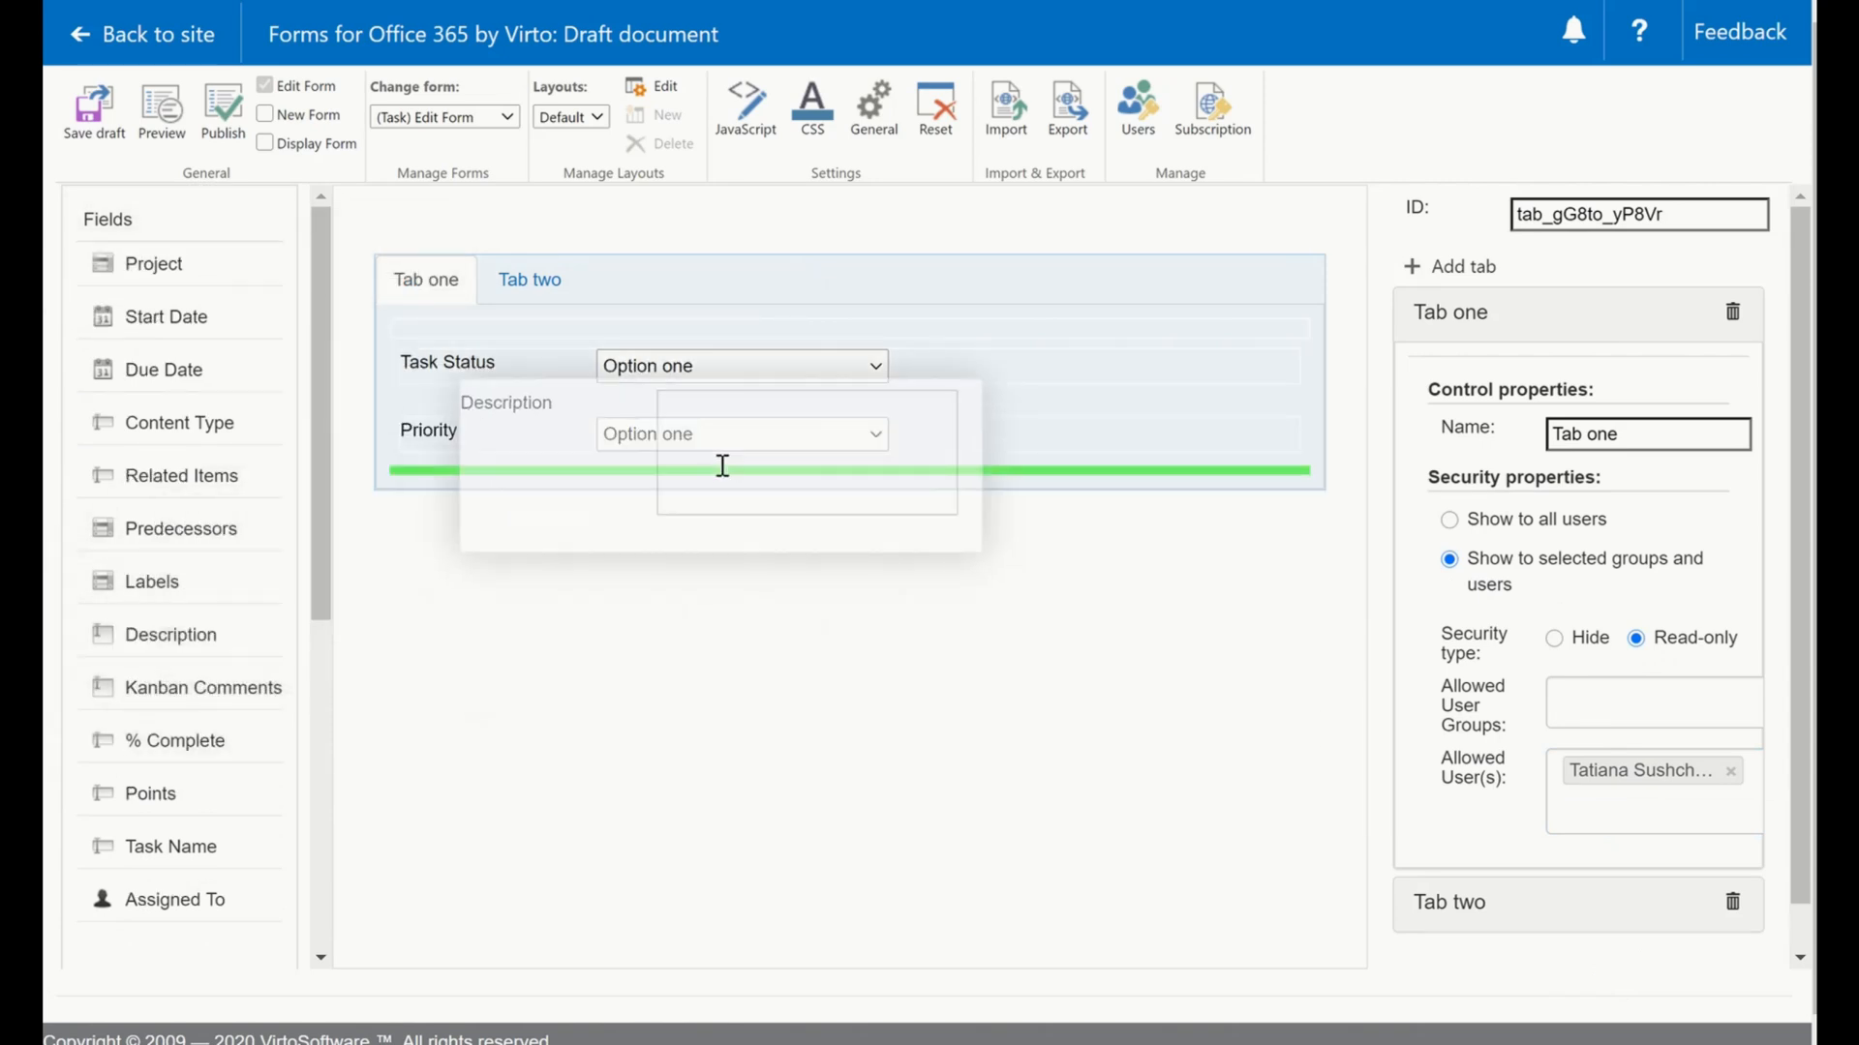
pyautogui.click(528, 279)
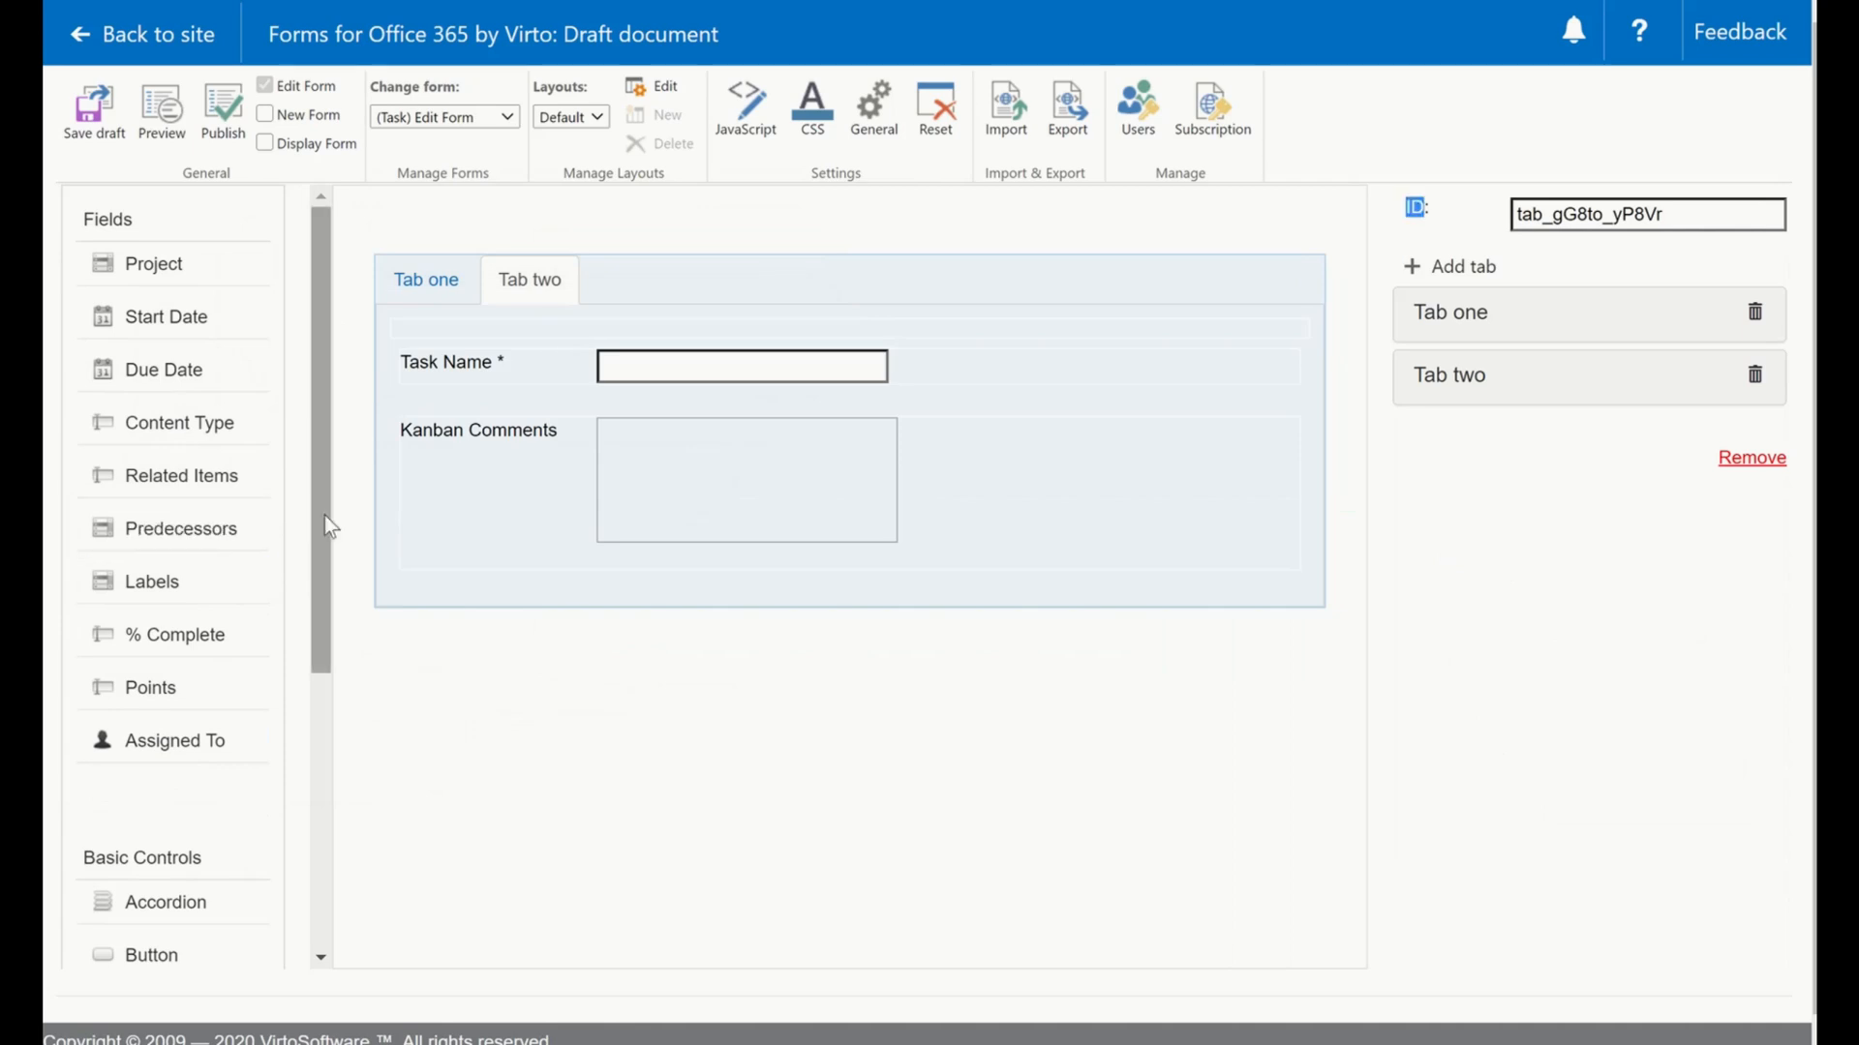
# Add a Form name heading above the tabs and return to Tab one's fields.
pyautogui.scroll(-3)
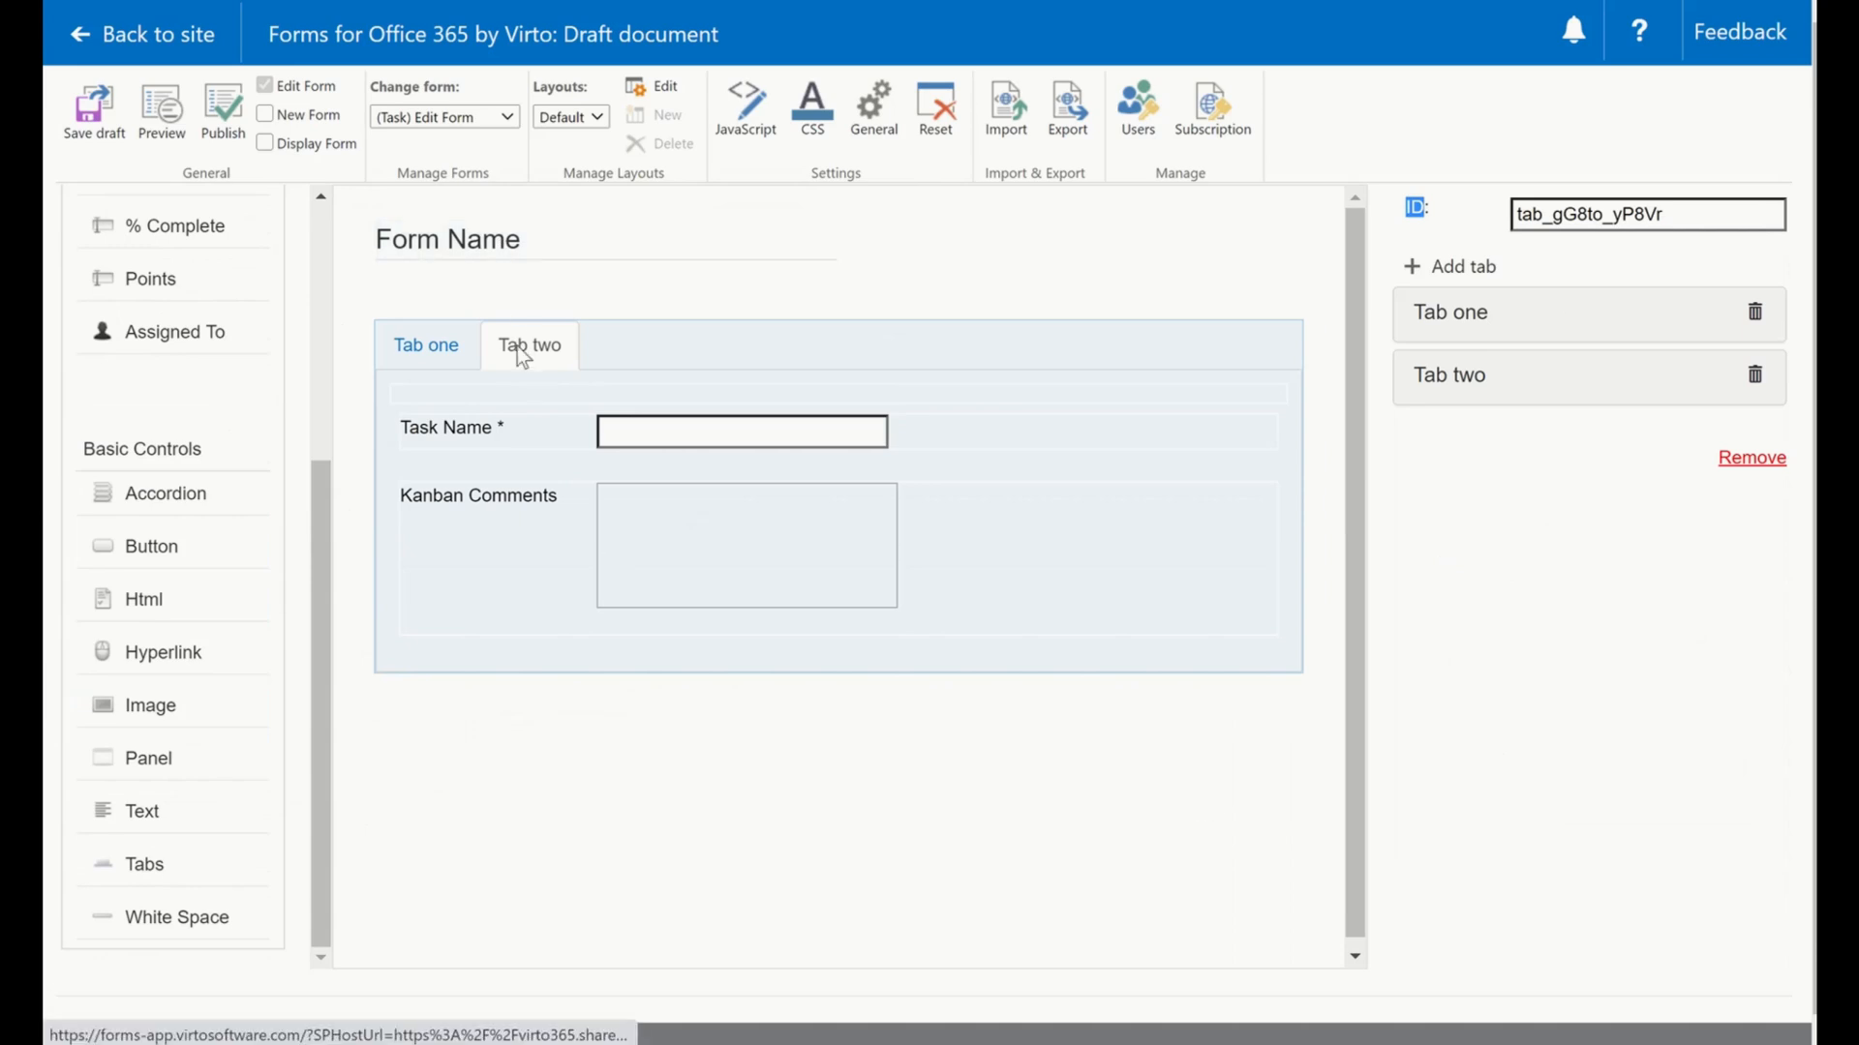
pyautogui.click(426, 345)
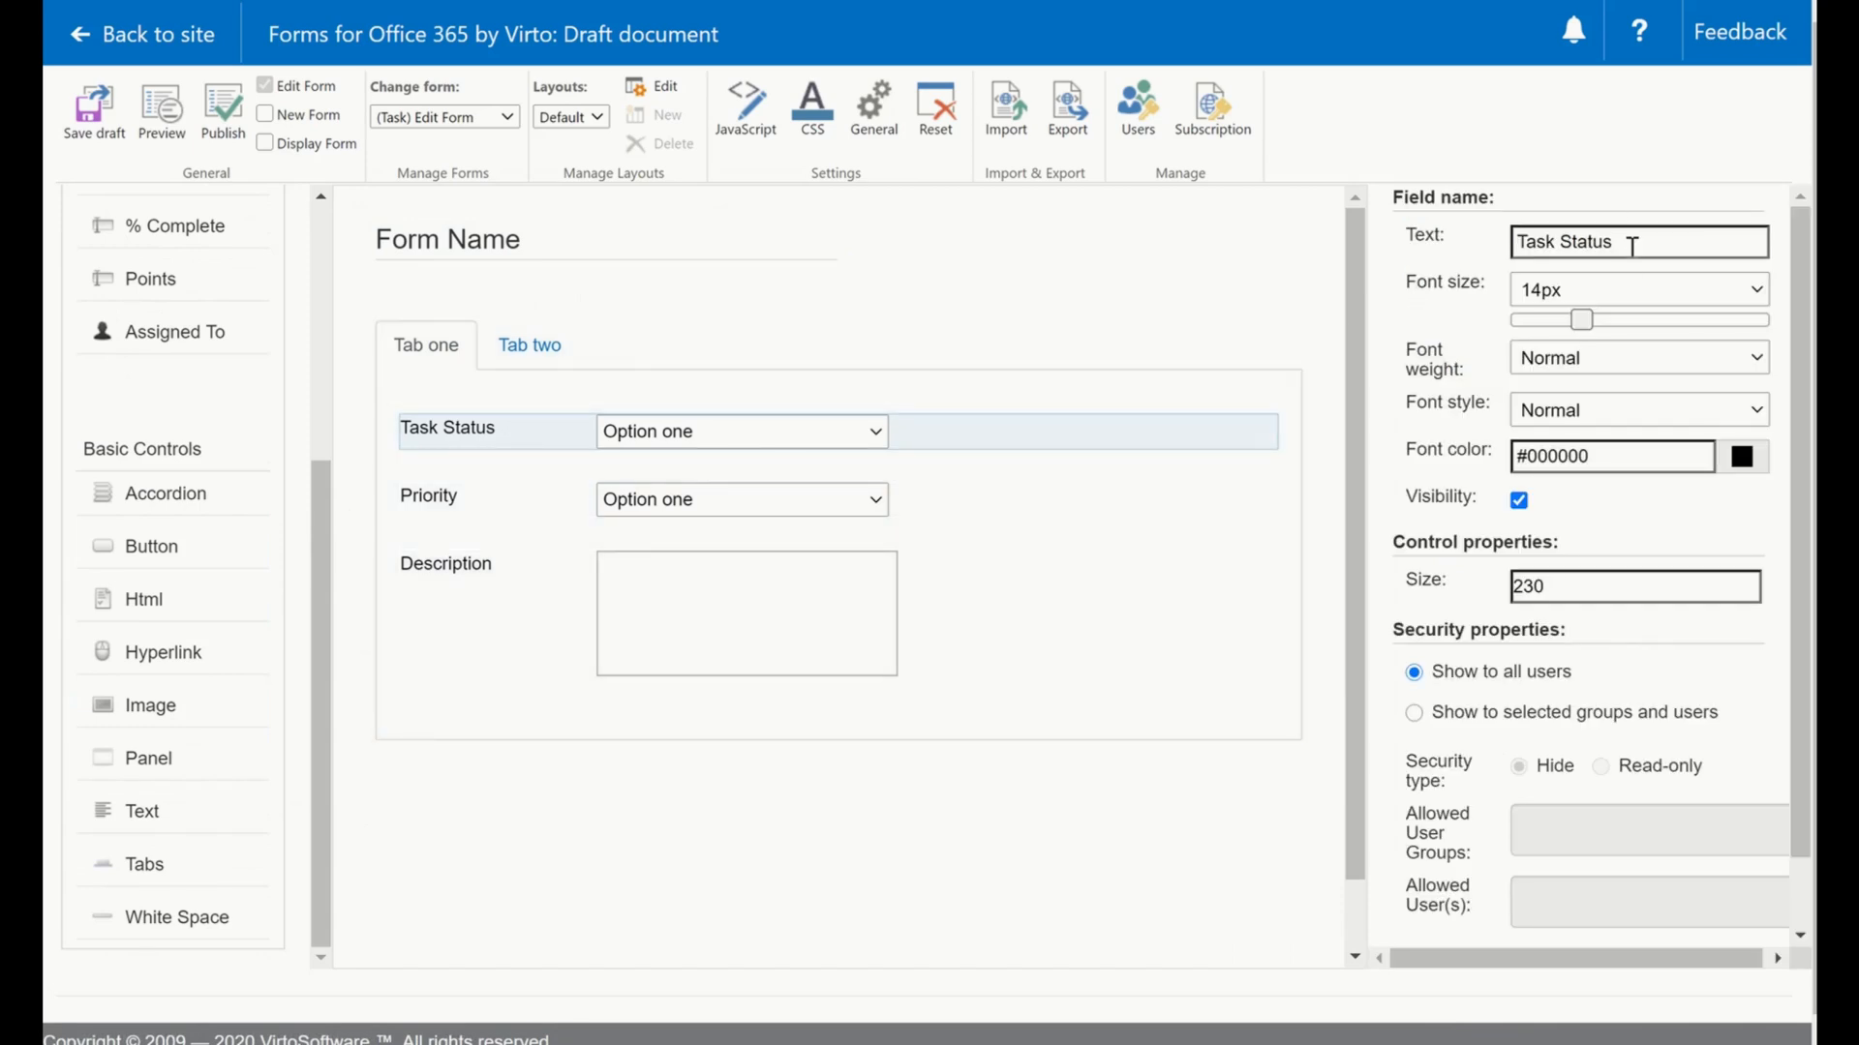
pyautogui.moveTo(1622, 298)
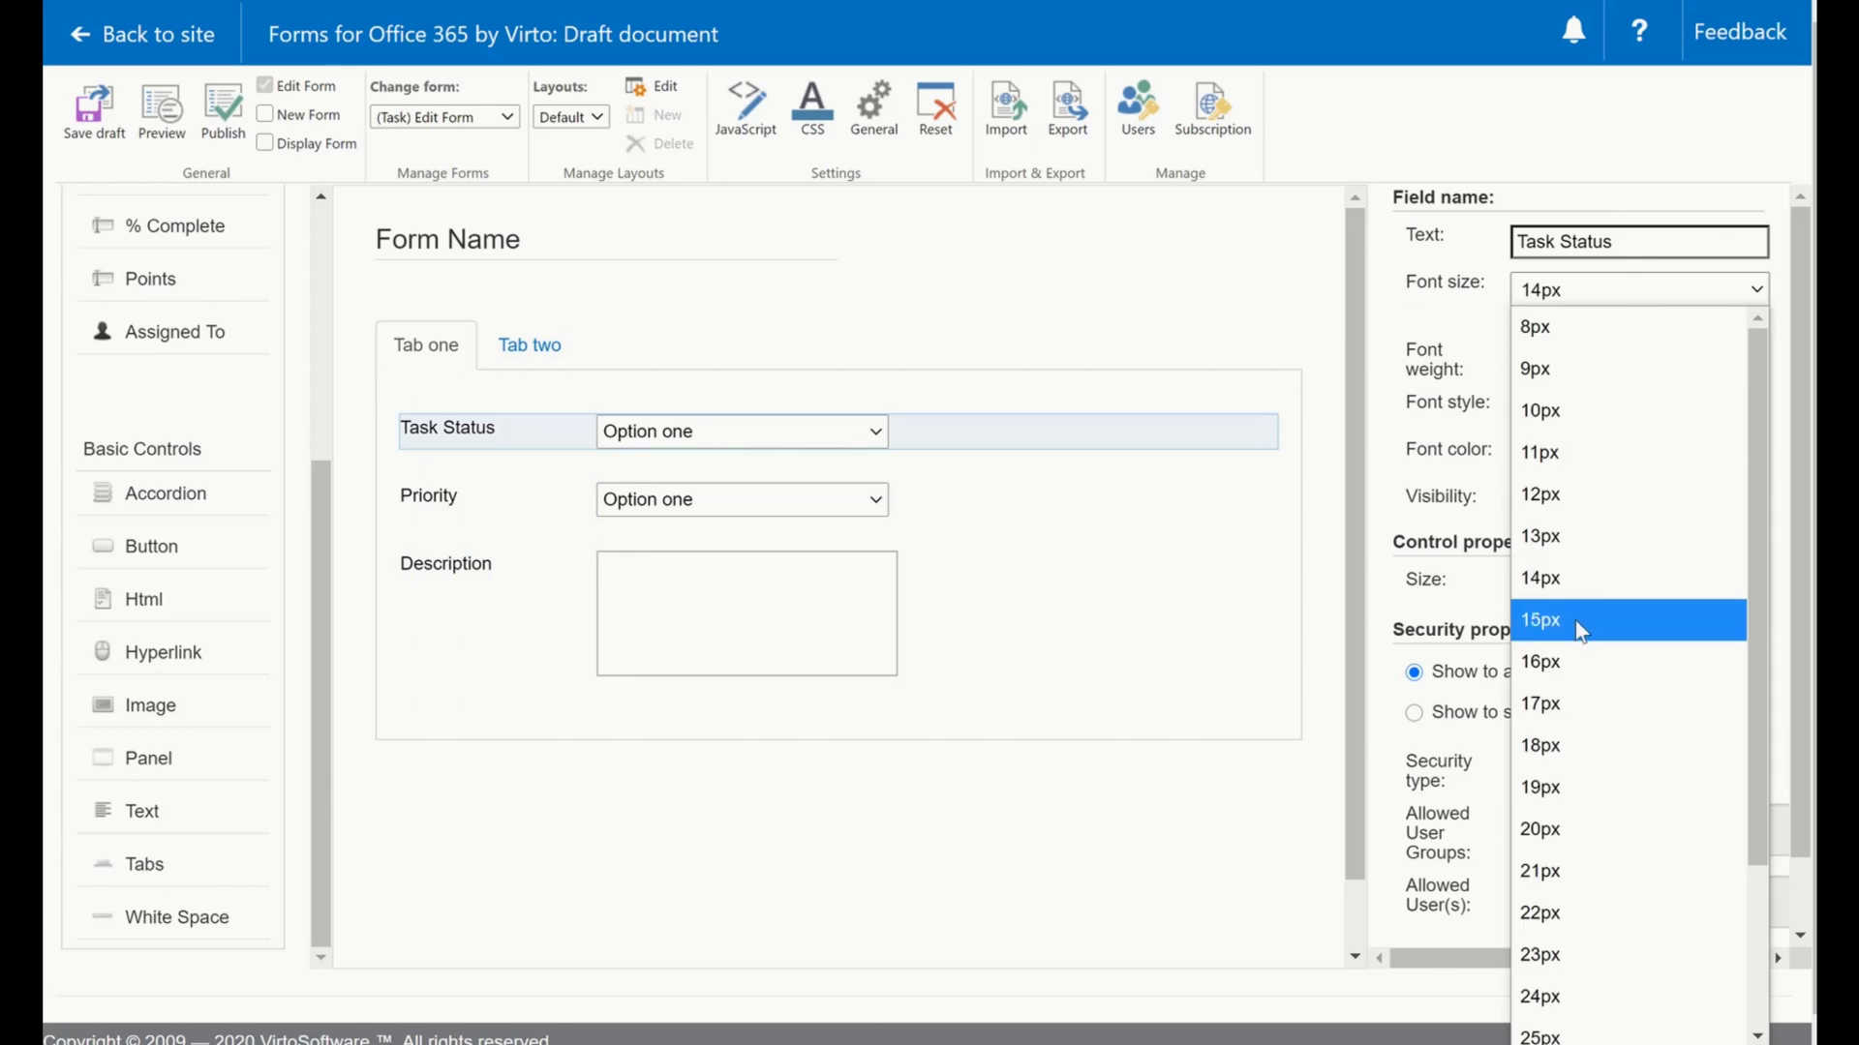
# Set the Task Status label's font size to 16px and its weight to bold.
pyautogui.click(1541, 662)
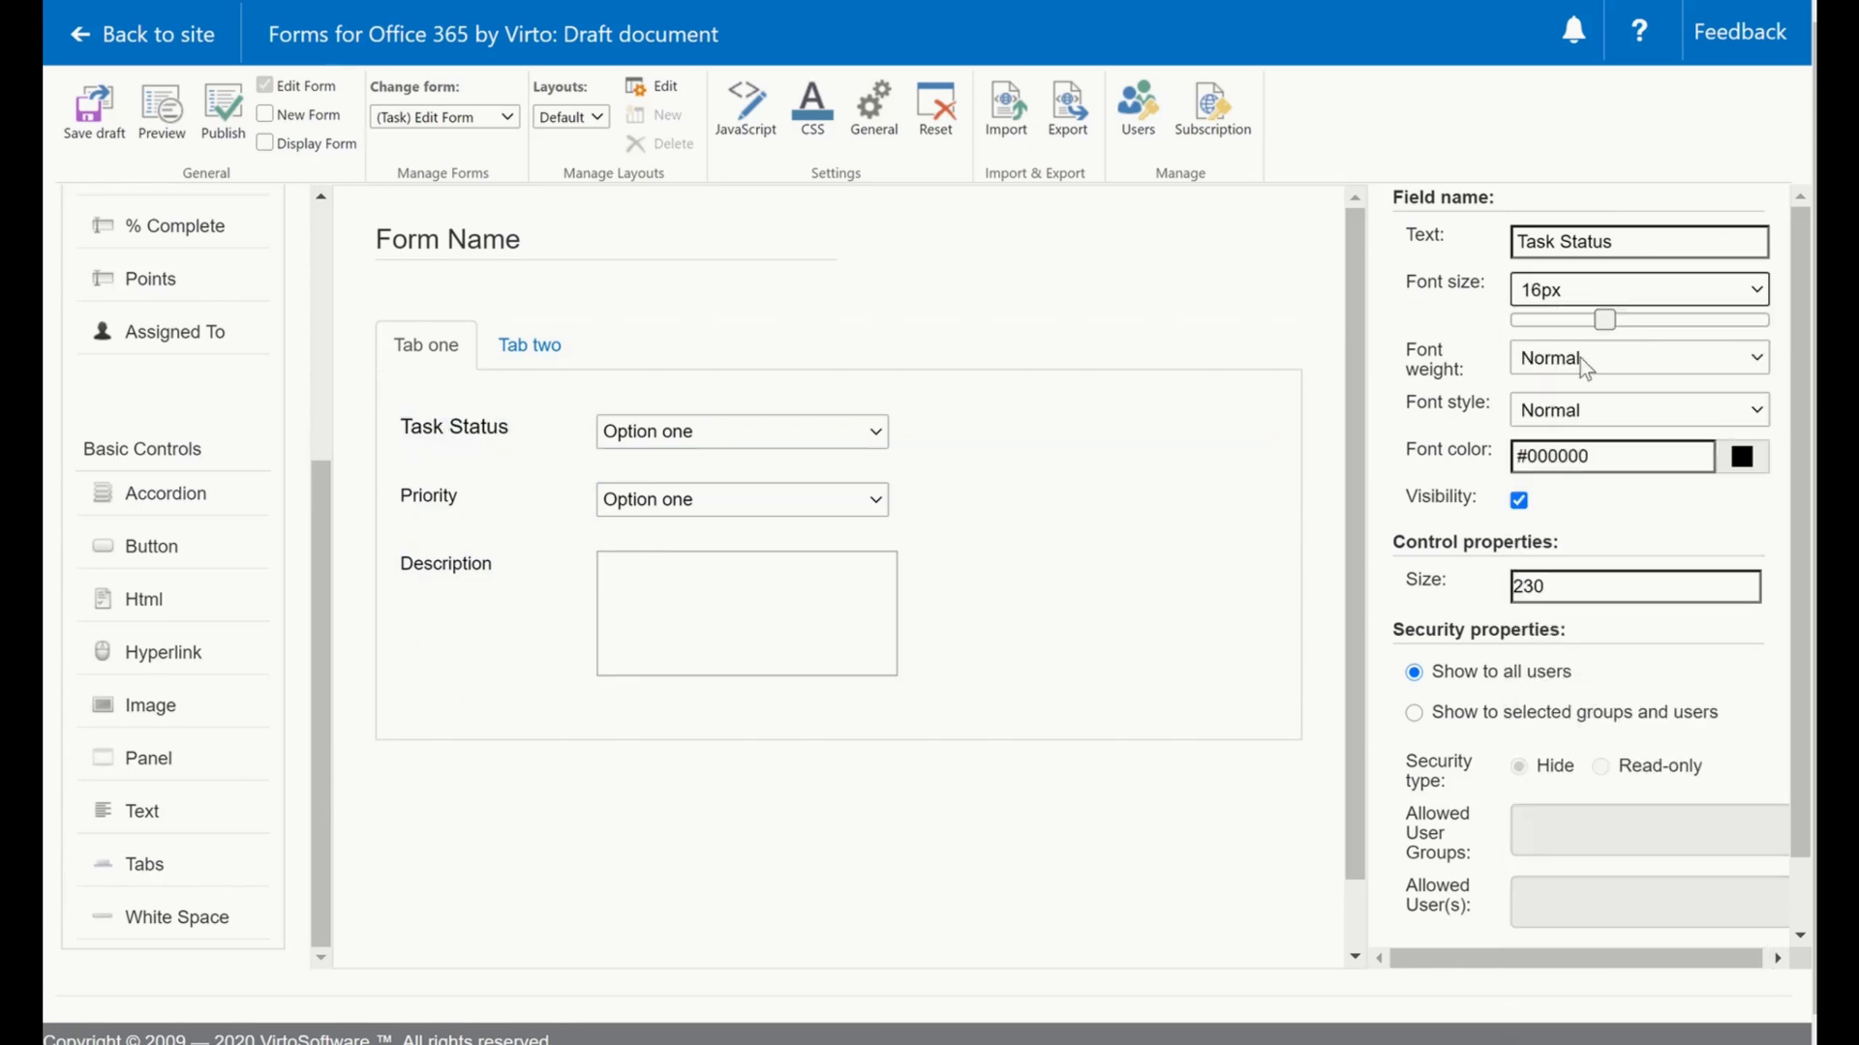
pyautogui.click(1638, 356)
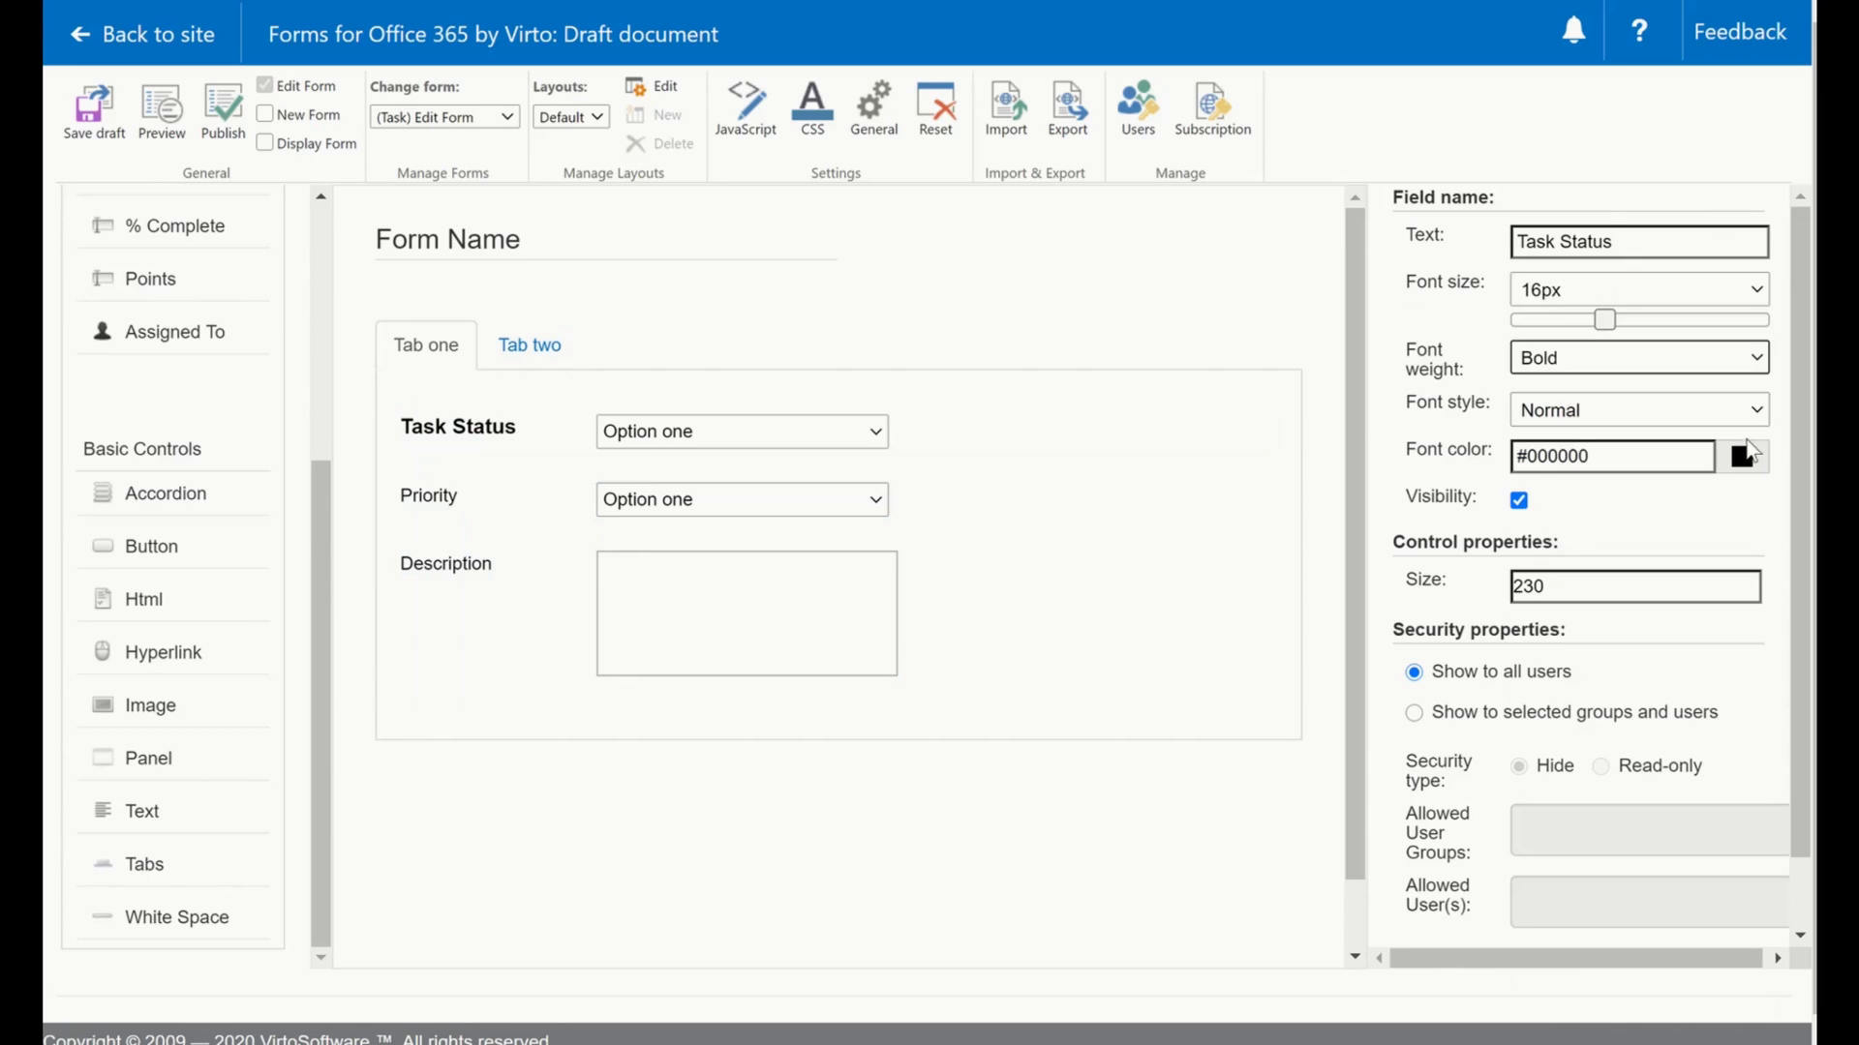
# Colour the Task Status label deep purple (#721adc).
pyautogui.click(1740, 456)
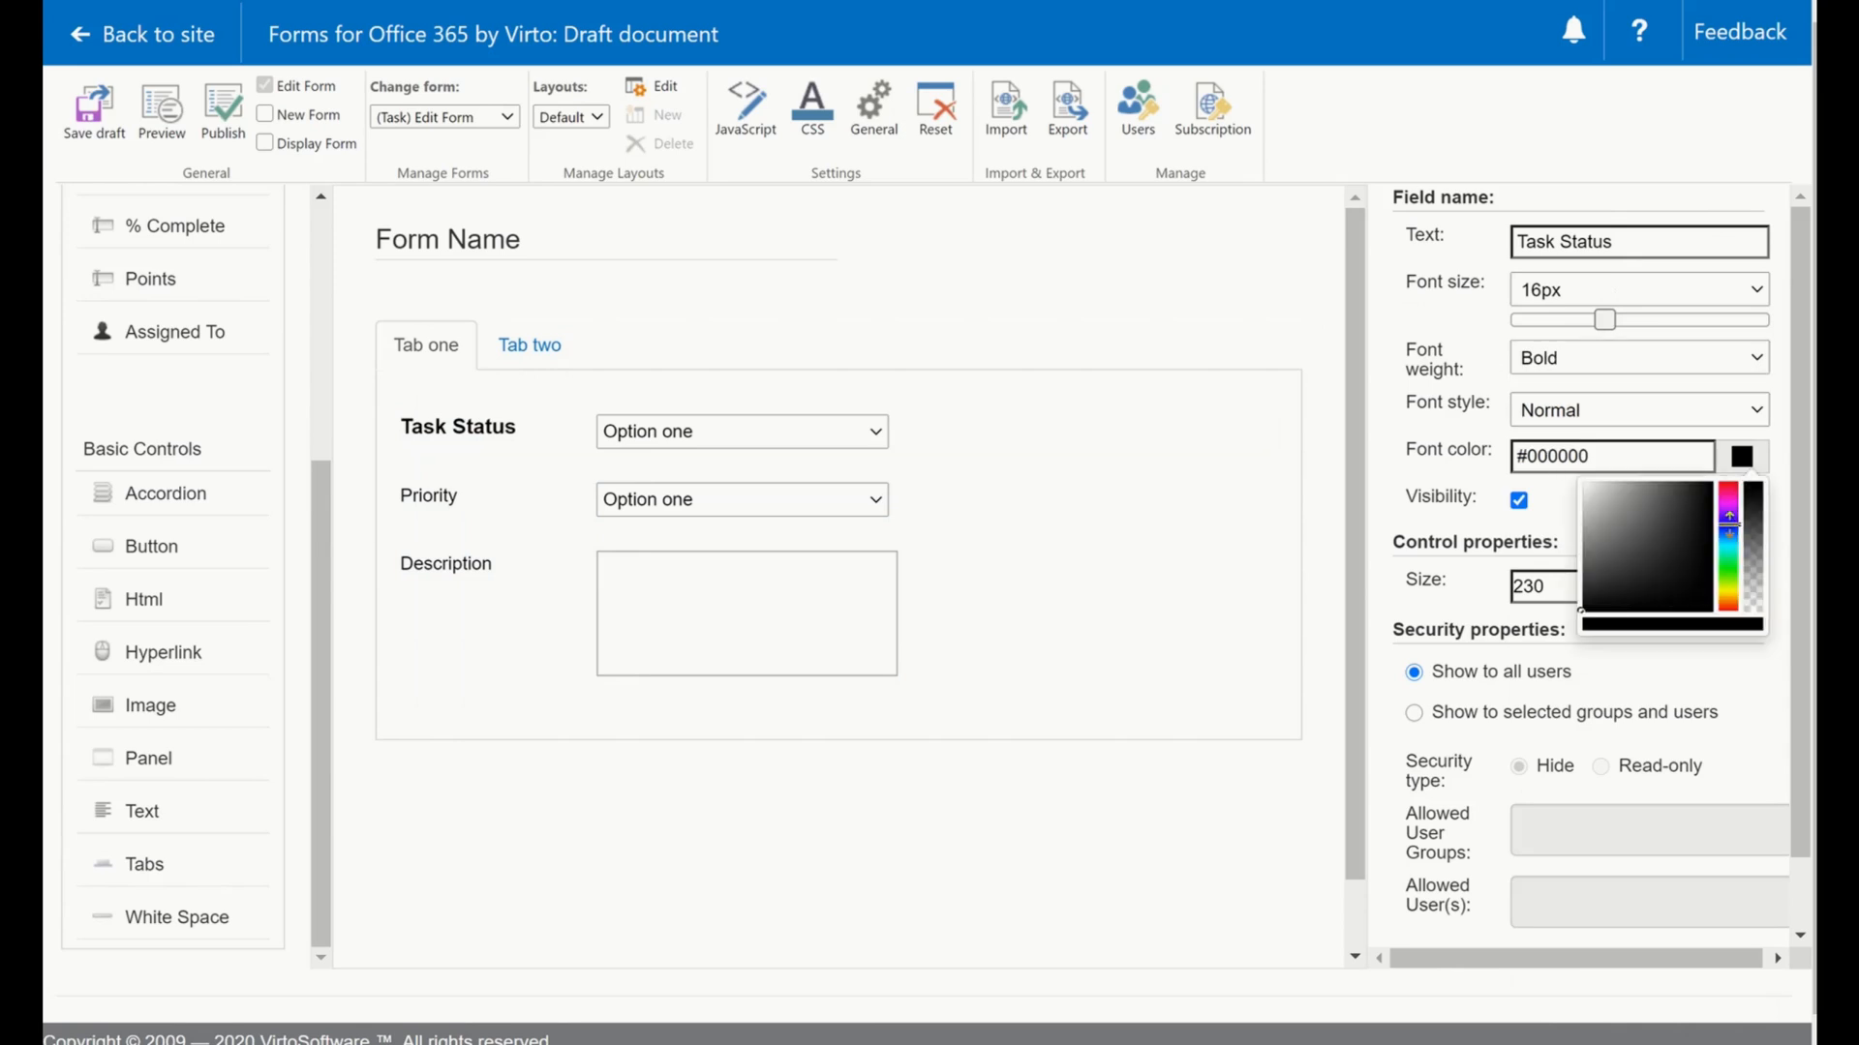
pyautogui.click(1745, 503)
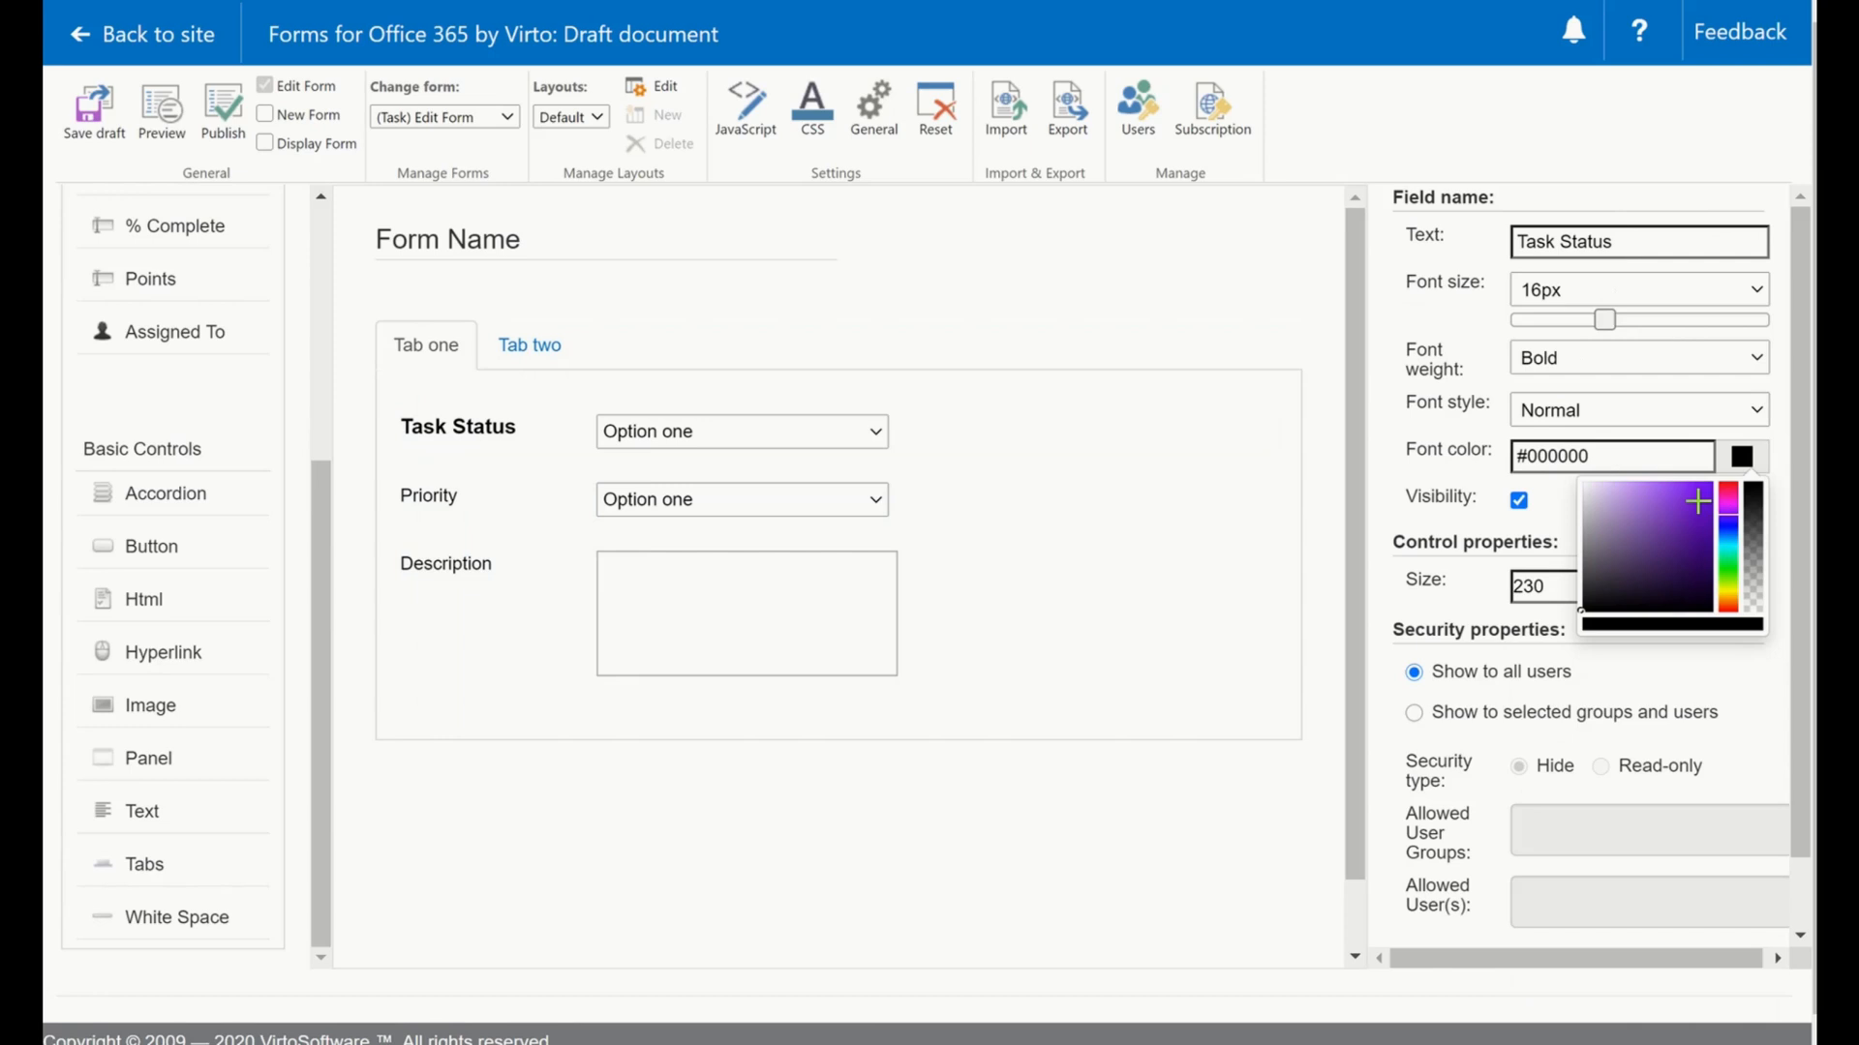
pyautogui.click(1698, 499)
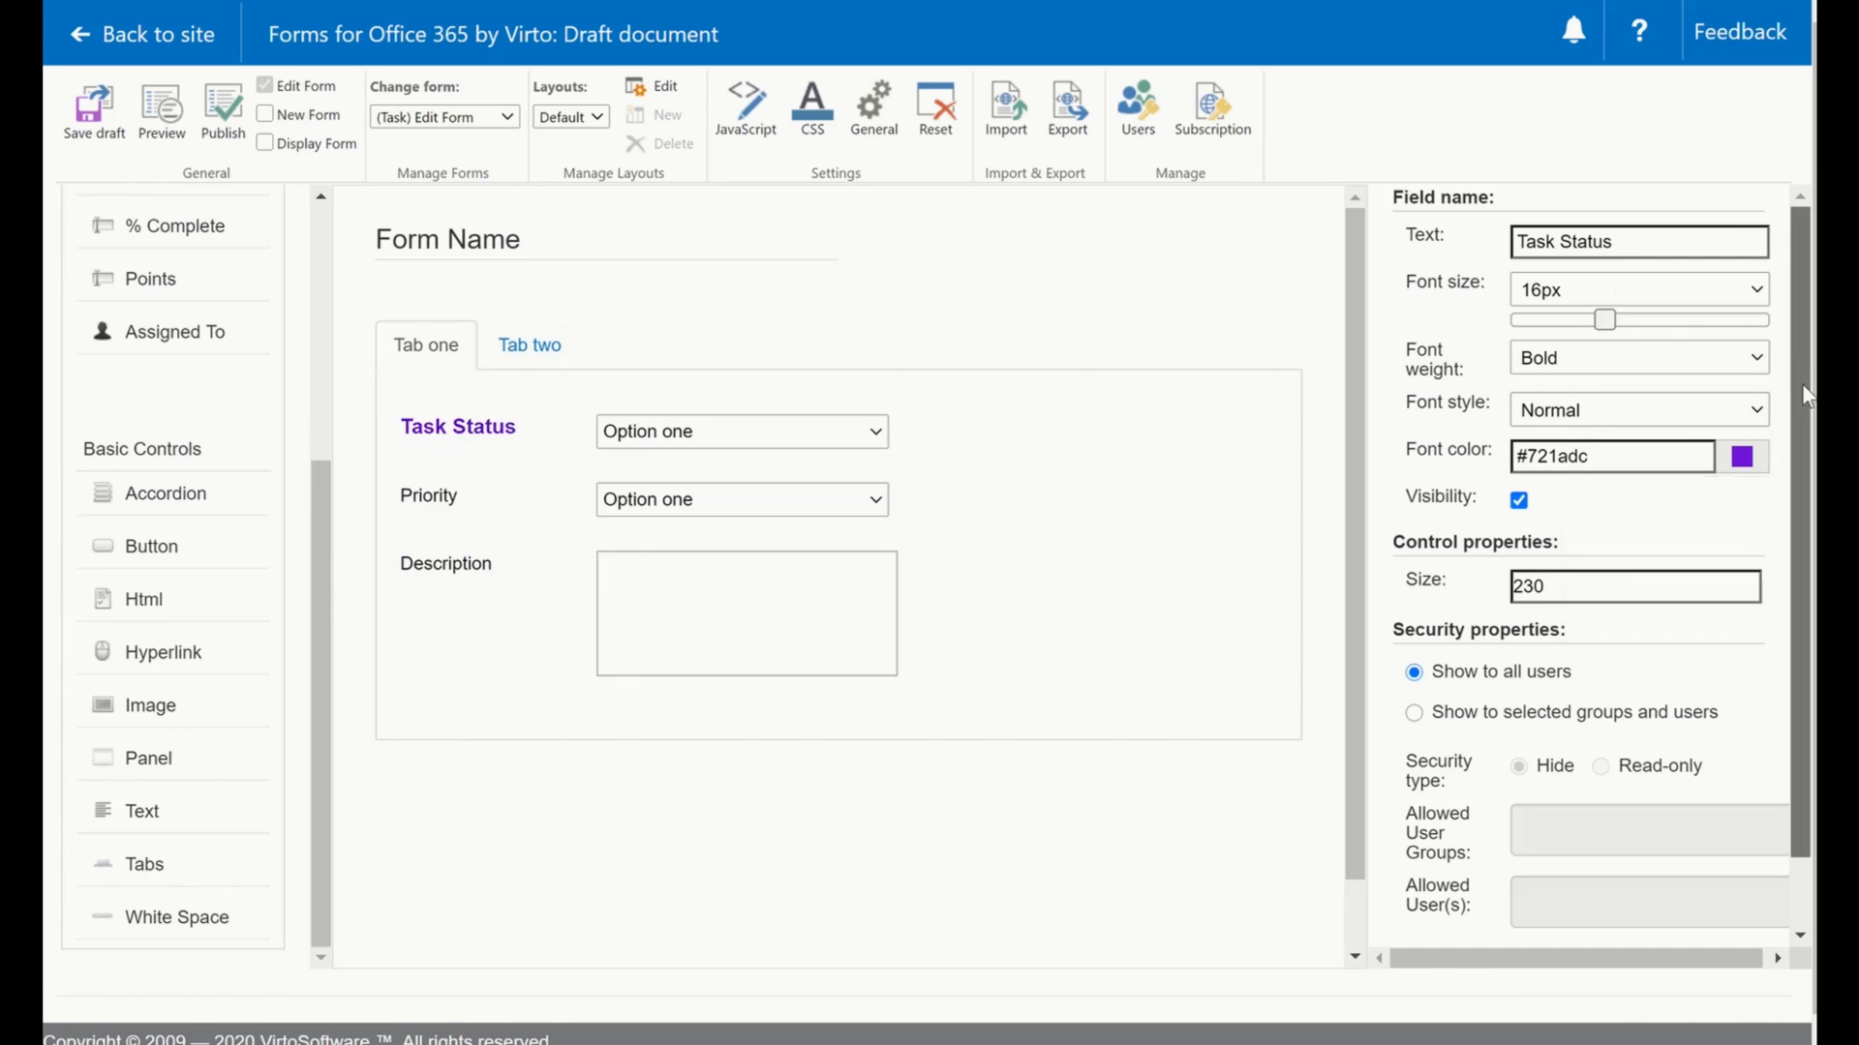
pyautogui.scroll(-3)
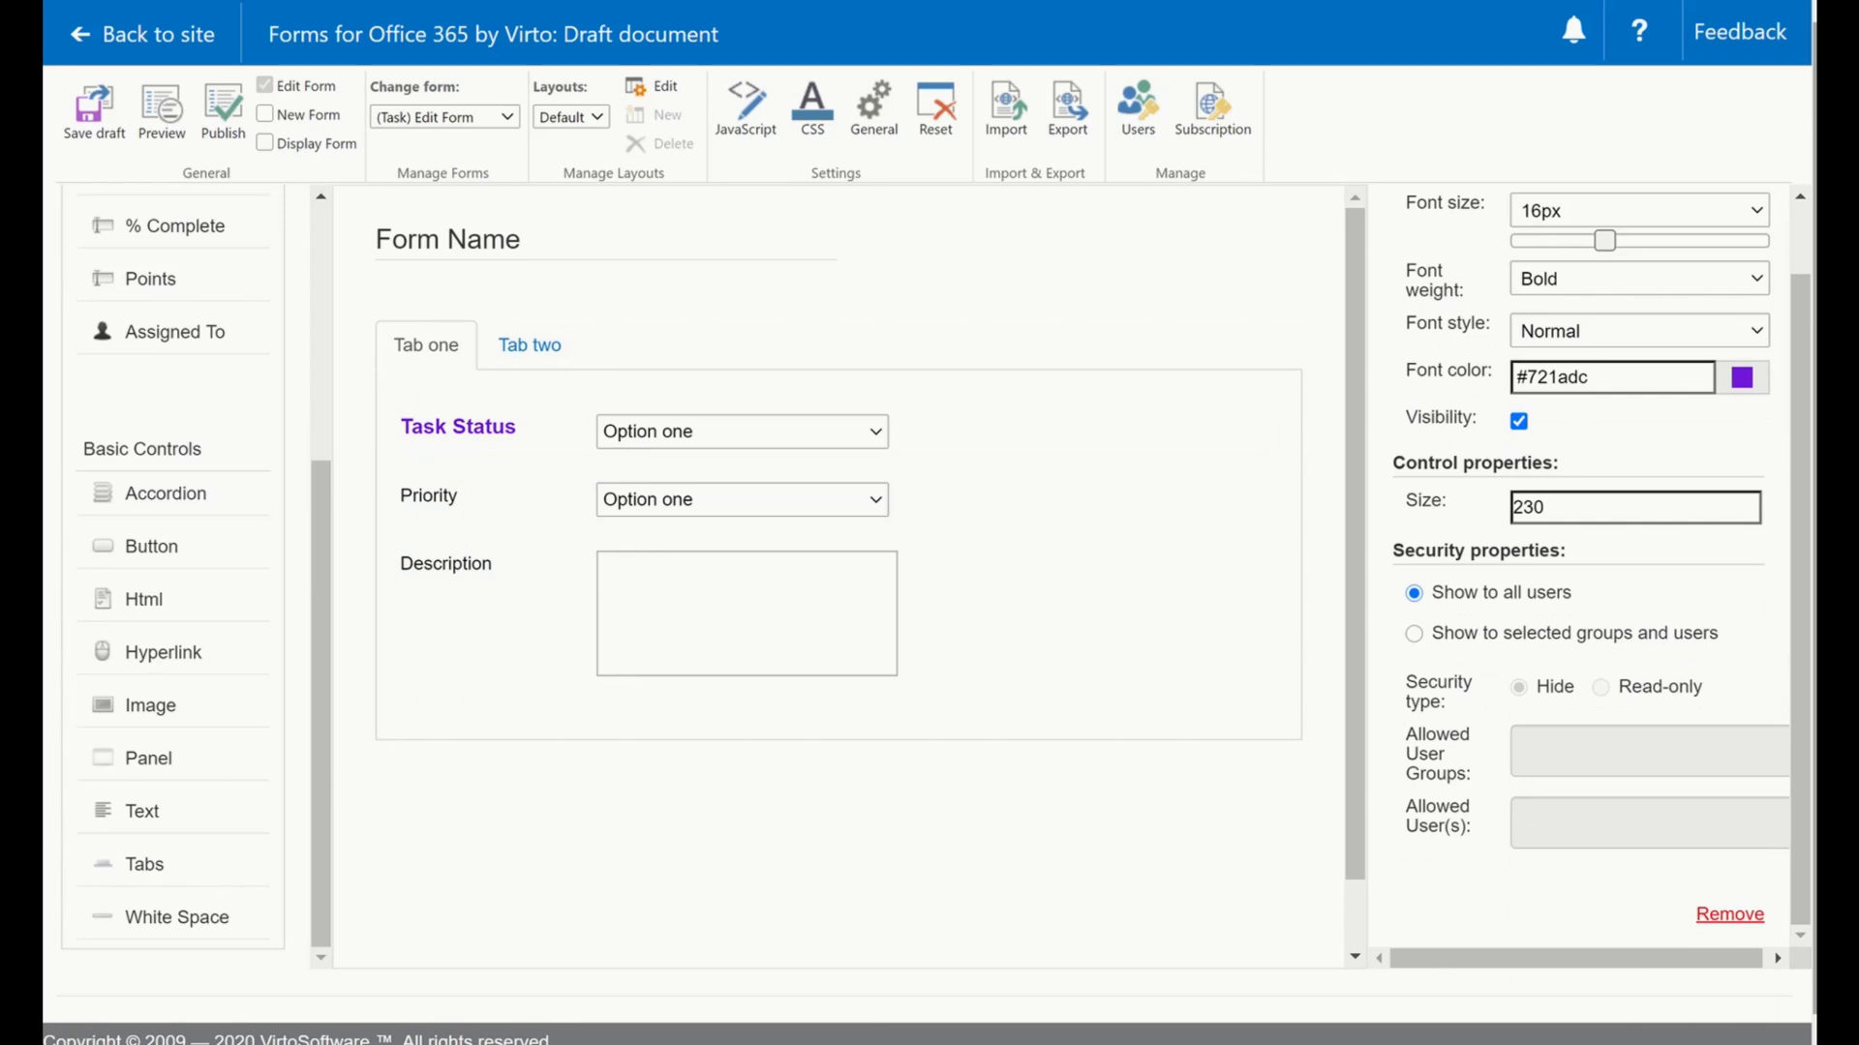
pyautogui.moveTo(567, 816)
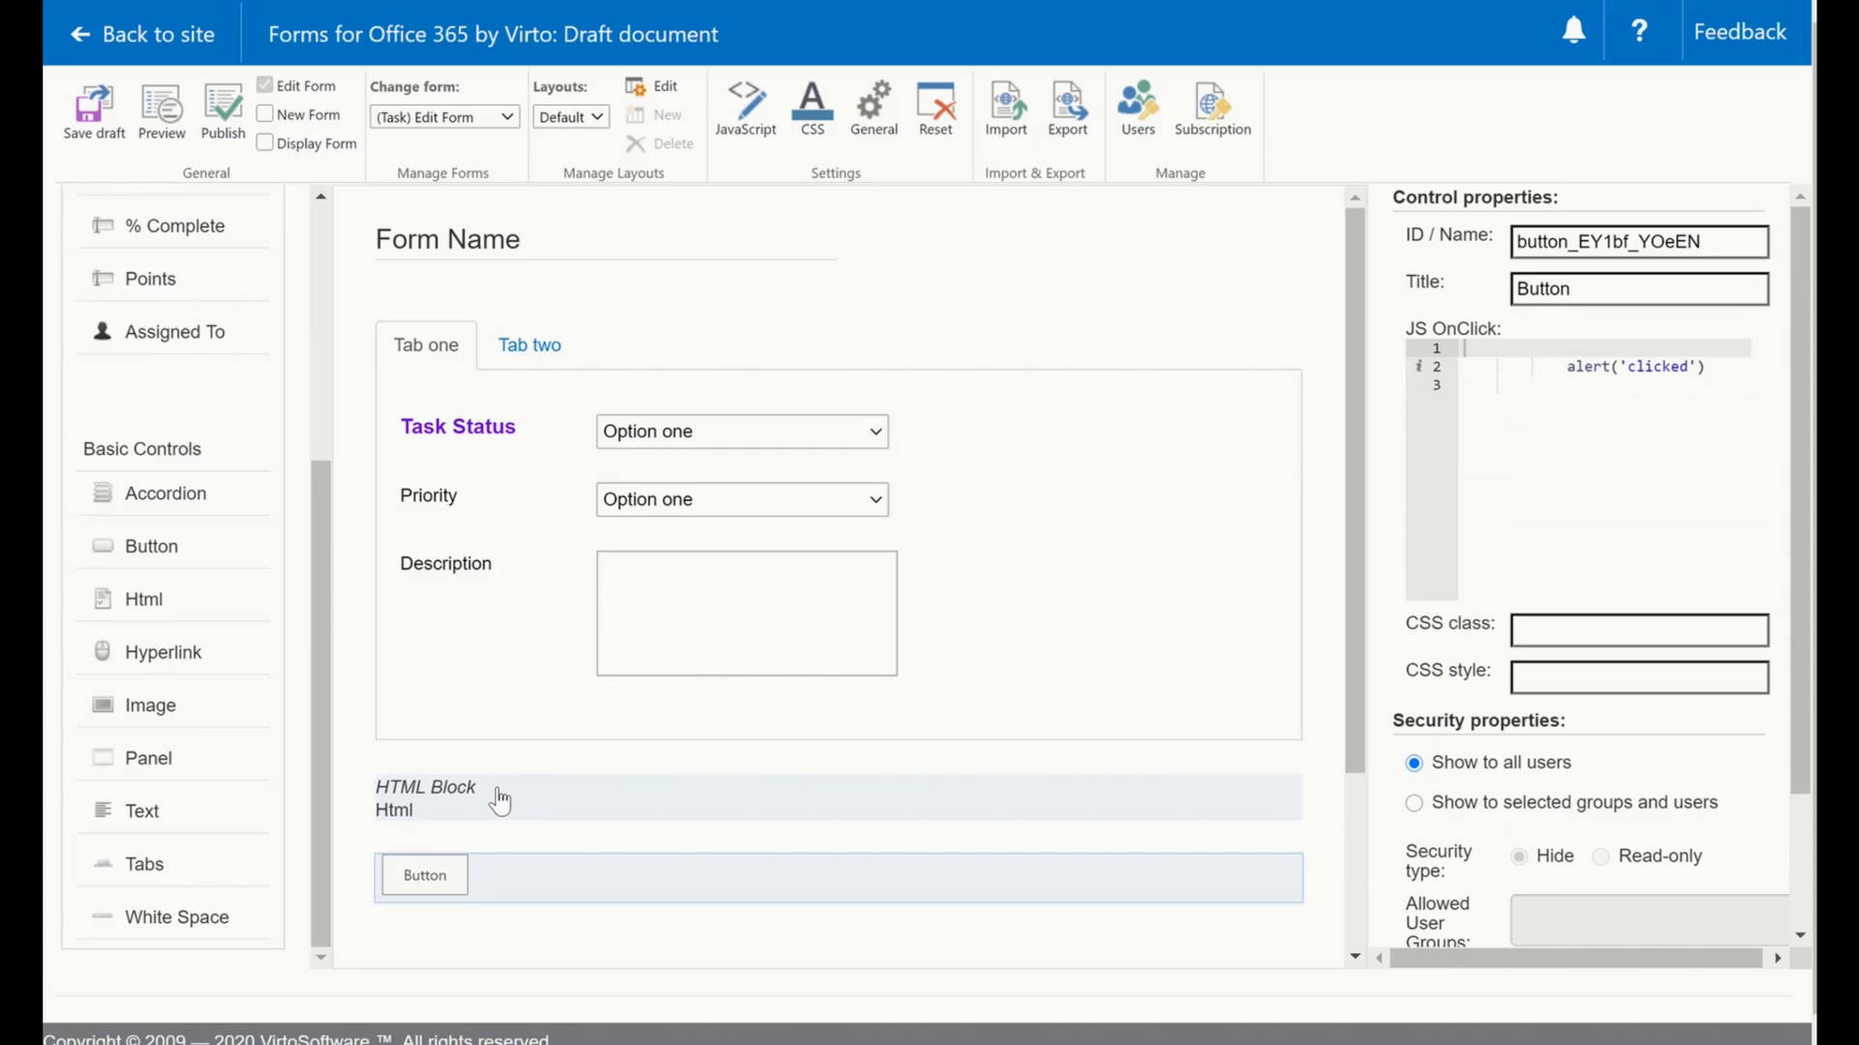
# Review the form's custom JavaScript and CSS and close both without changes.
pyautogui.click(744, 106)
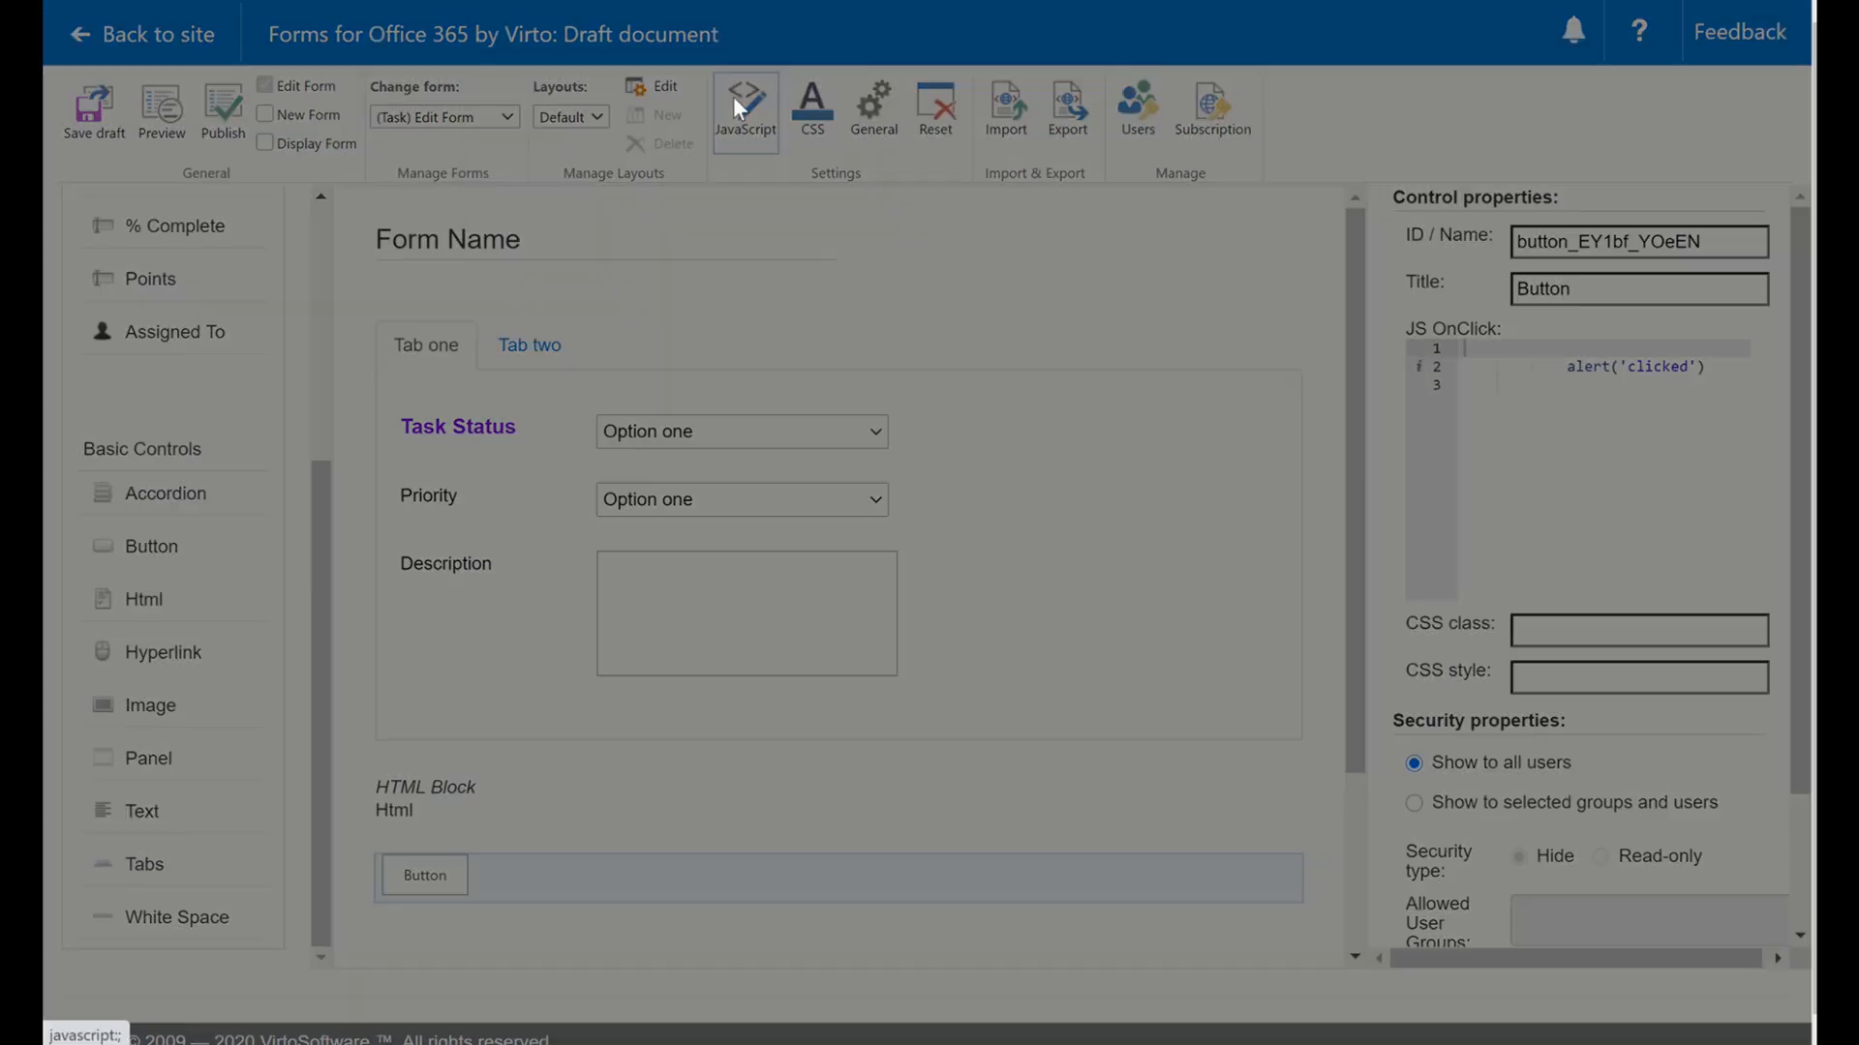
pyautogui.click(743, 106)
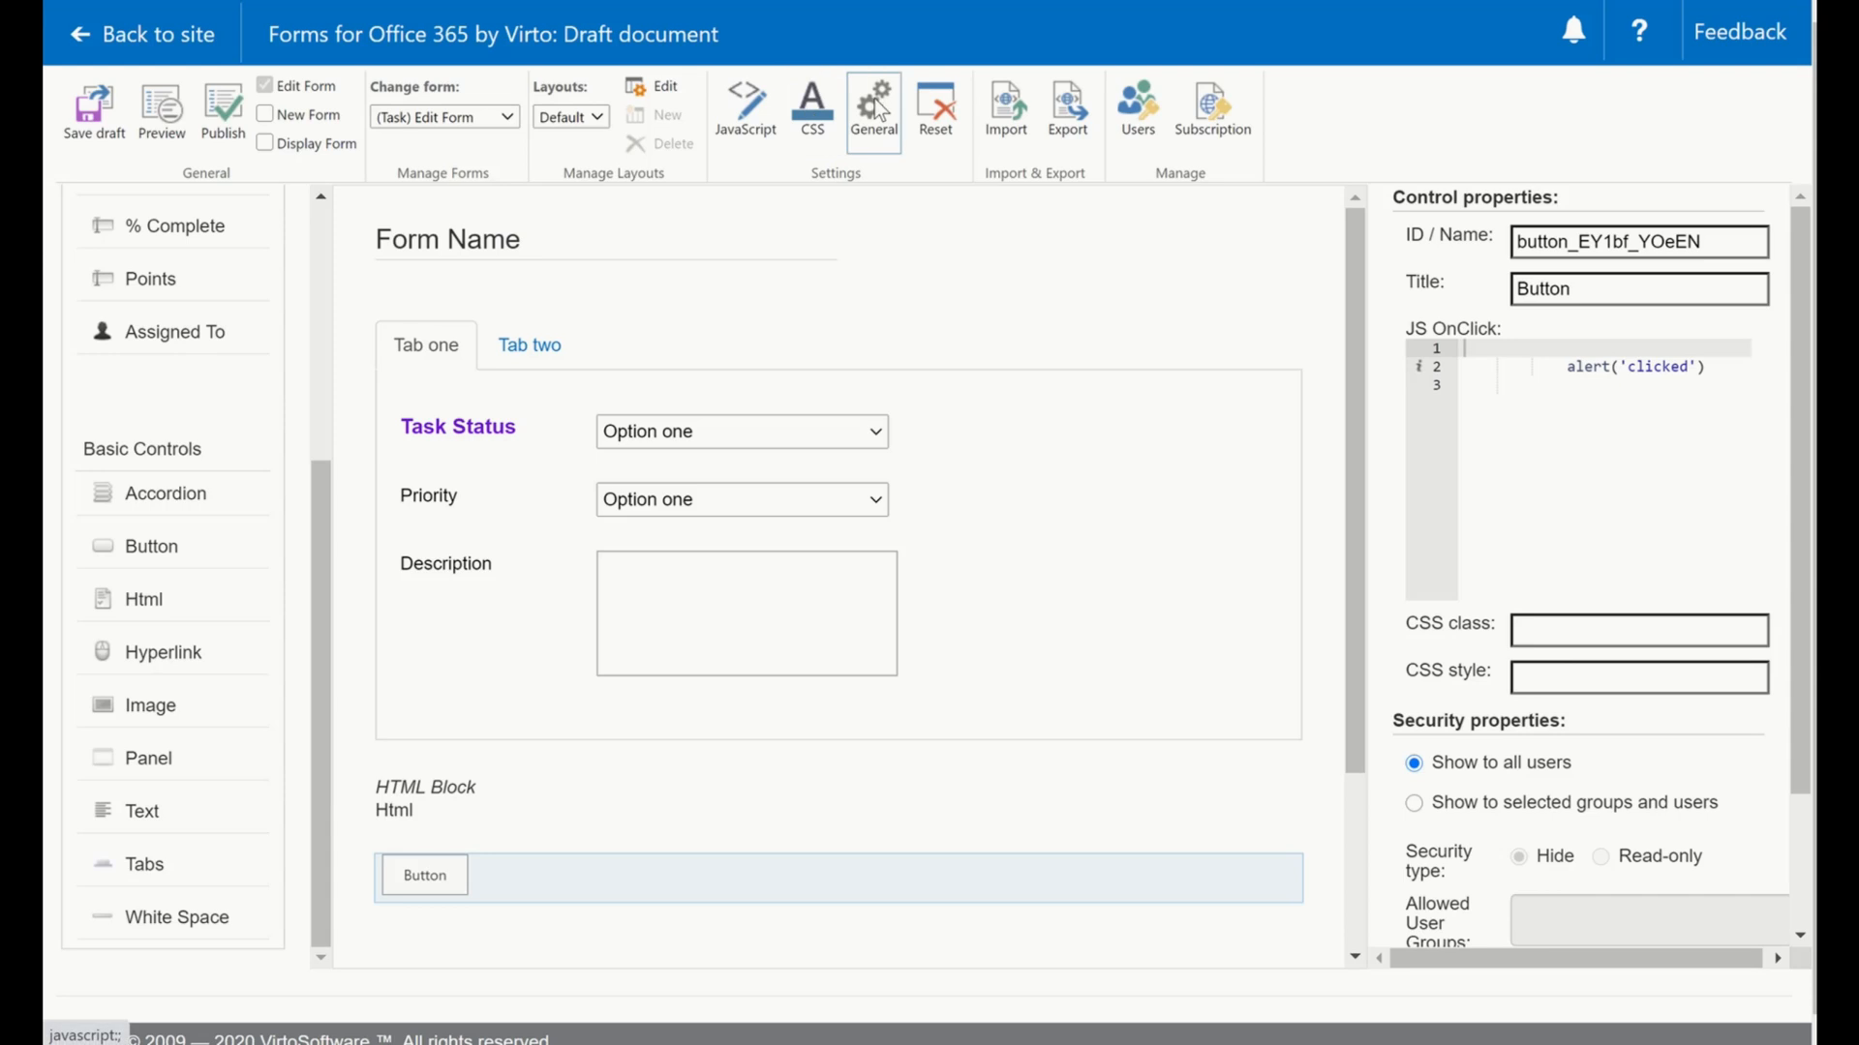
pyautogui.click(811, 107)
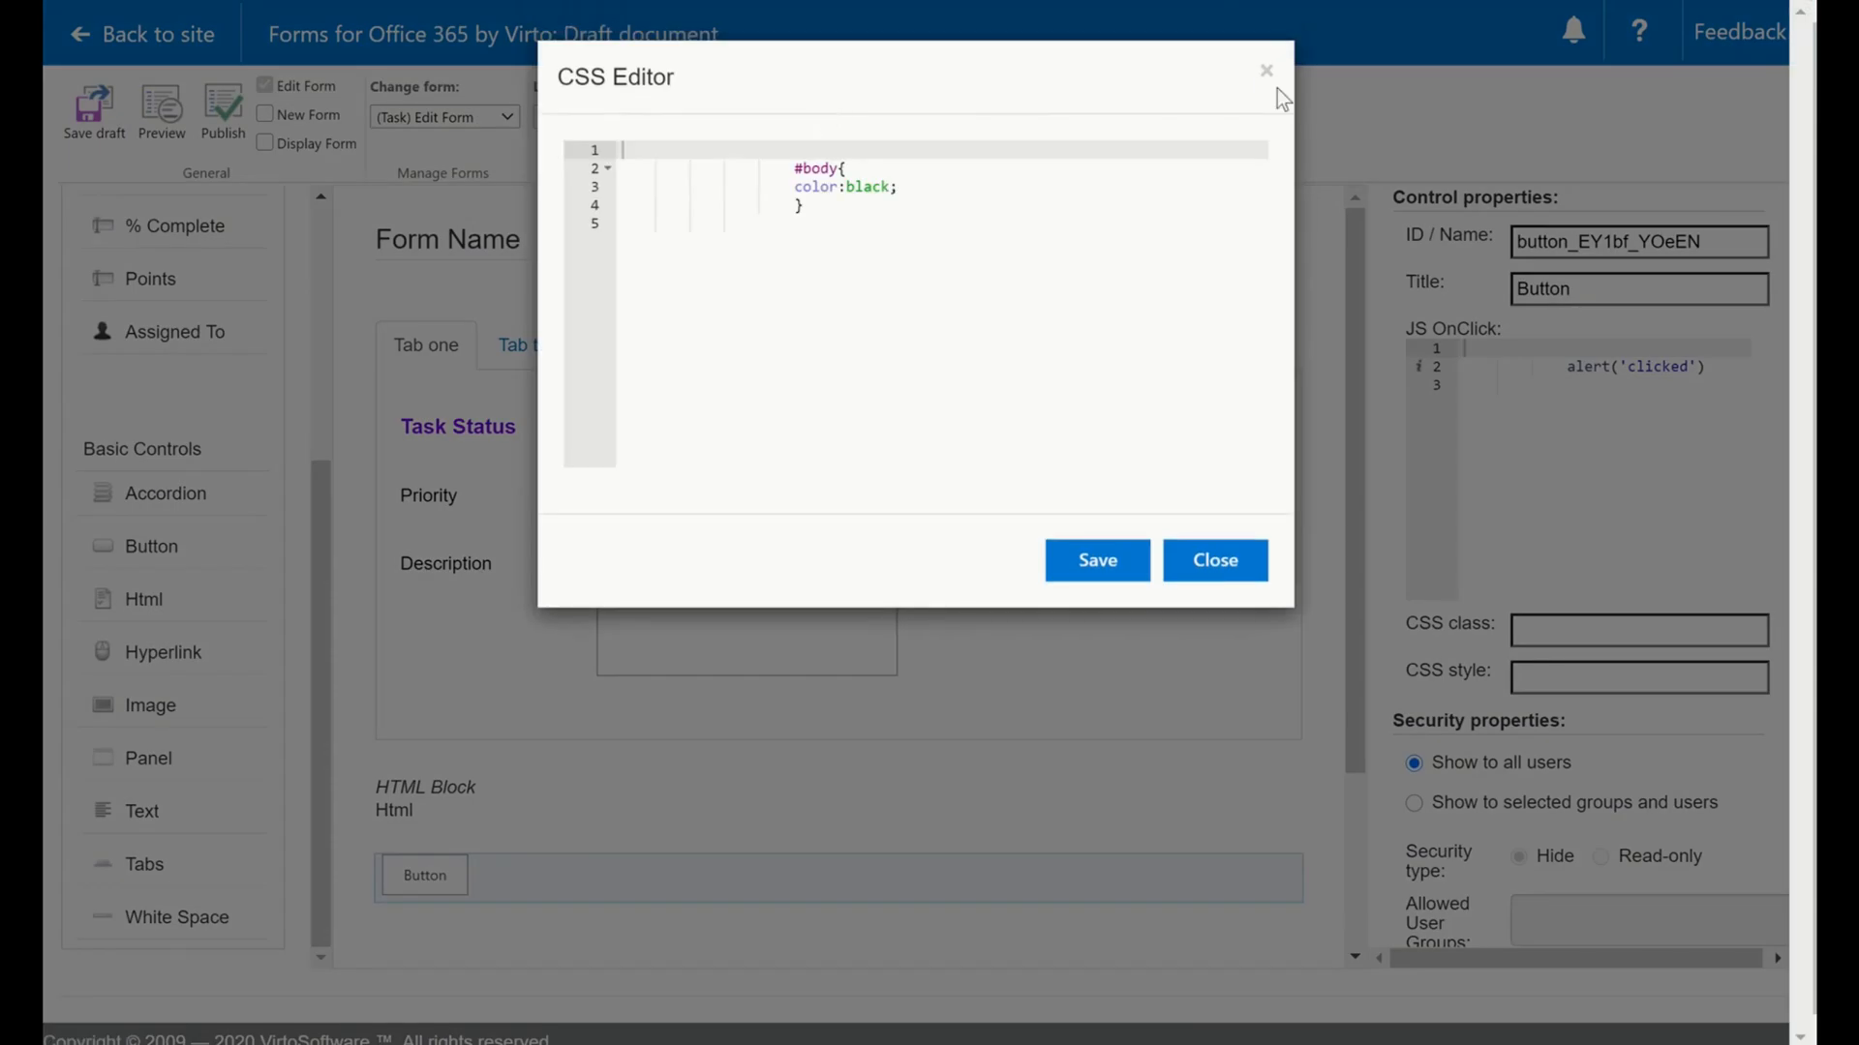
pyautogui.click(1212, 561)
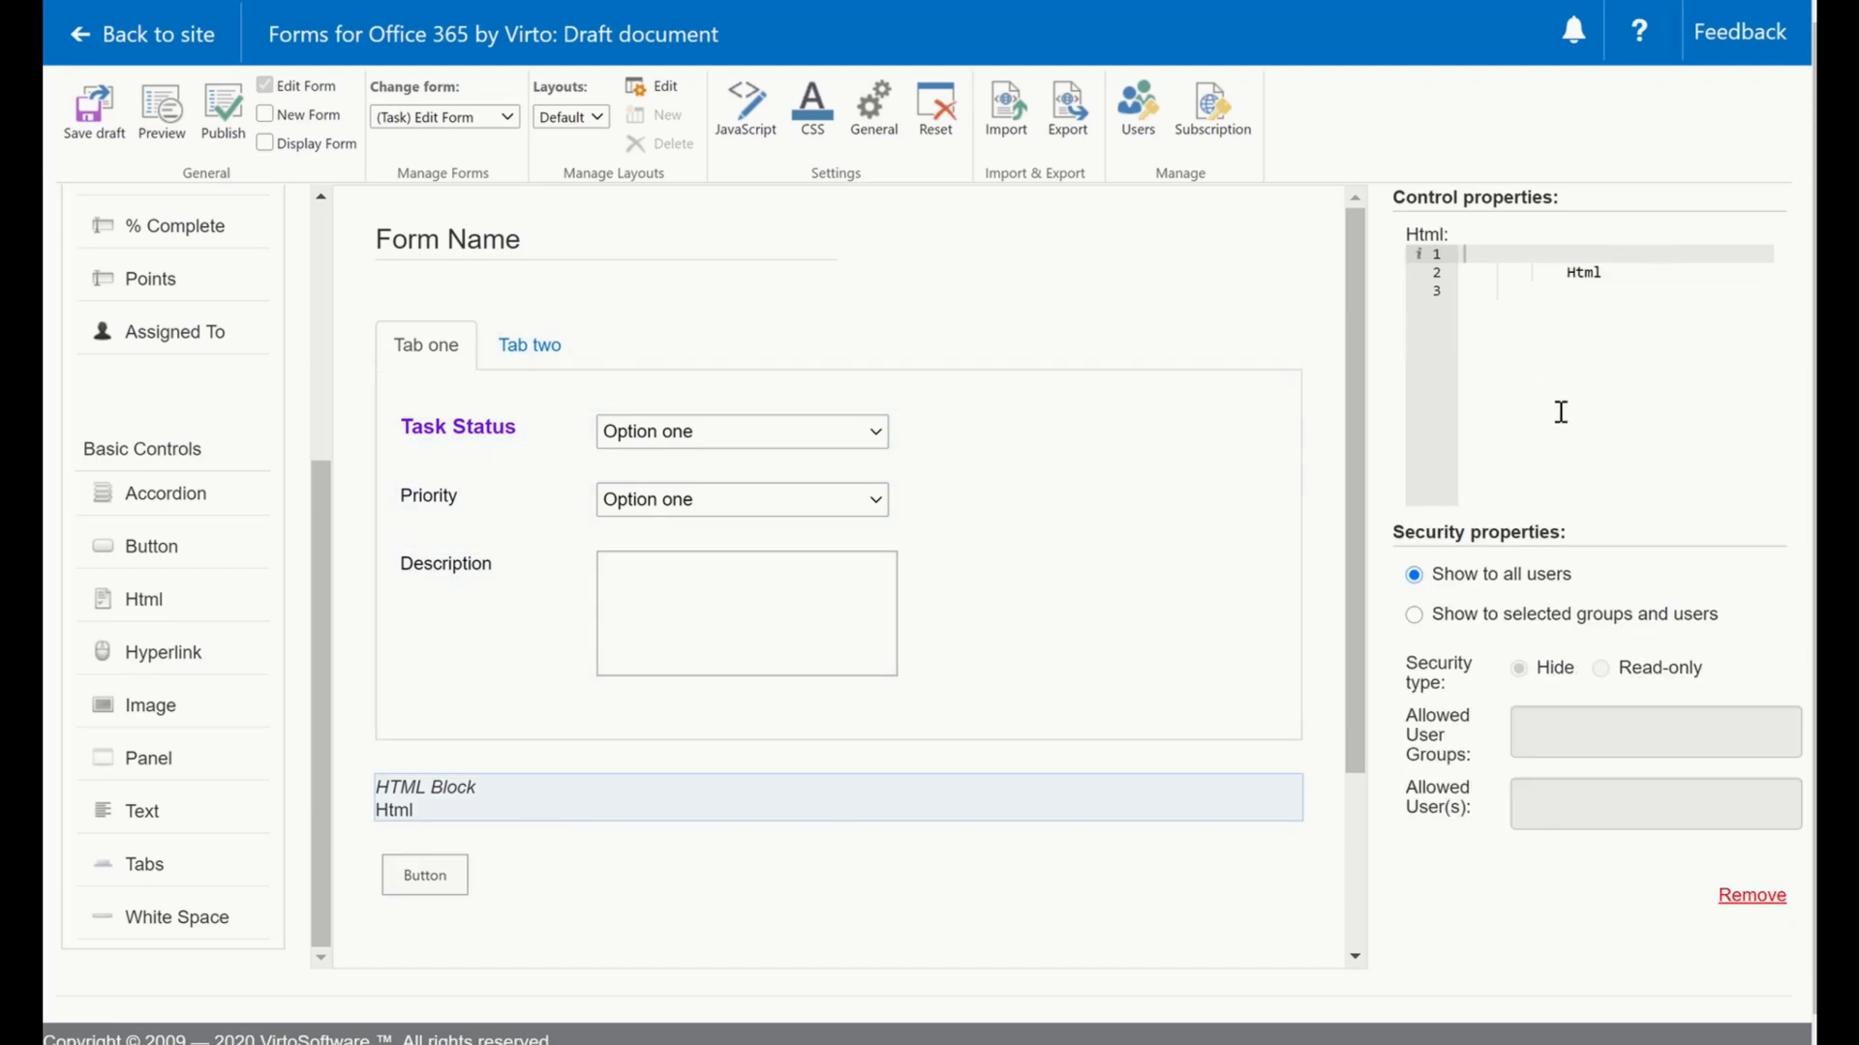
pyautogui.moveTo(1644, 362)
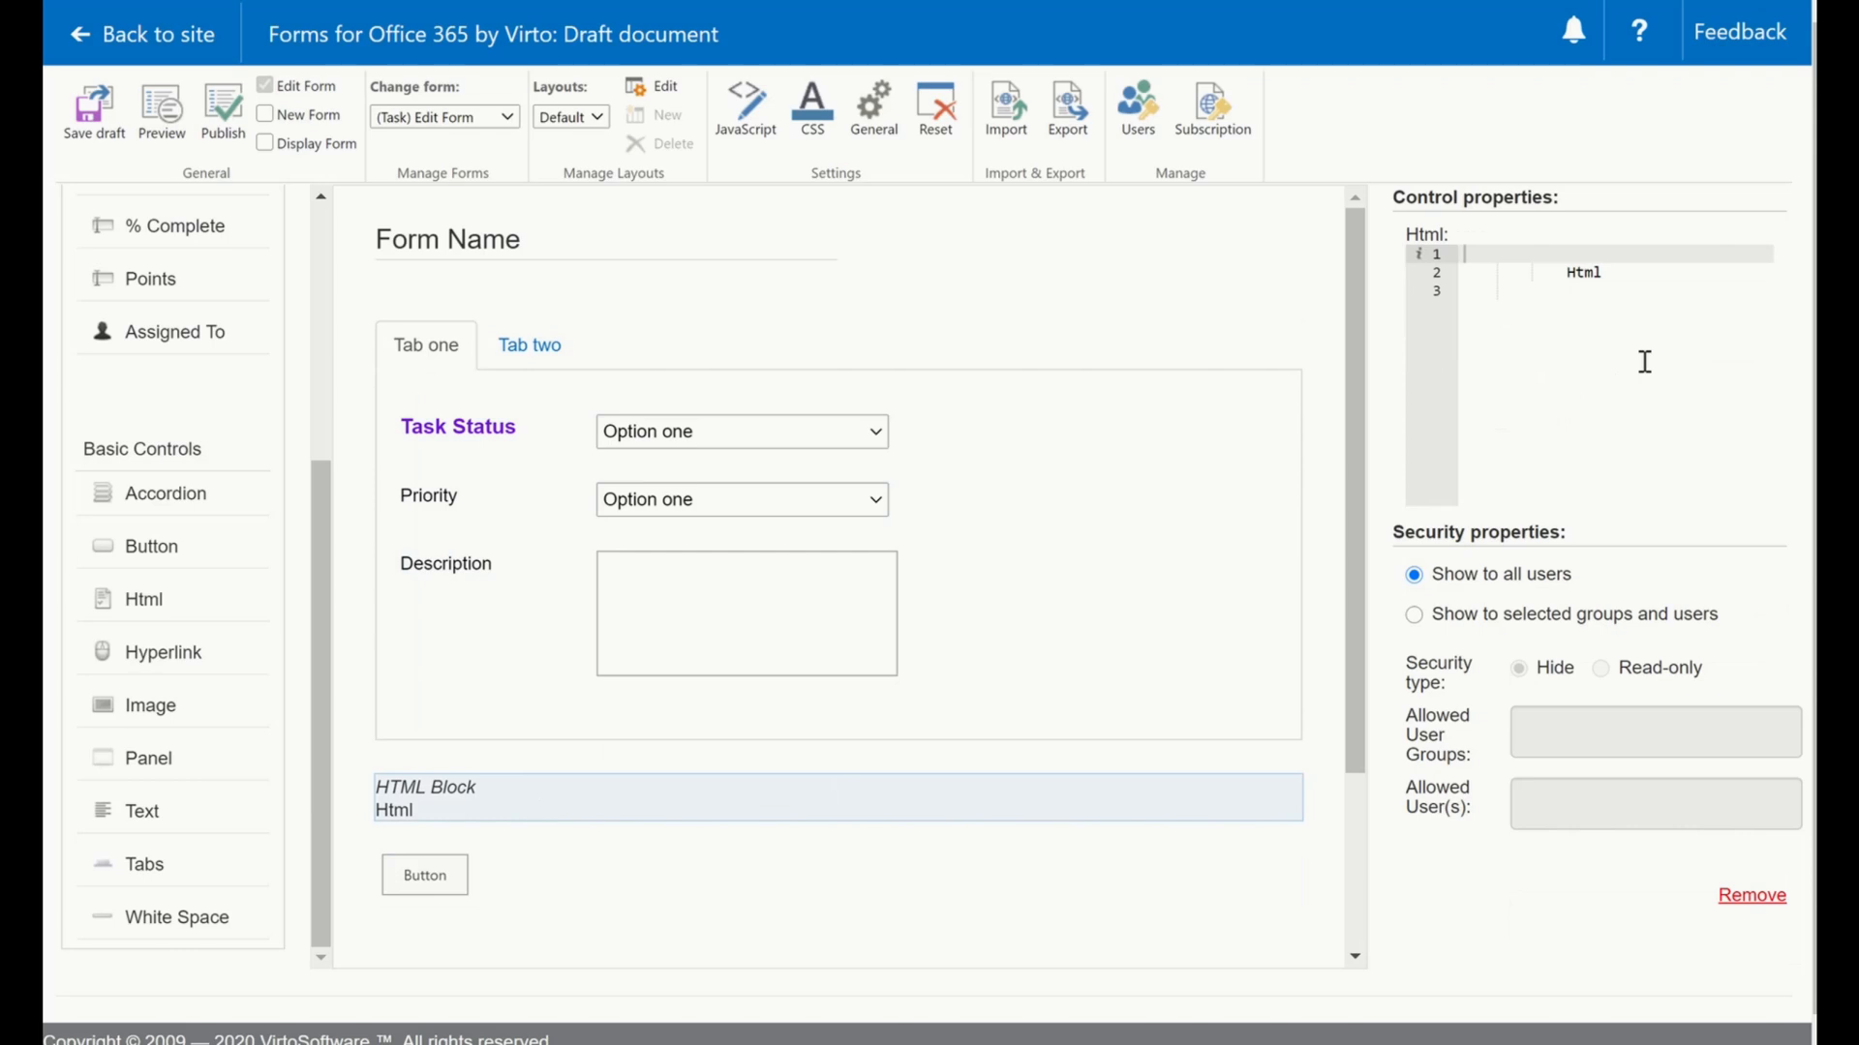
pyautogui.moveTo(564, 860)
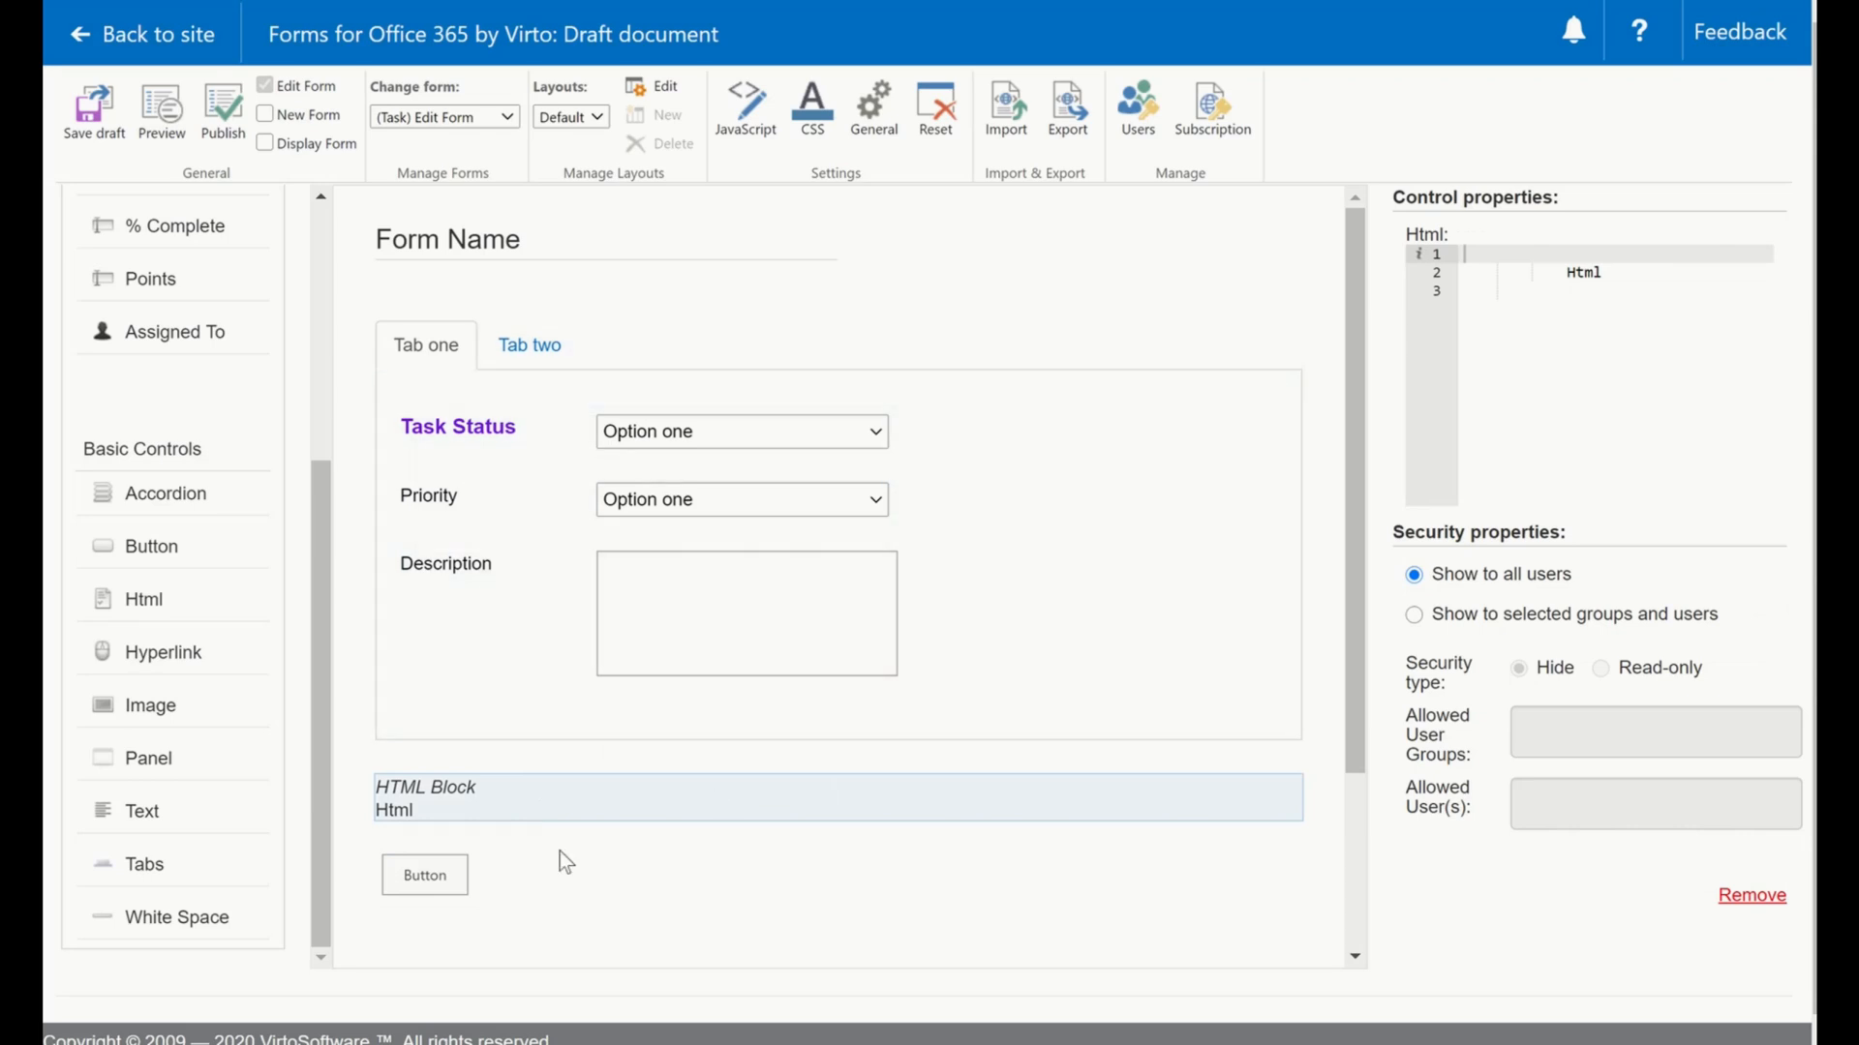
# Show the button's properties with its alert('clicked') JS OnClick script.
pyautogui.click(424, 875)
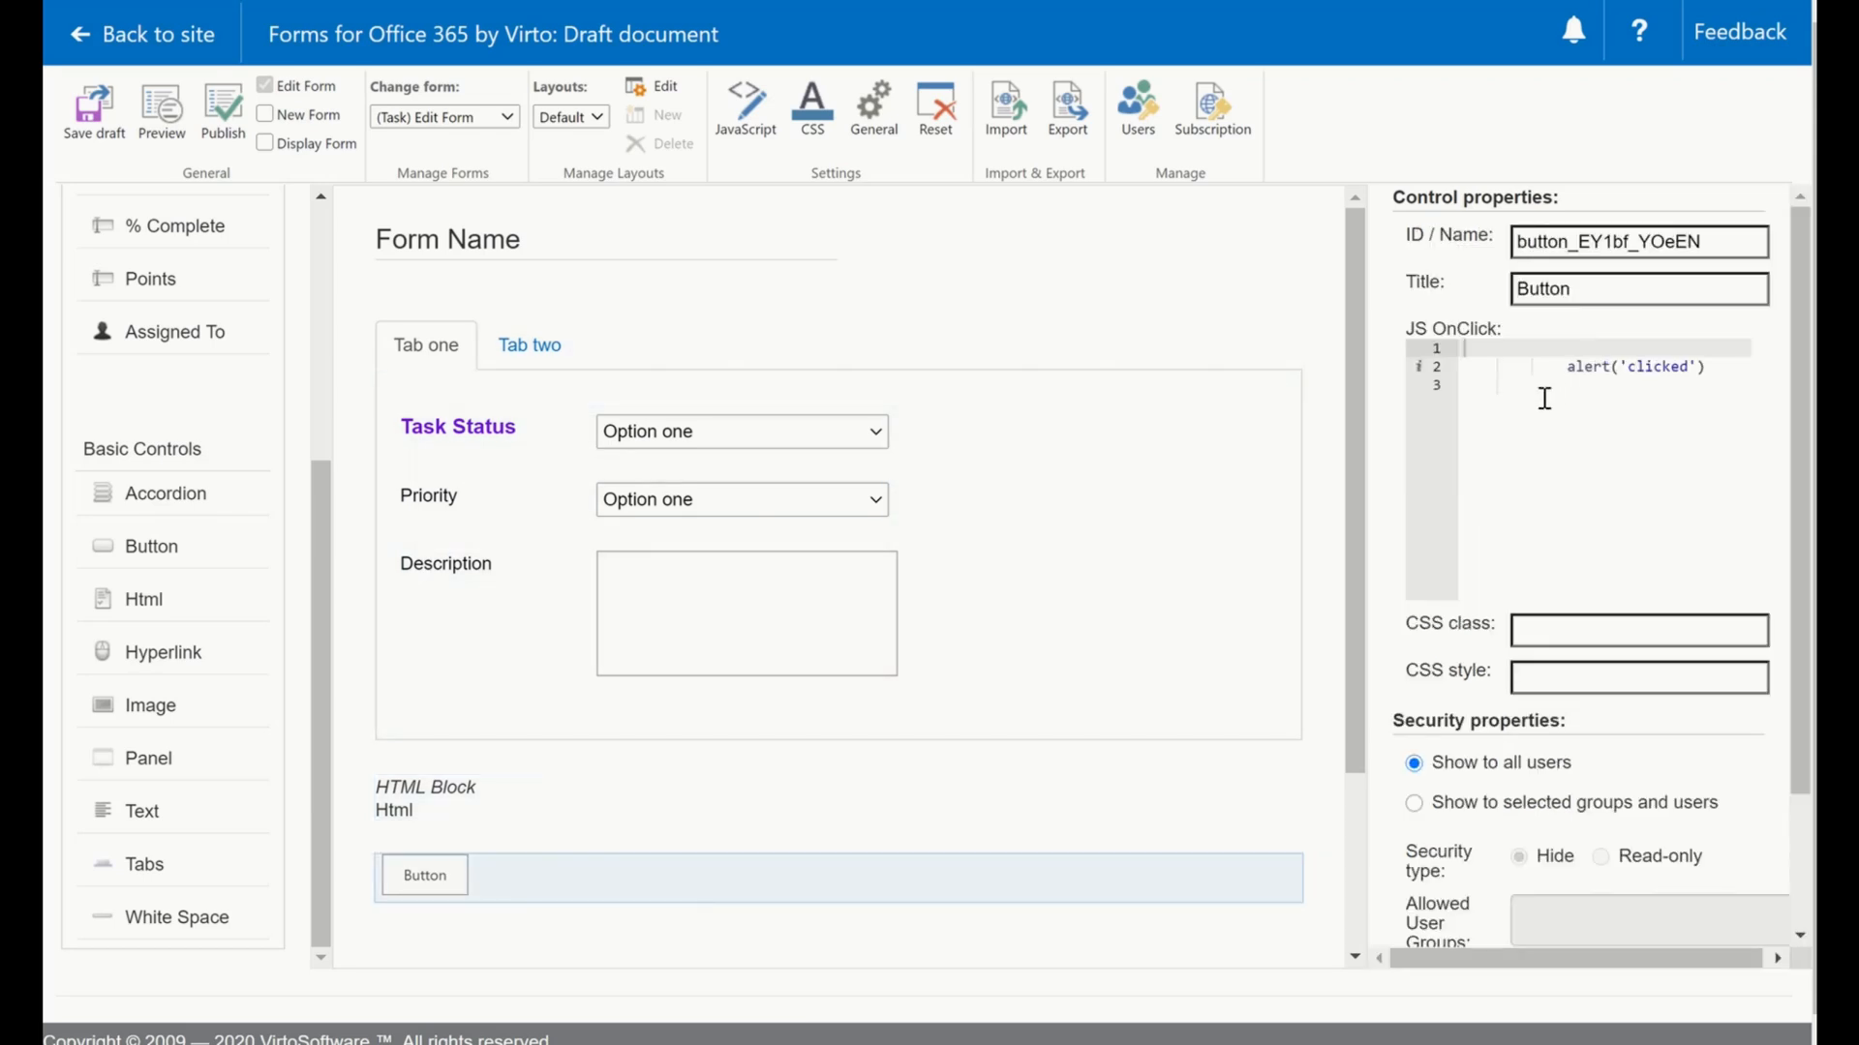
pyautogui.moveTo(1624, 461)
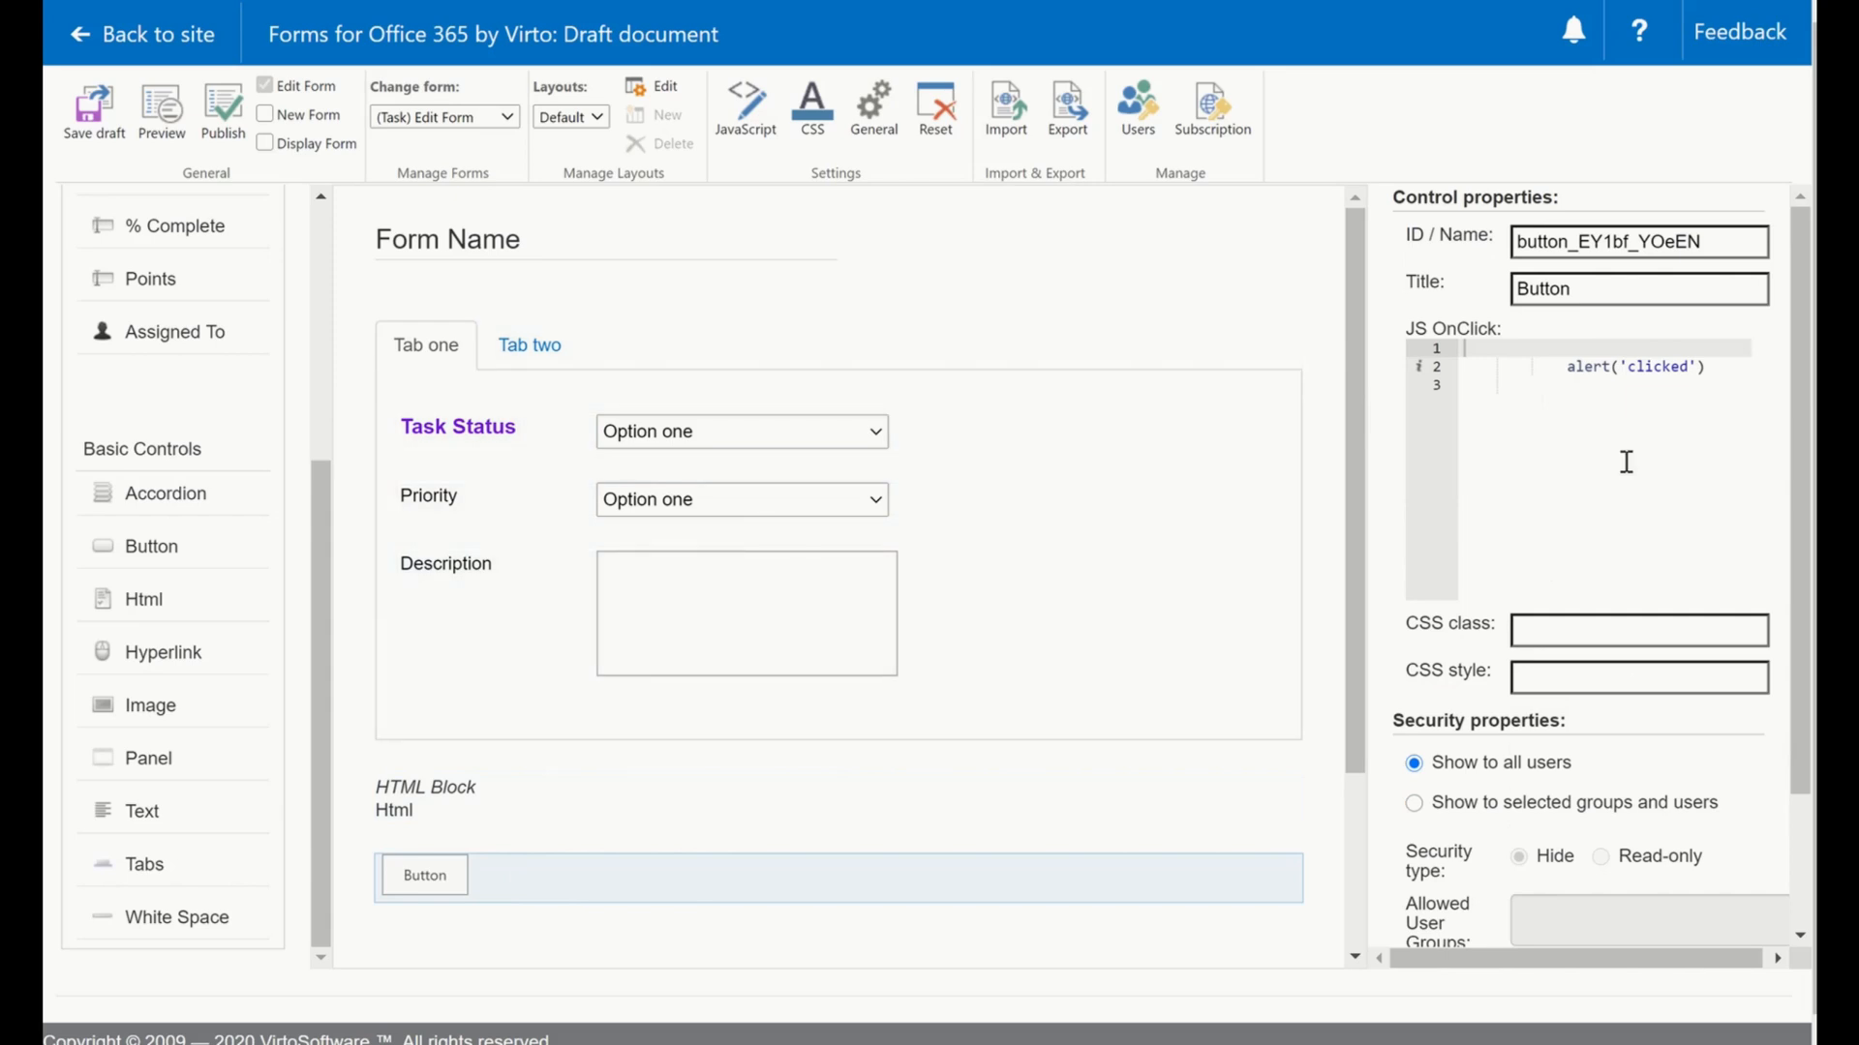
pyautogui.moveTo(1729, 368)
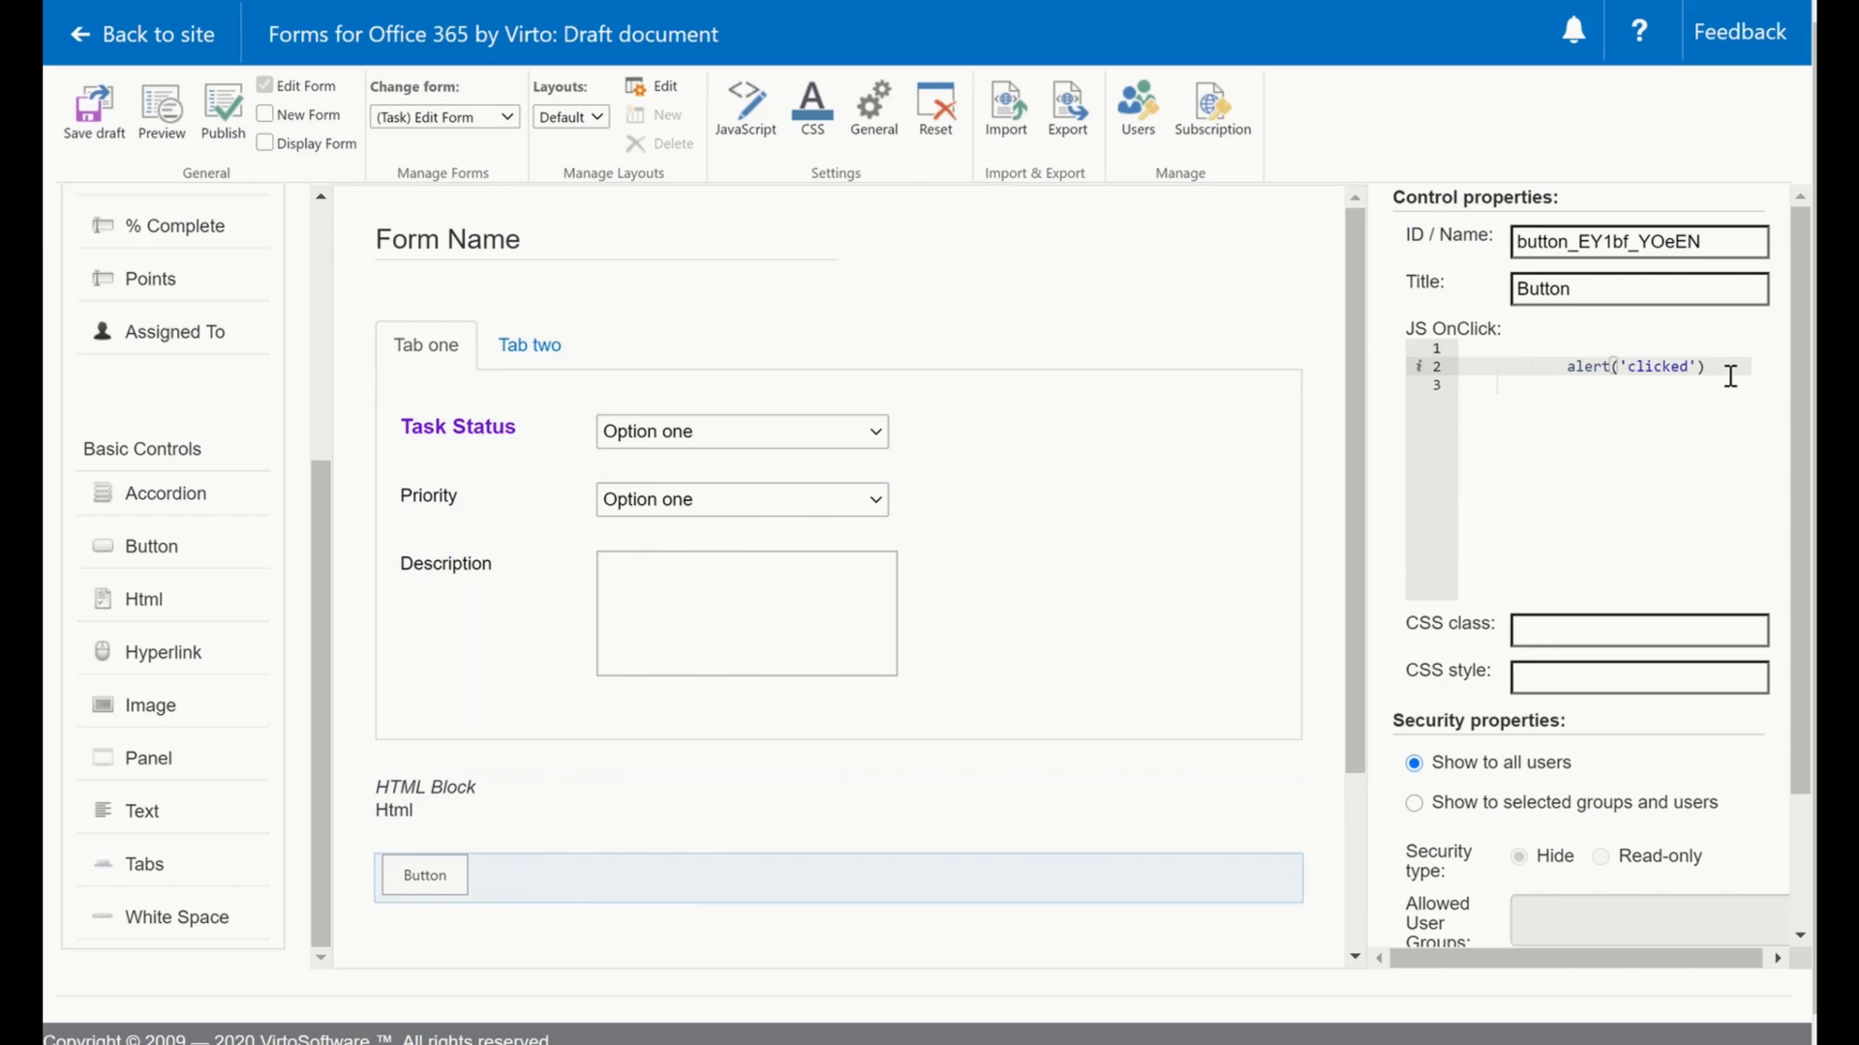
pyautogui.moveTo(1125, 993)
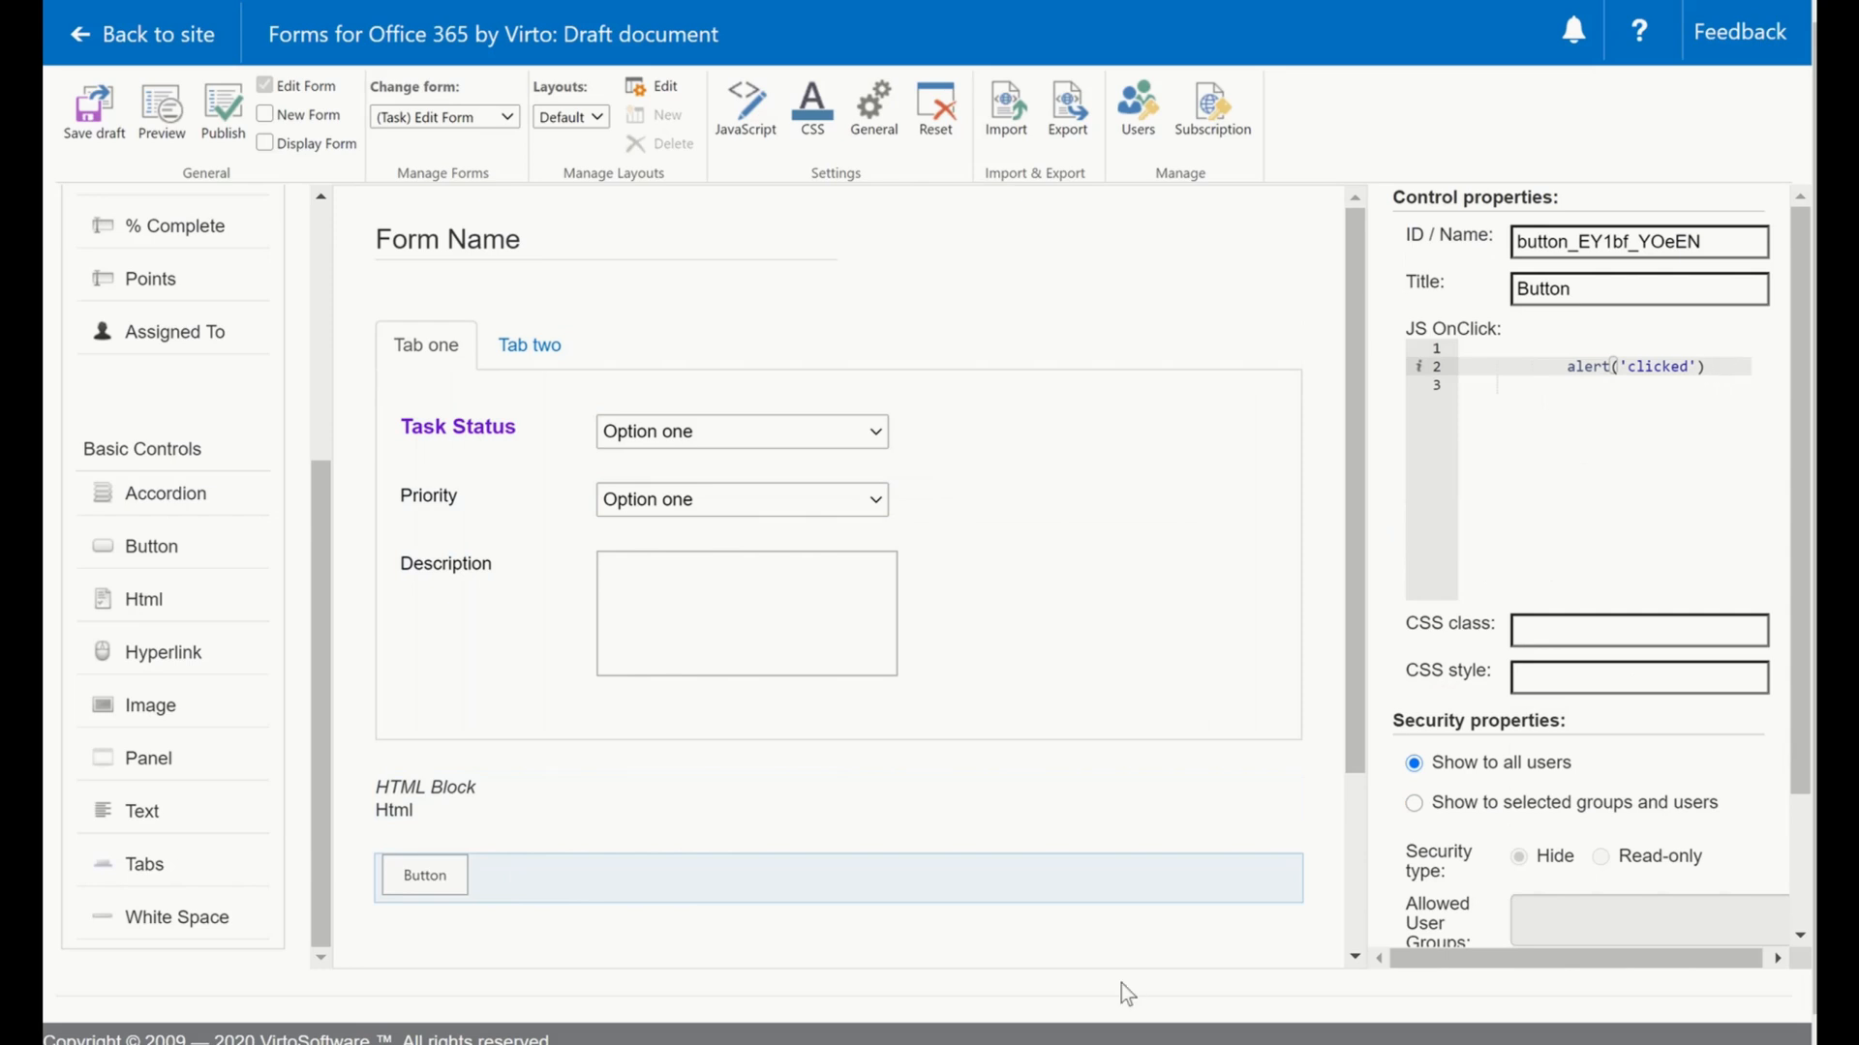
pyautogui.moveTo(691, 846)
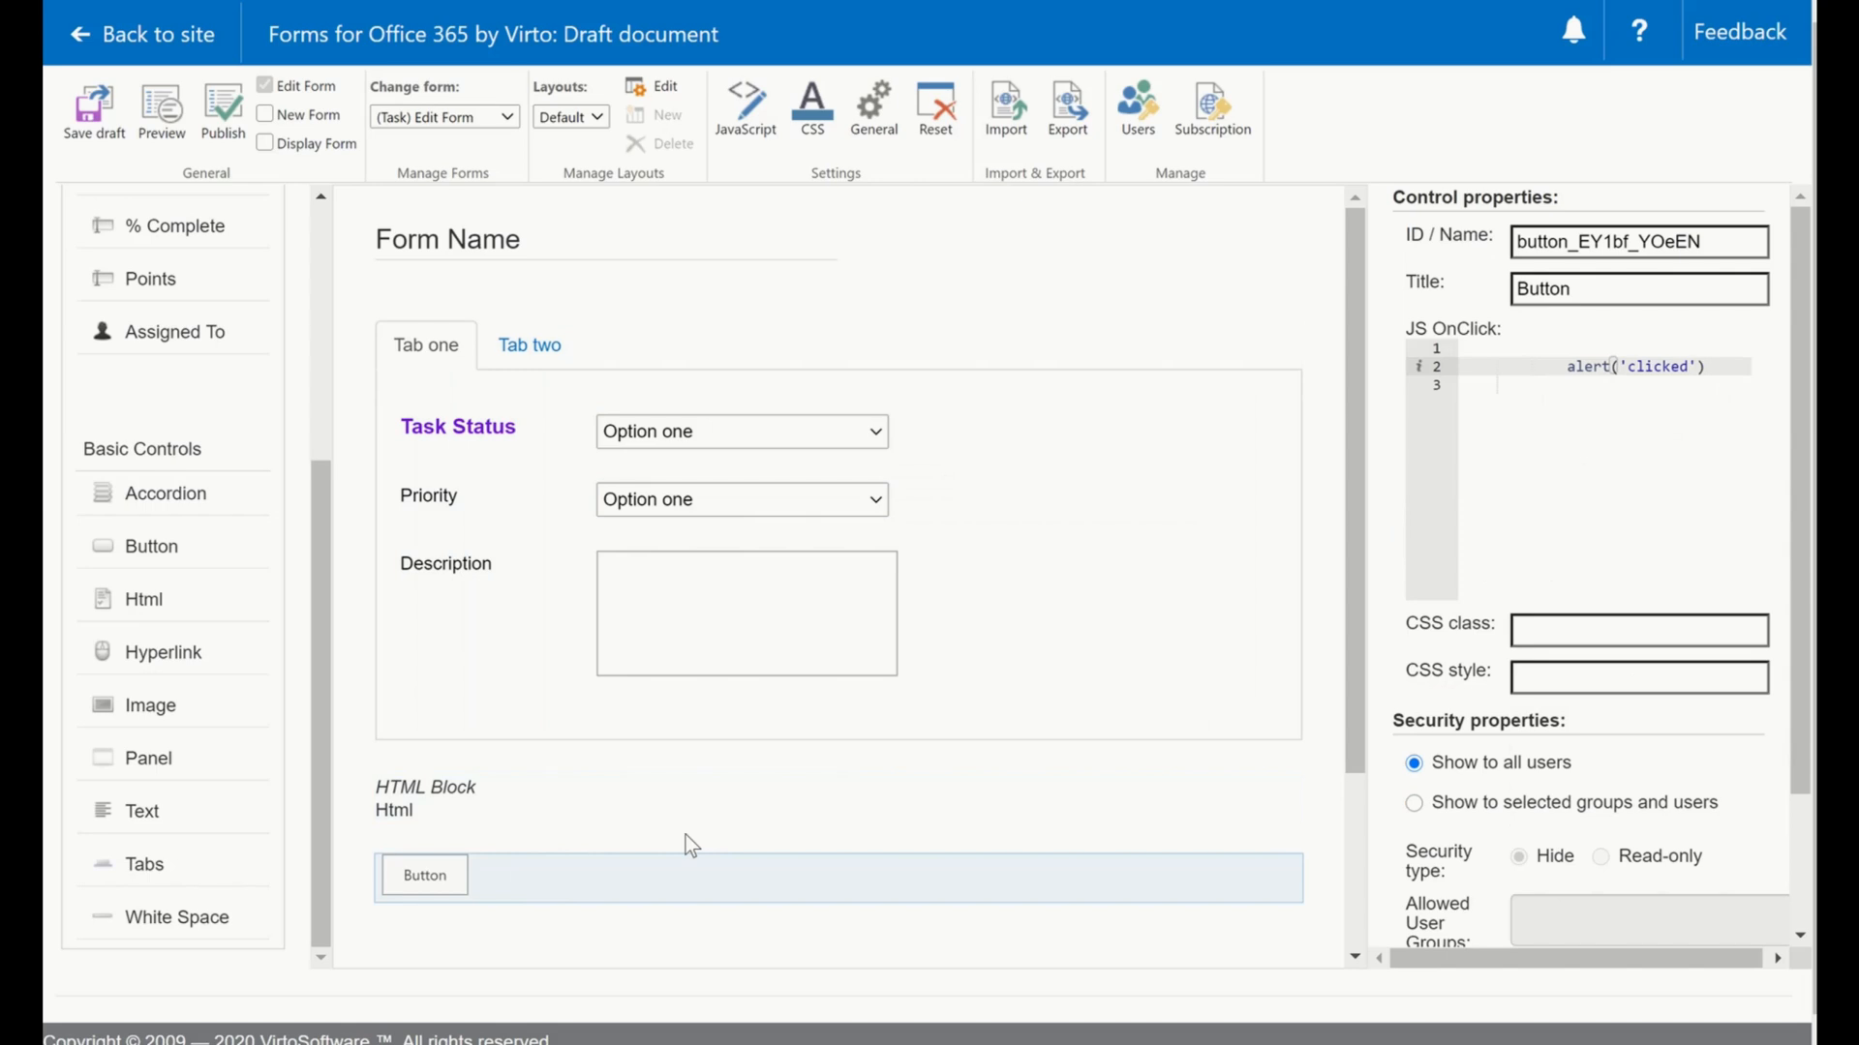
pyautogui.moveTo(172, 348)
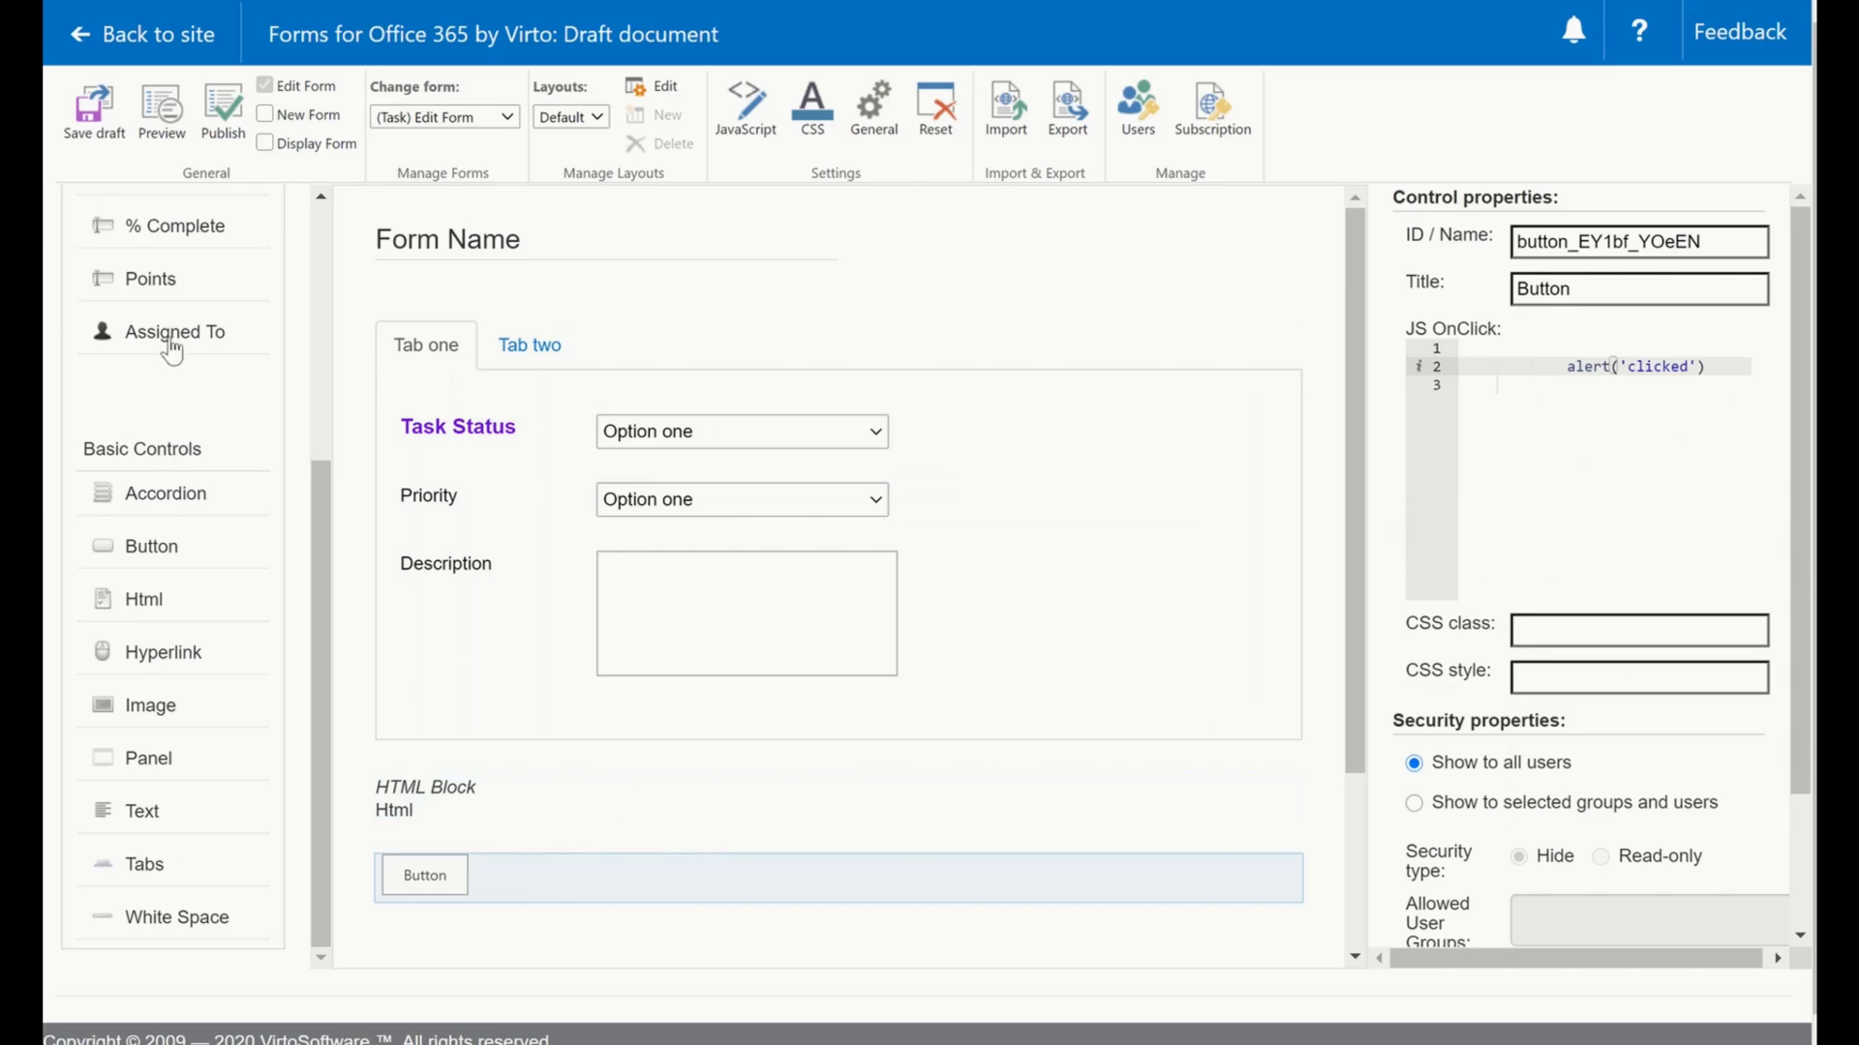
pyautogui.moveTo(161, 107)
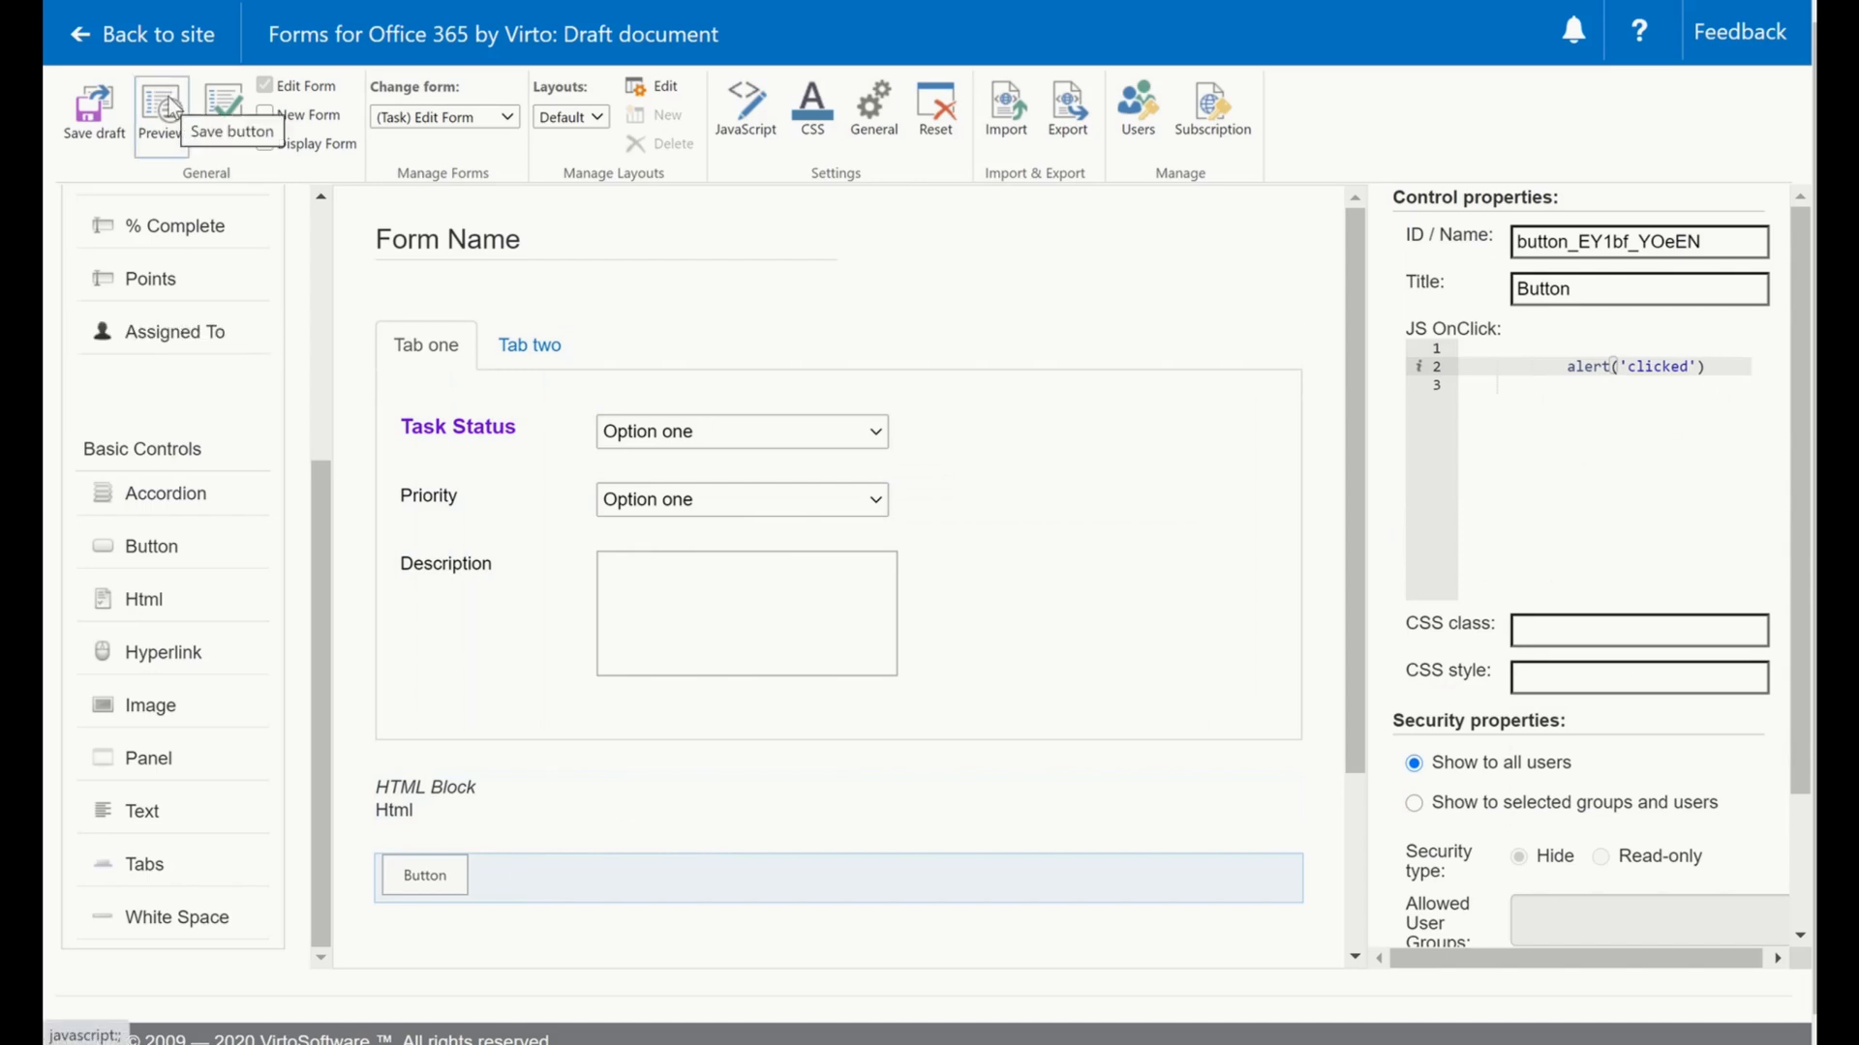
# Preview the form and dismiss the 'Form has been generated' success message.
pyautogui.click(161, 107)
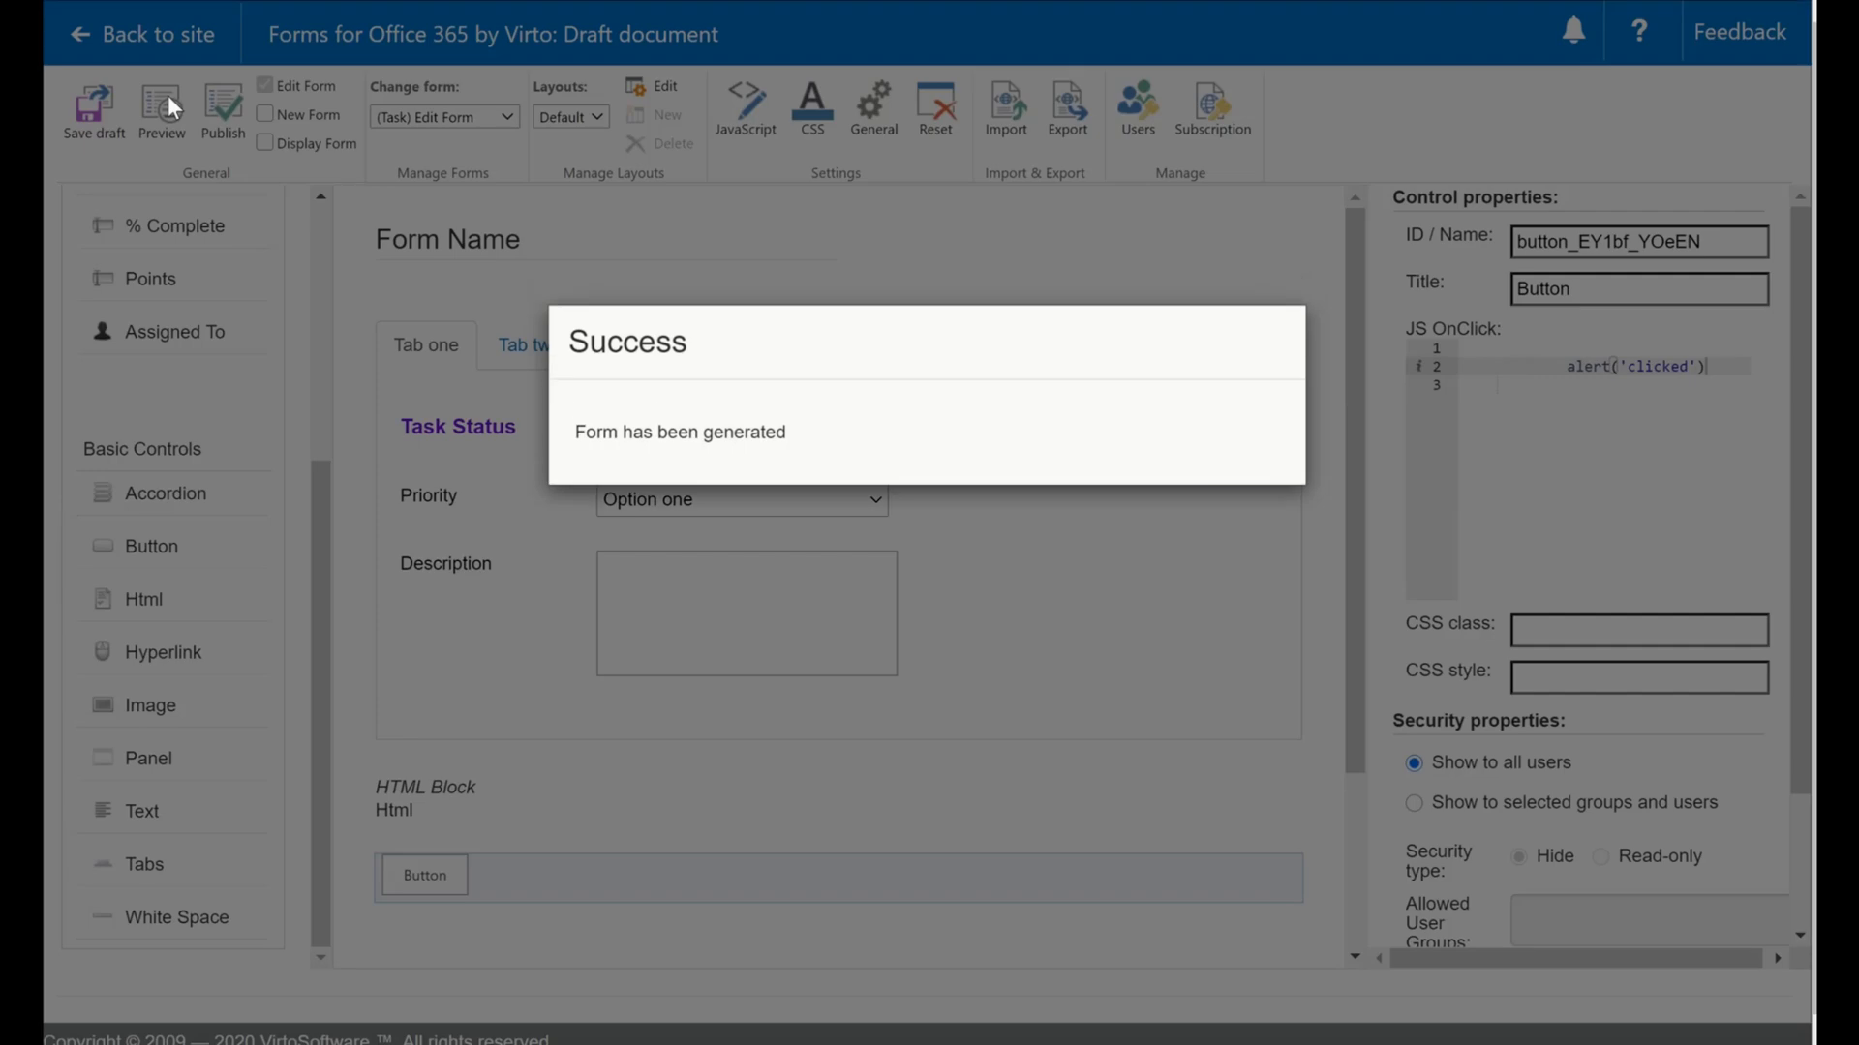
pyautogui.click(161, 109)
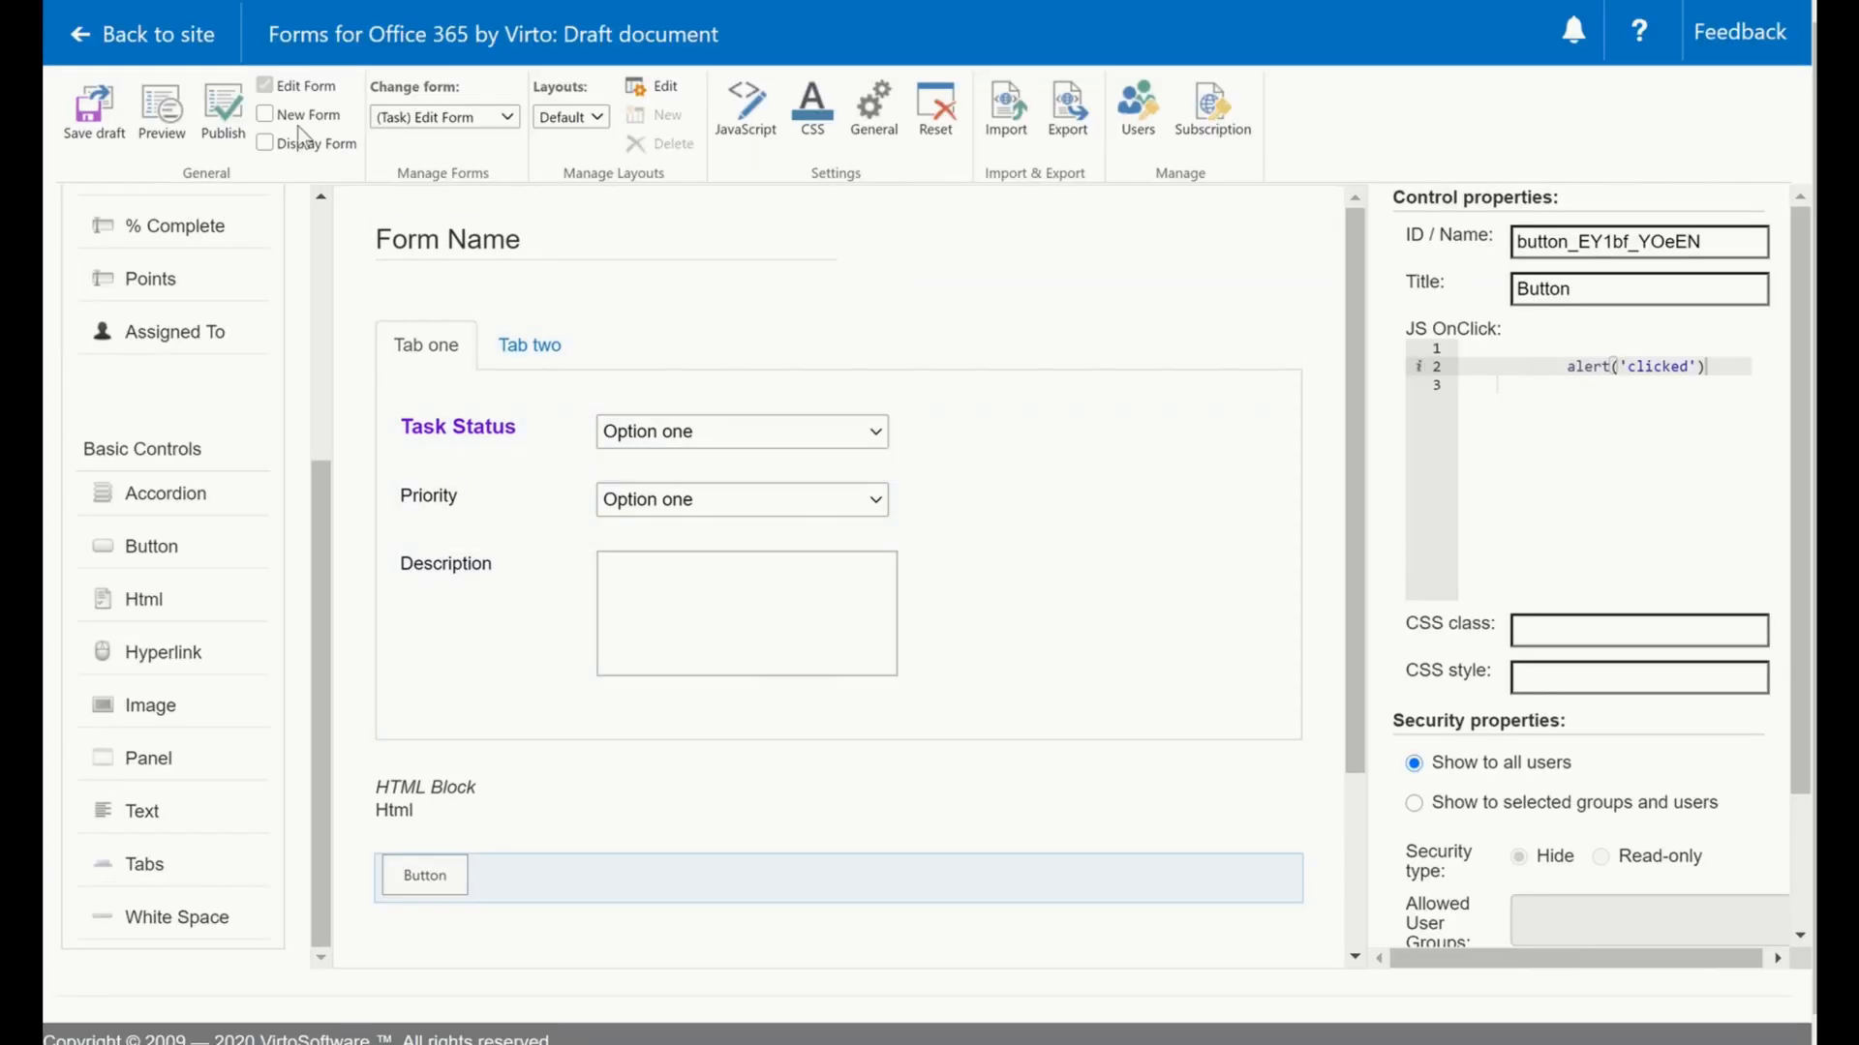
pyautogui.moveTo(294, 83)
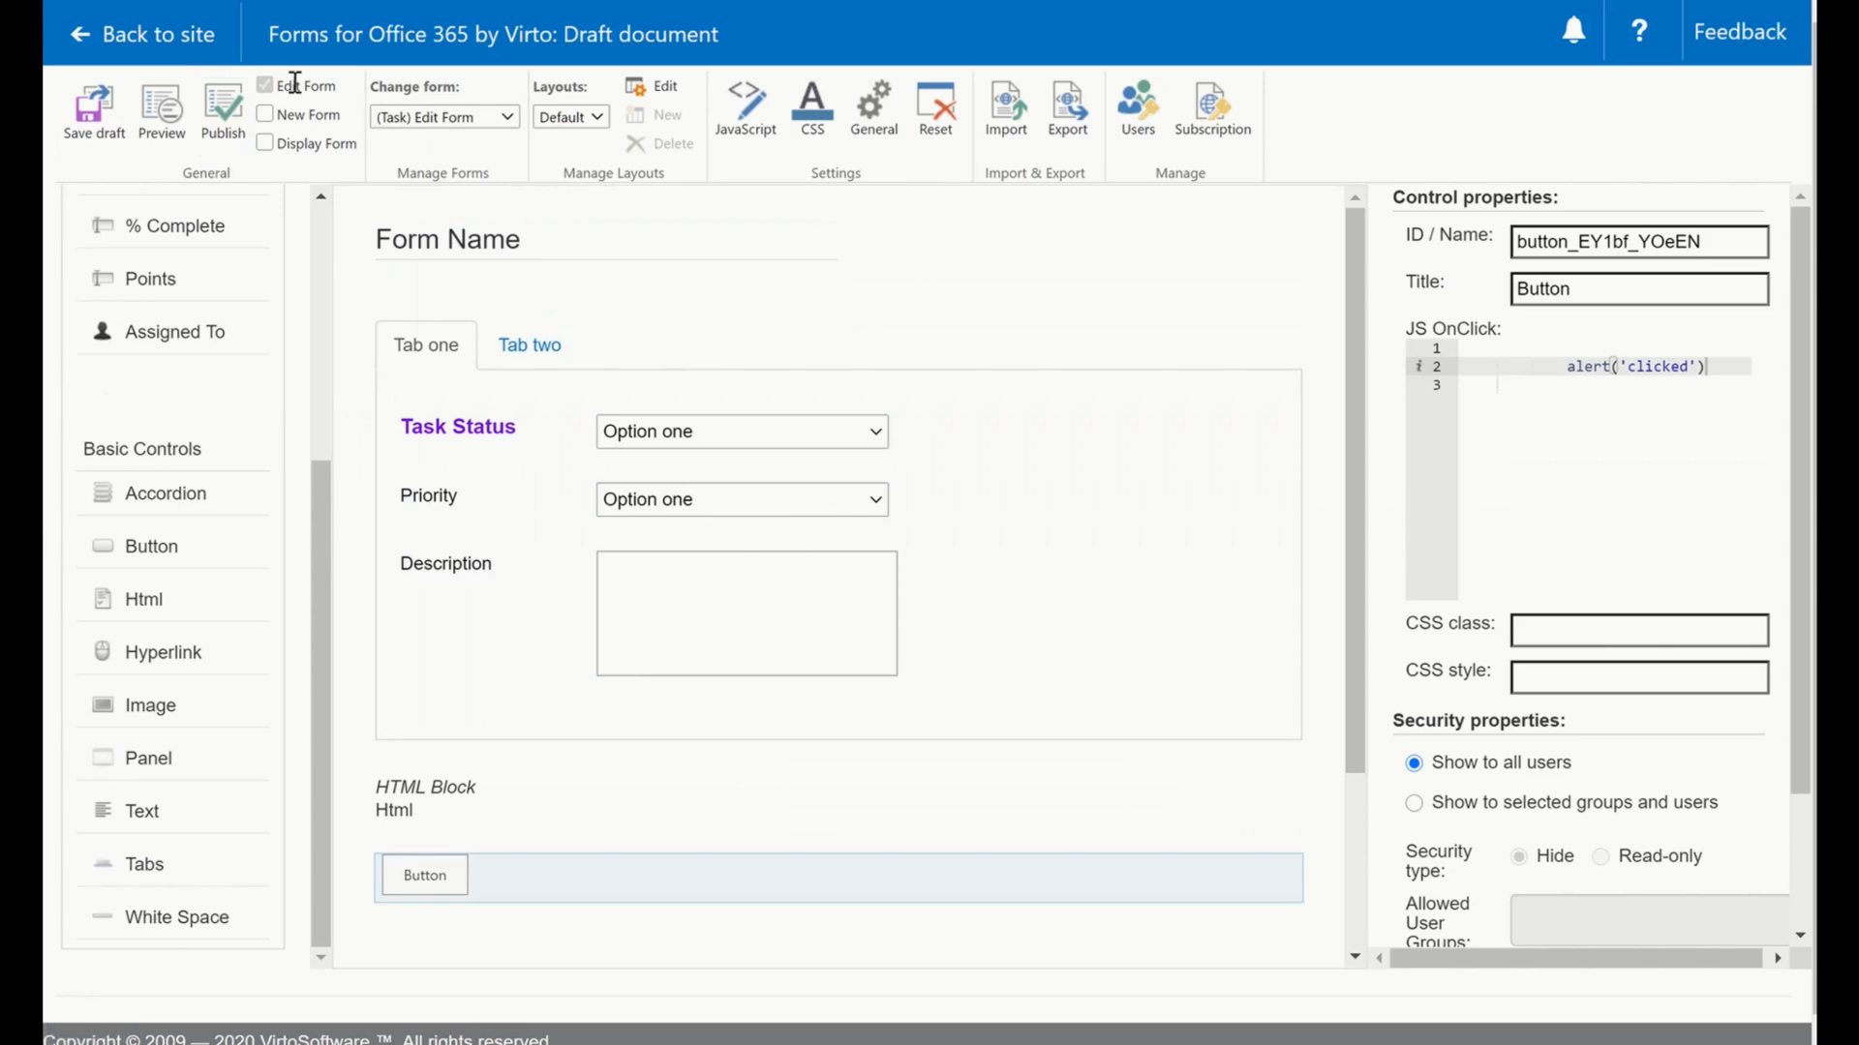
pyautogui.moveTo(302, 122)
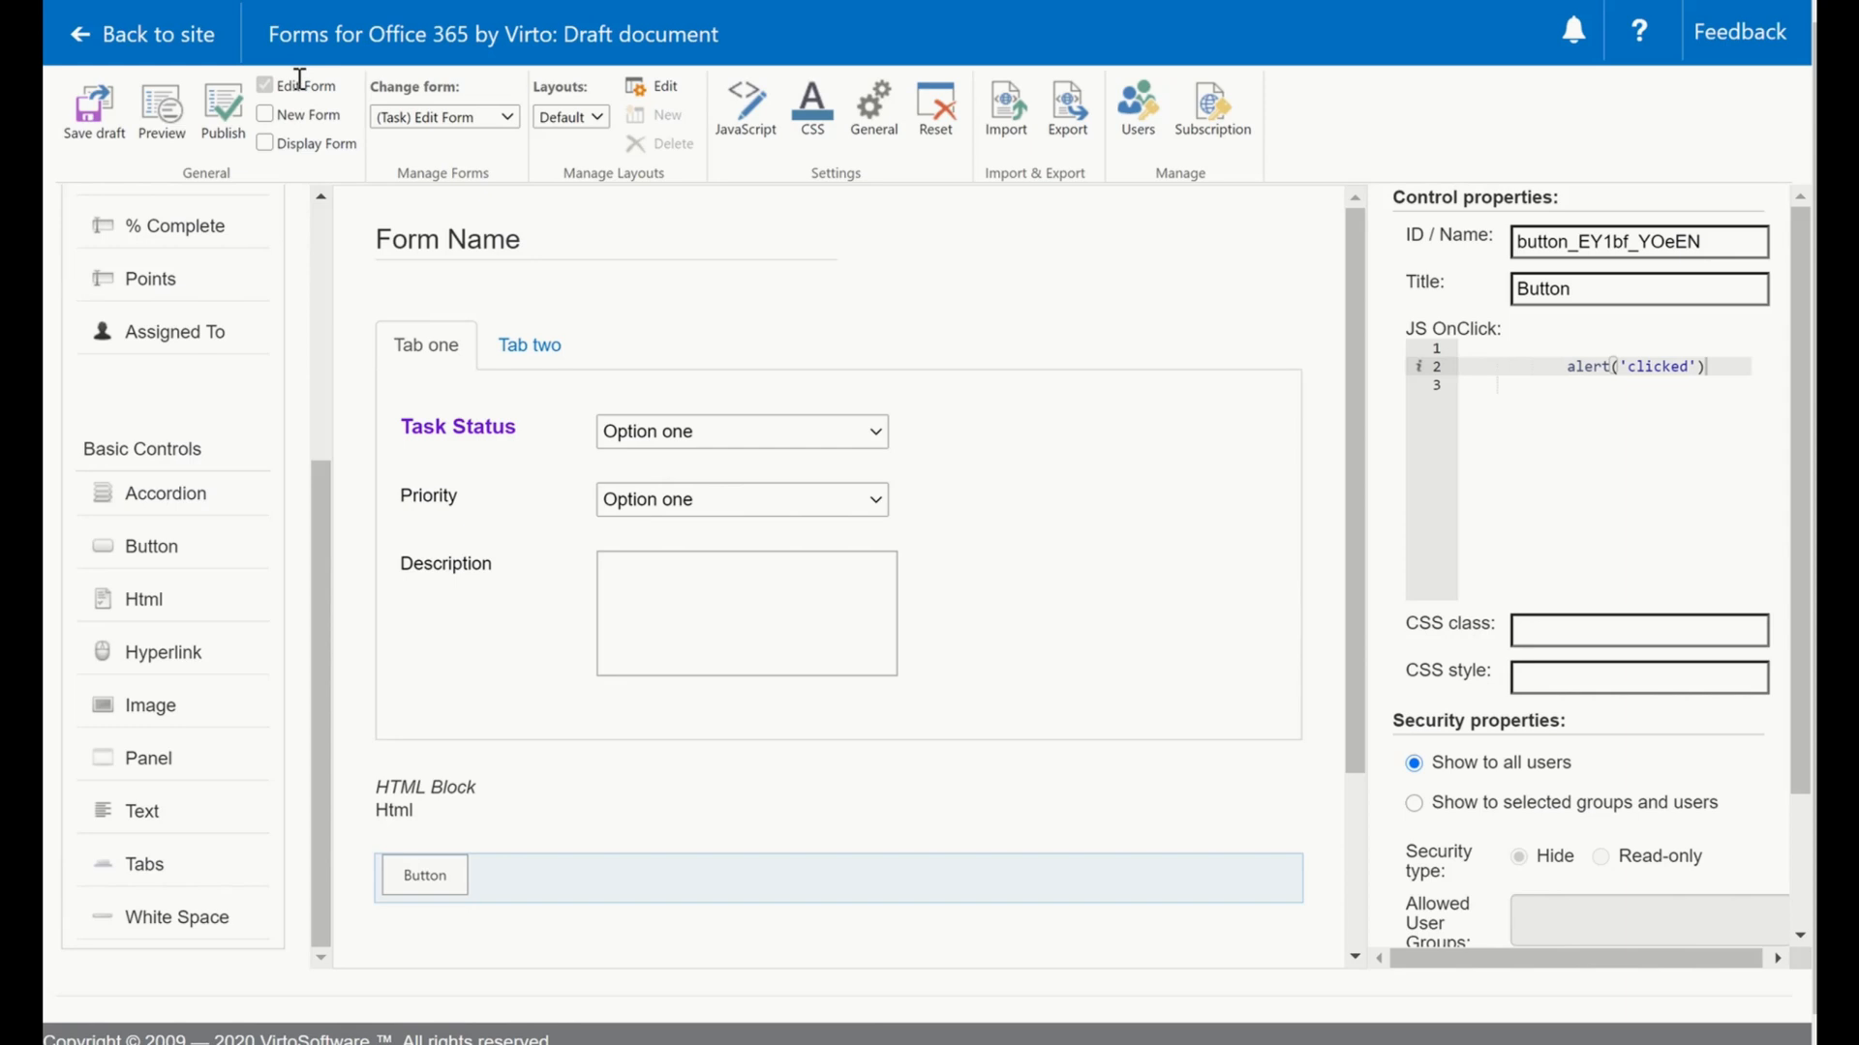
pyautogui.moveTo(222, 112)
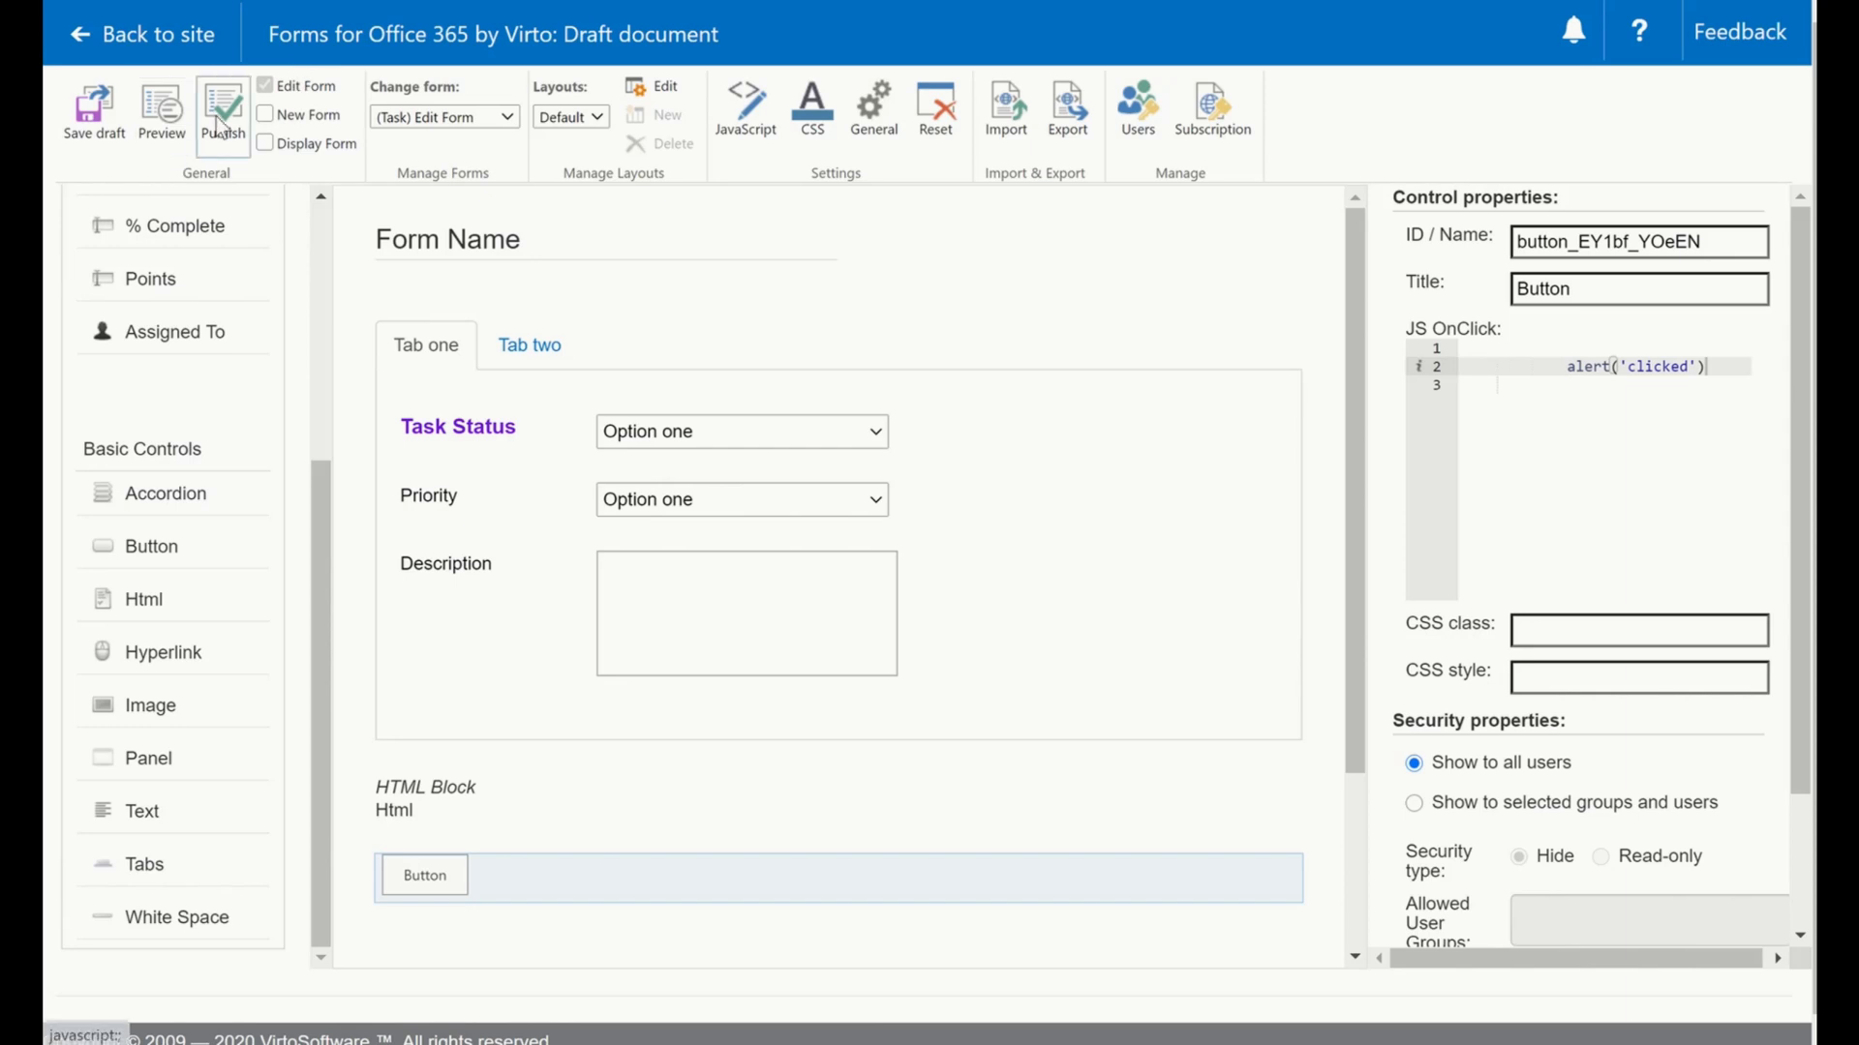
pyautogui.moveTo(221, 113)
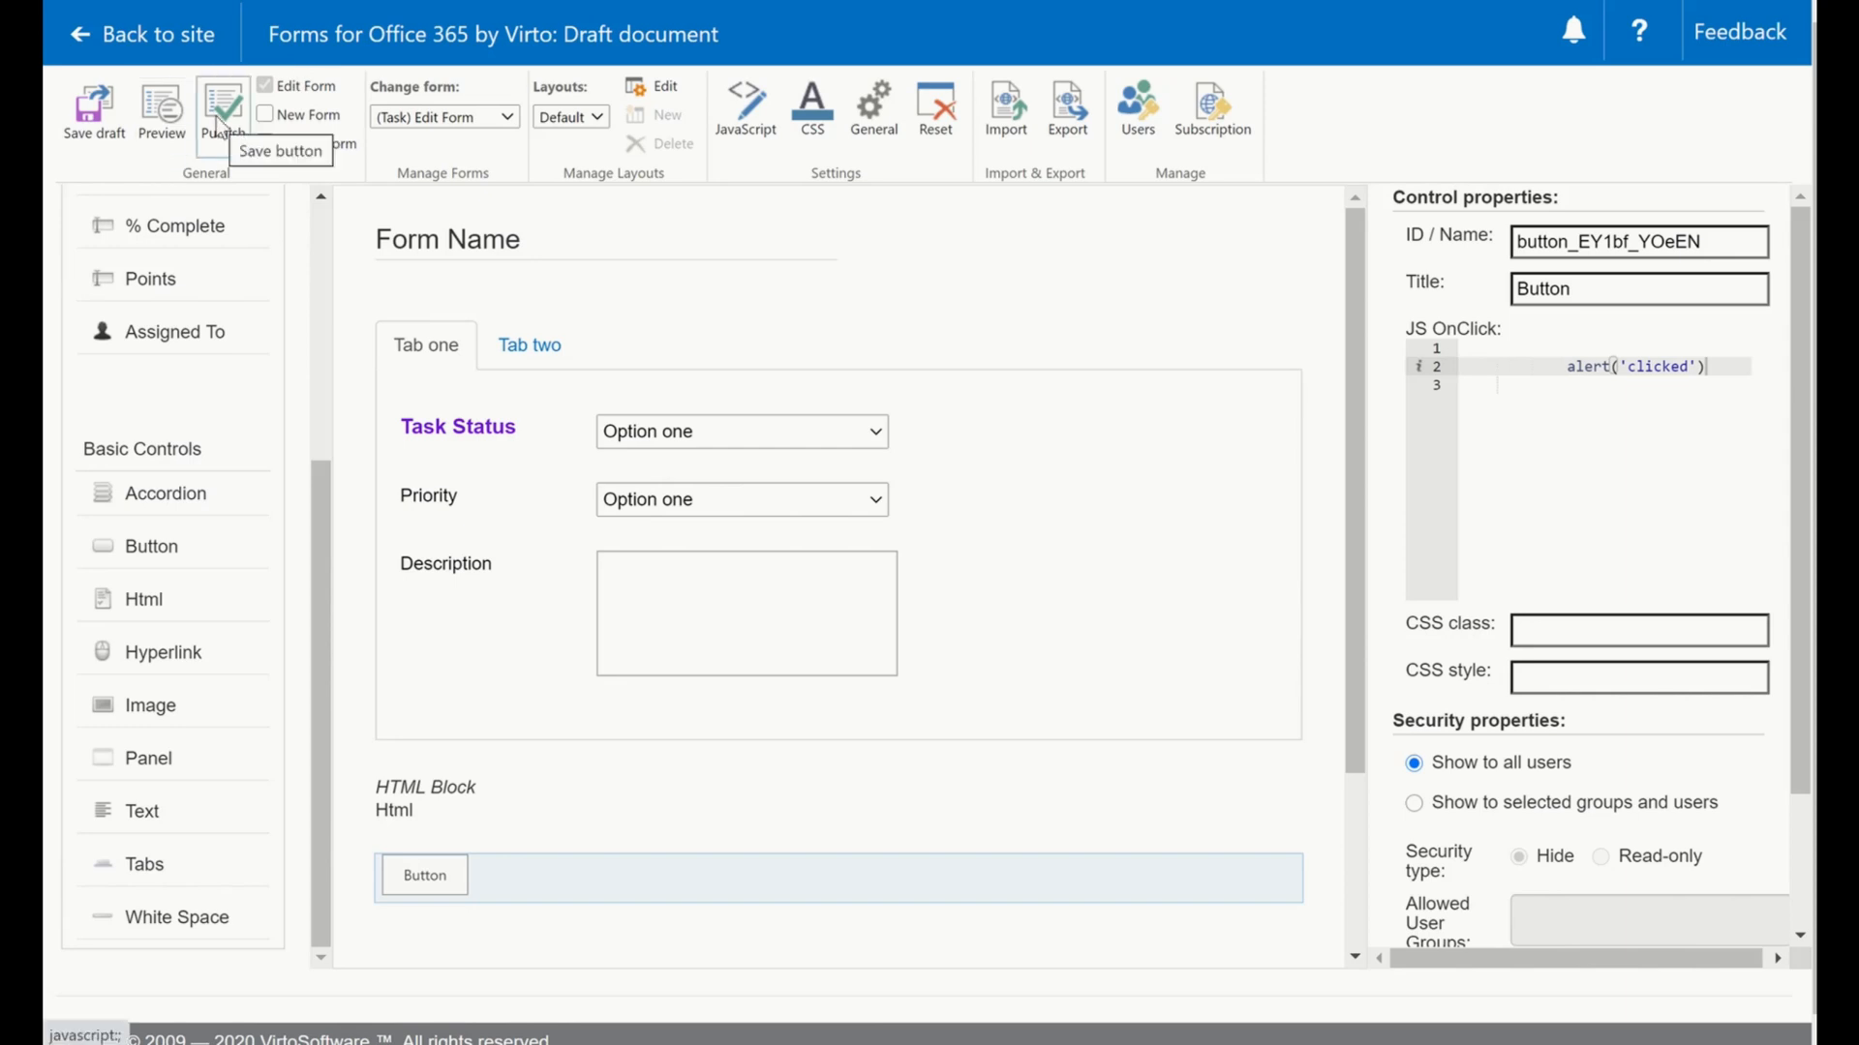